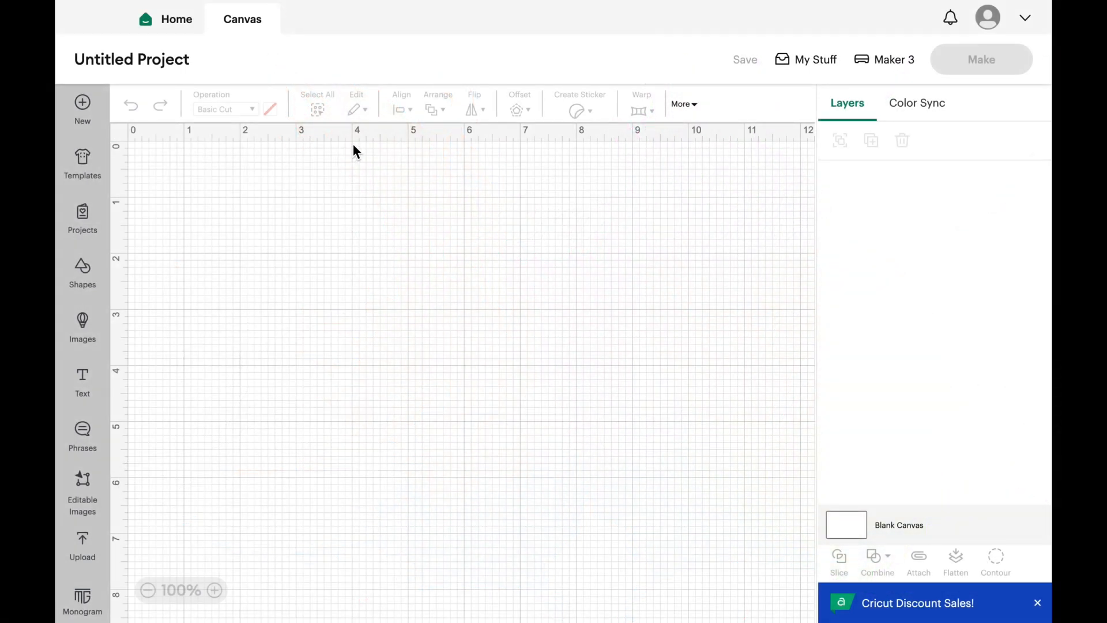
mouse_move(432, 155)
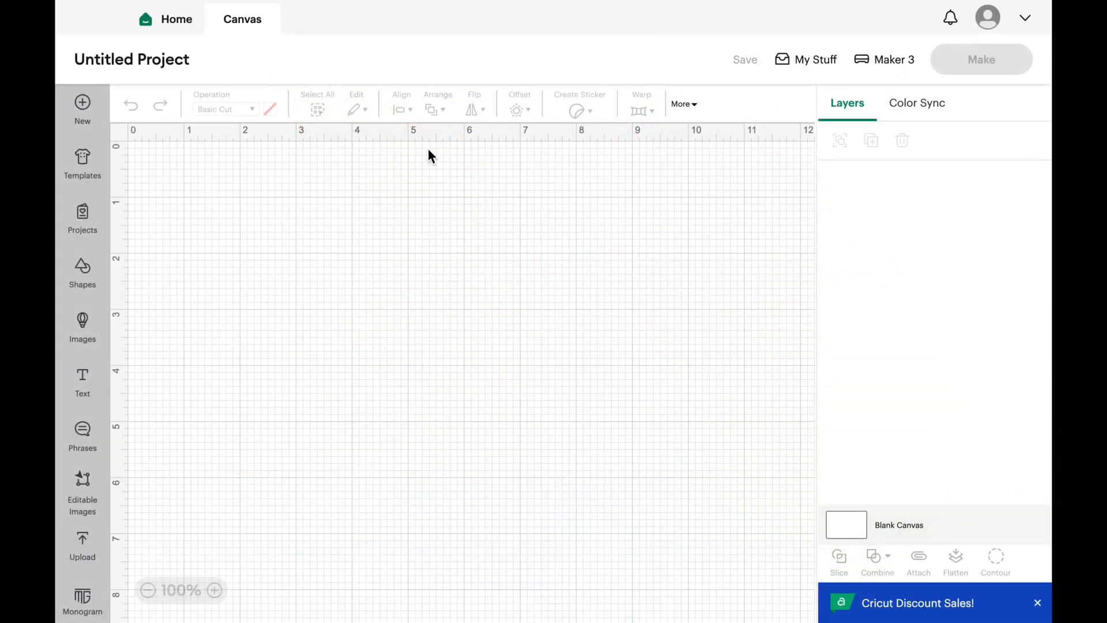
mouse_move(81, 272)
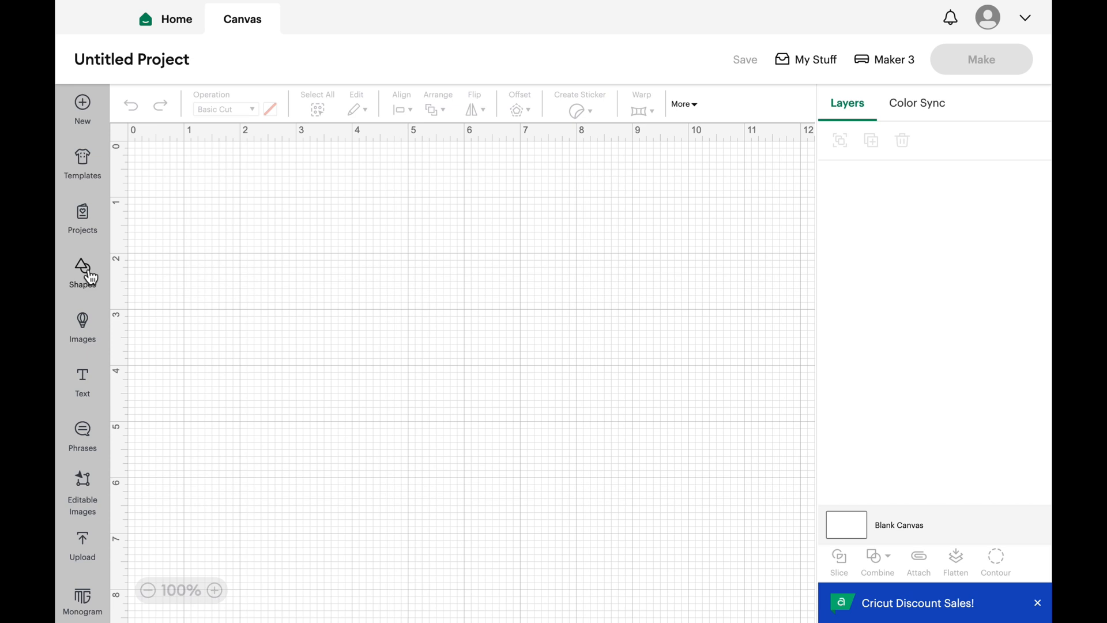
Add a star from Shapes and move it toward the middle of the canvas
click(82, 272)
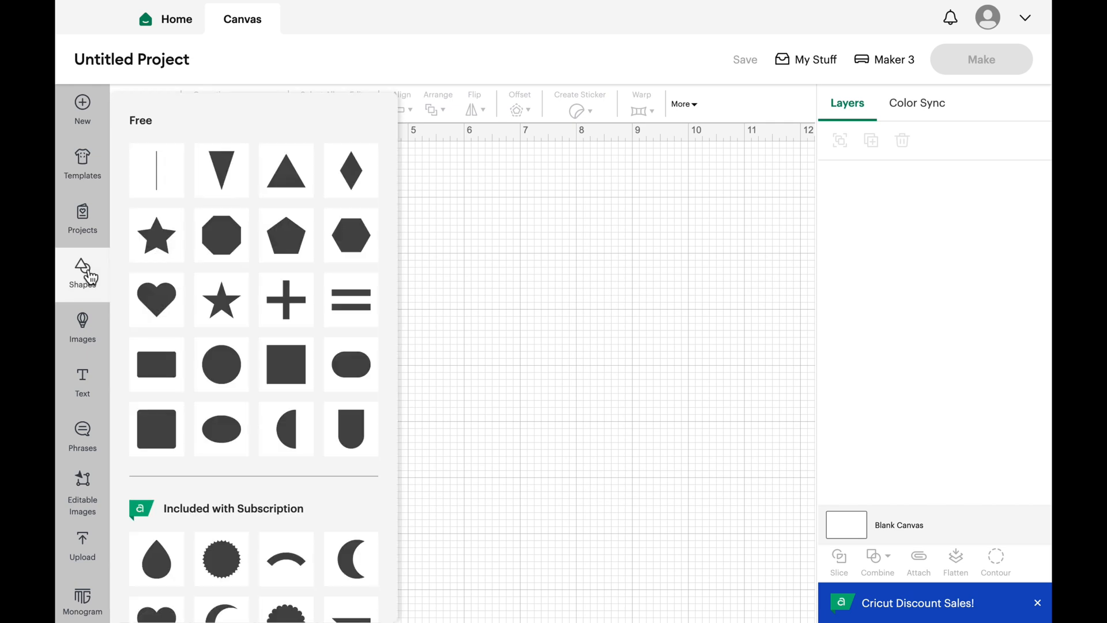
mouse_move(157, 235)
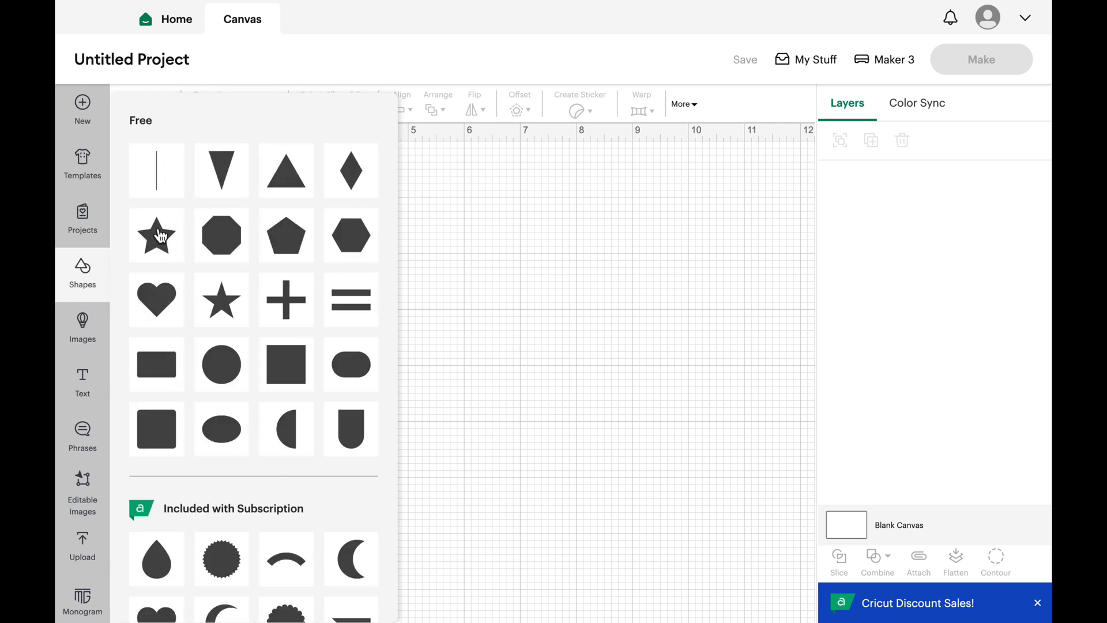
click(156, 235)
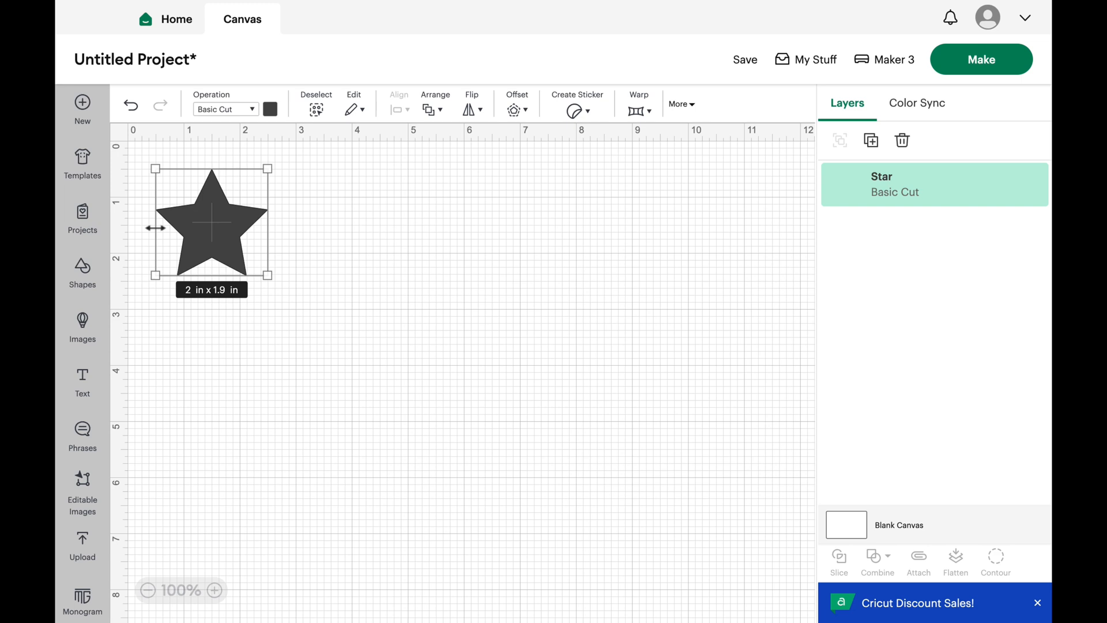
drag(212, 223, 370, 314)
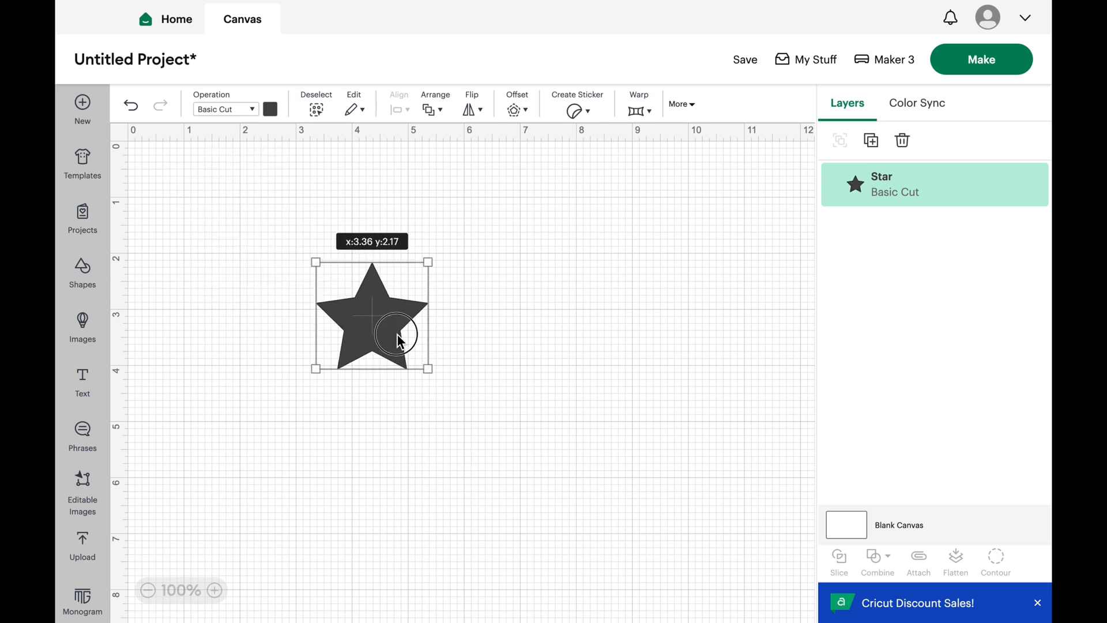
drag(370, 316, 436, 342)
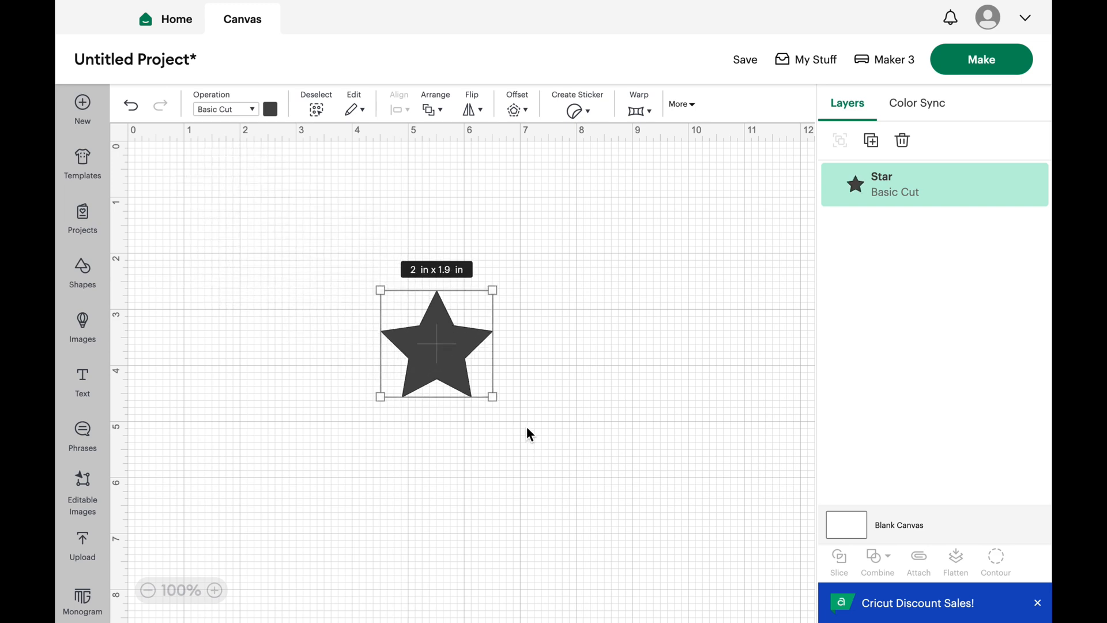
Enlarge the star to about 4.28 × 4.07 inches and reposition it near the page centre
drag(495, 395, 624, 517)
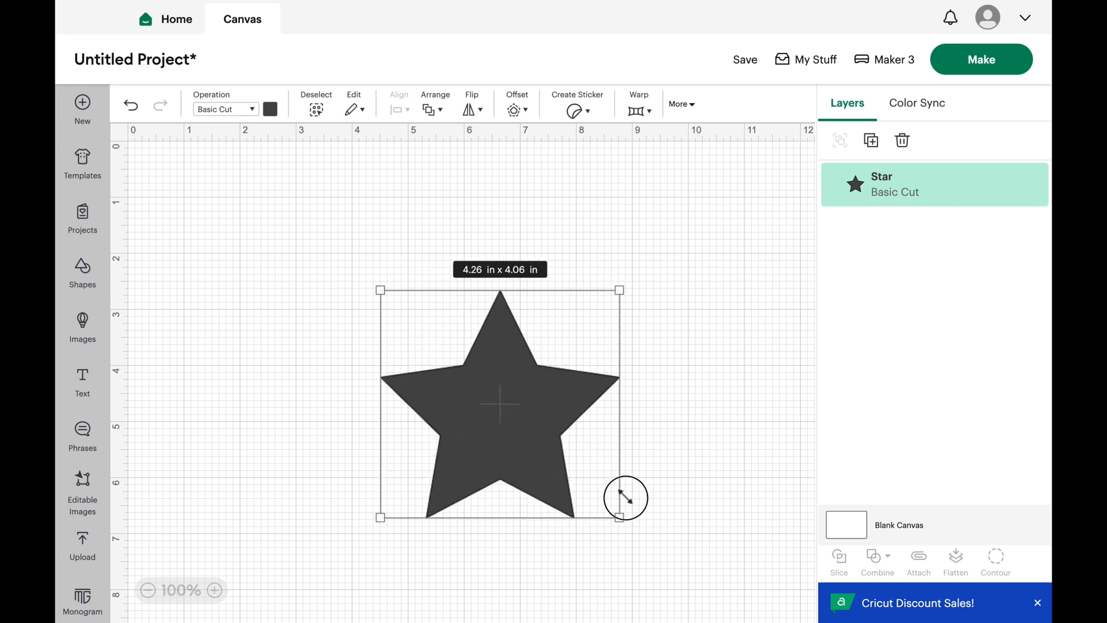
drag(499, 403, 449, 353)
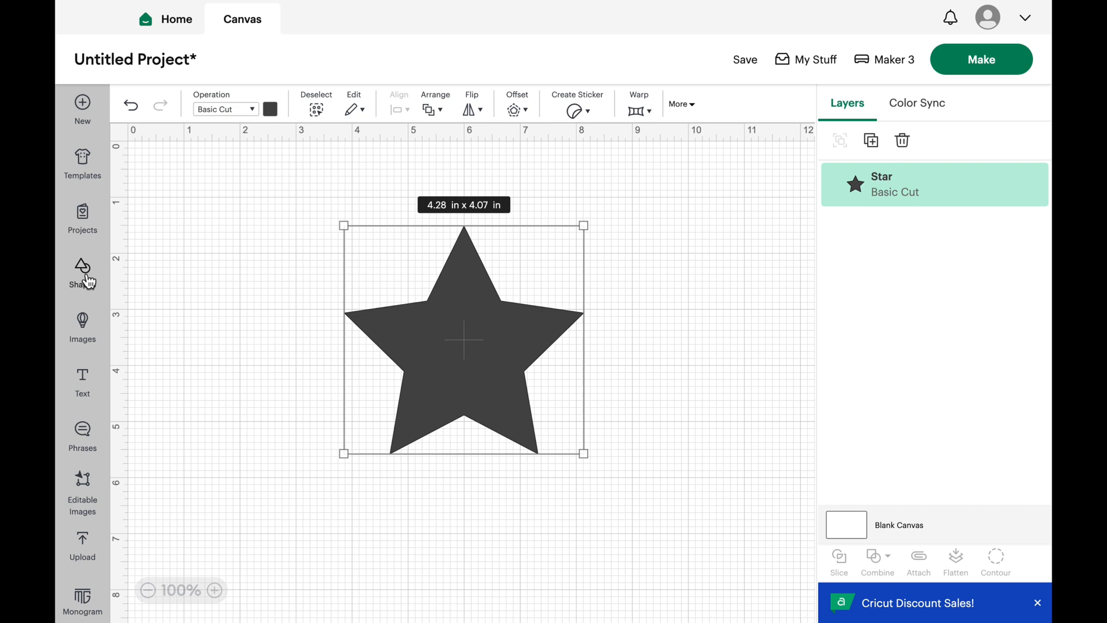
Add a circle from Shapes and colour it yellow
click(82, 274)
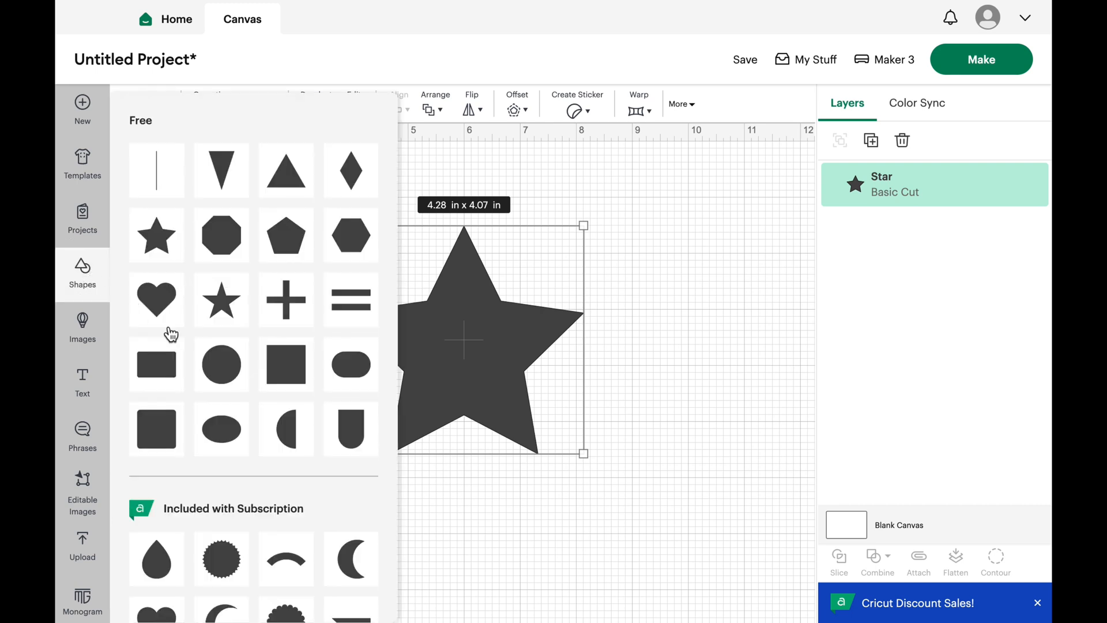
click(221, 363)
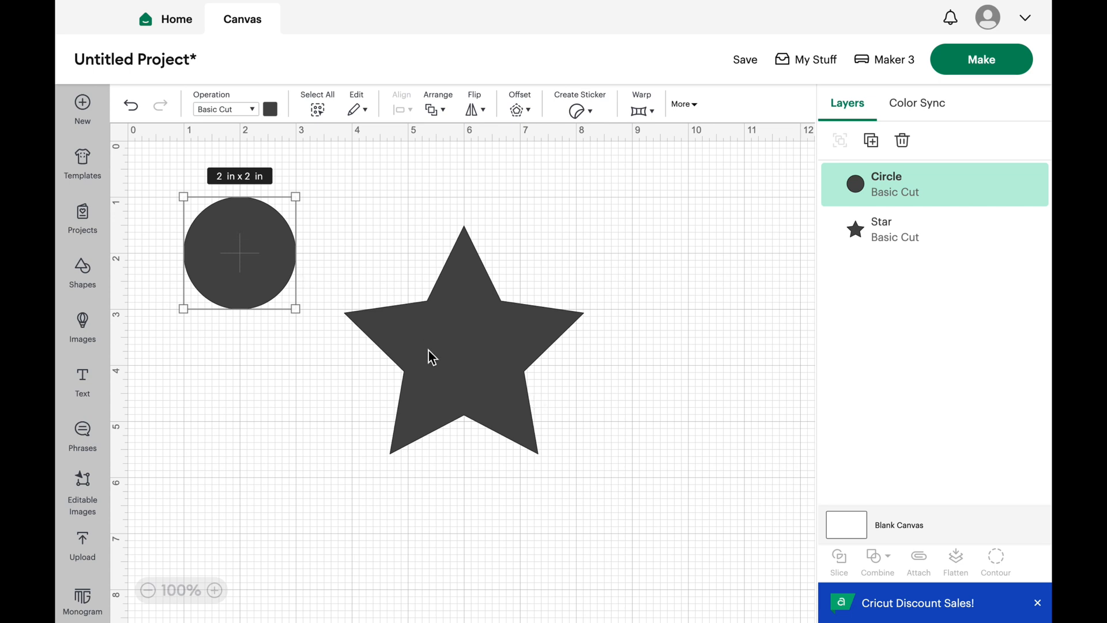
mouse_move(270, 108)
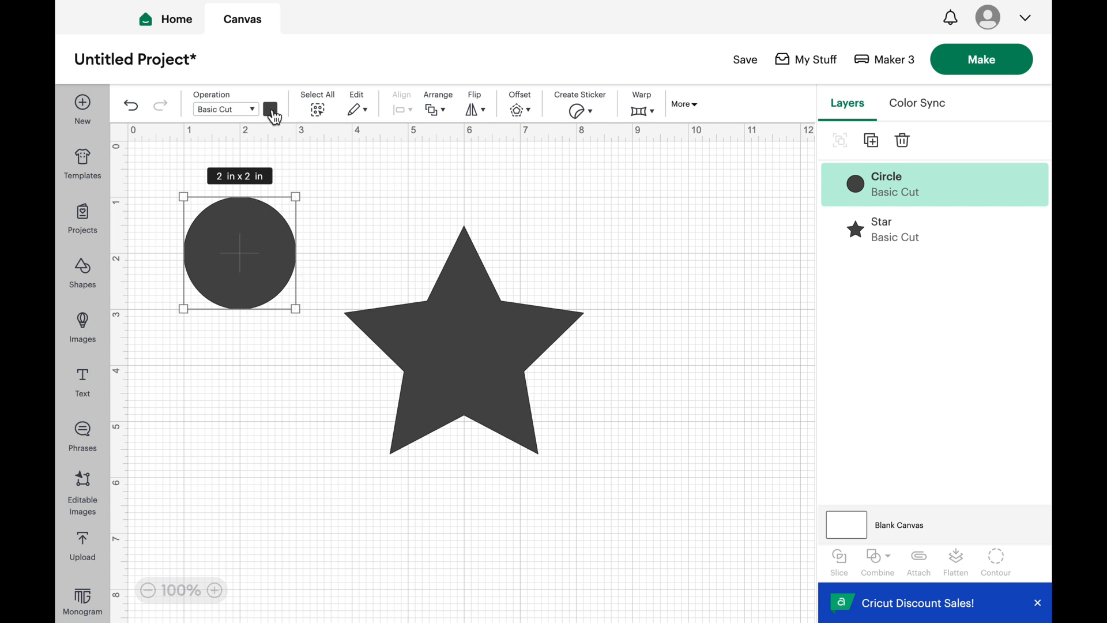
click(270, 109)
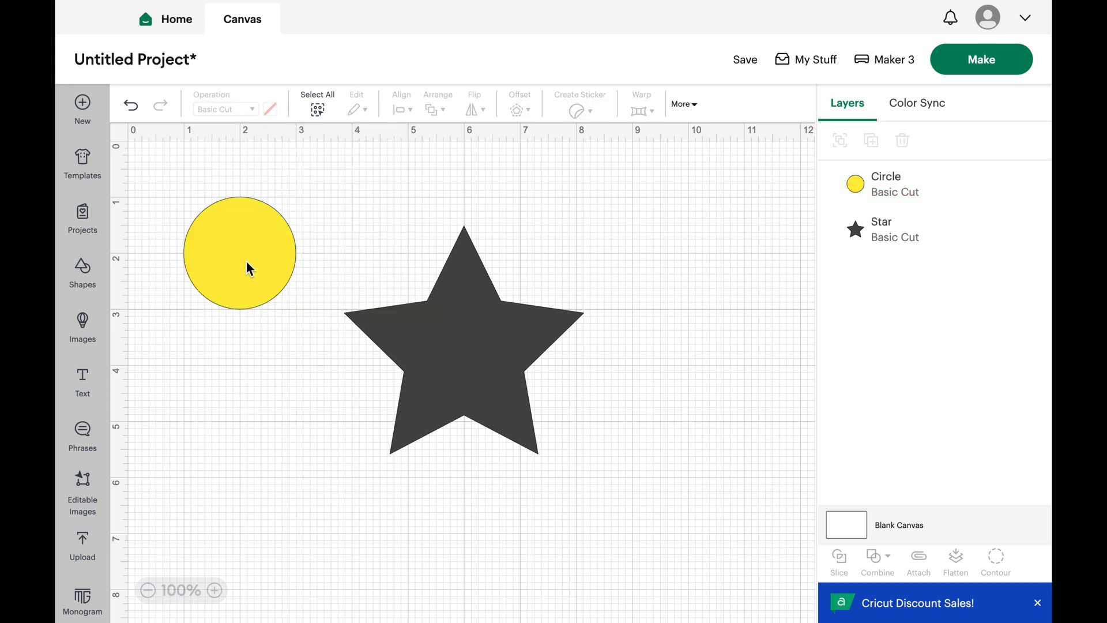
click(240, 252)
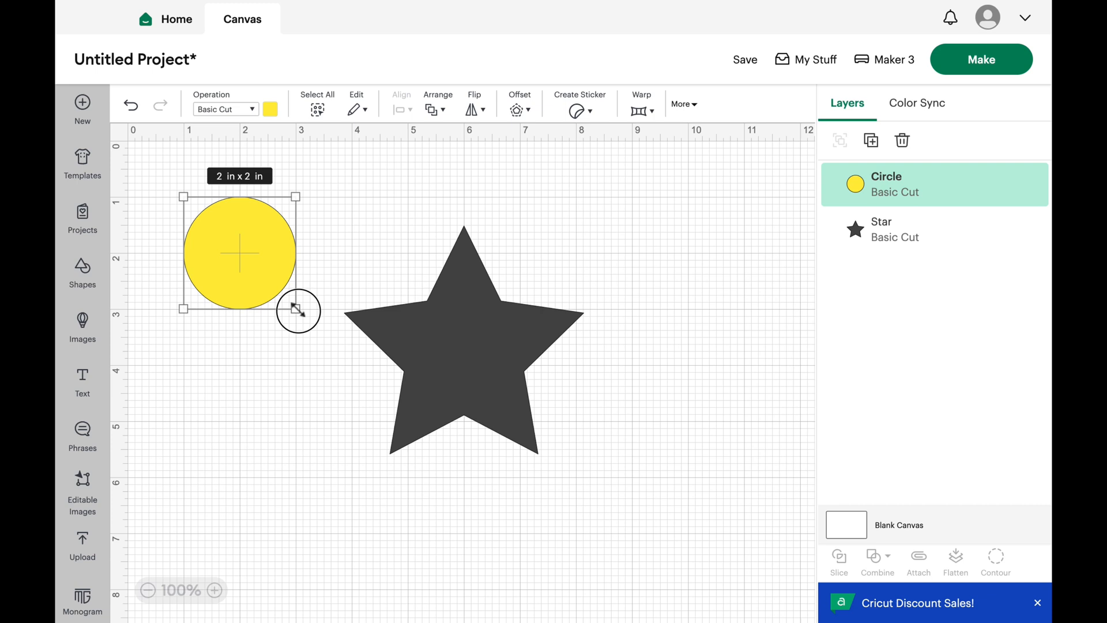
Shrink the yellow circle to 1.33 inches, place it on the star's centre and select both
drag(296, 310, 237, 270)
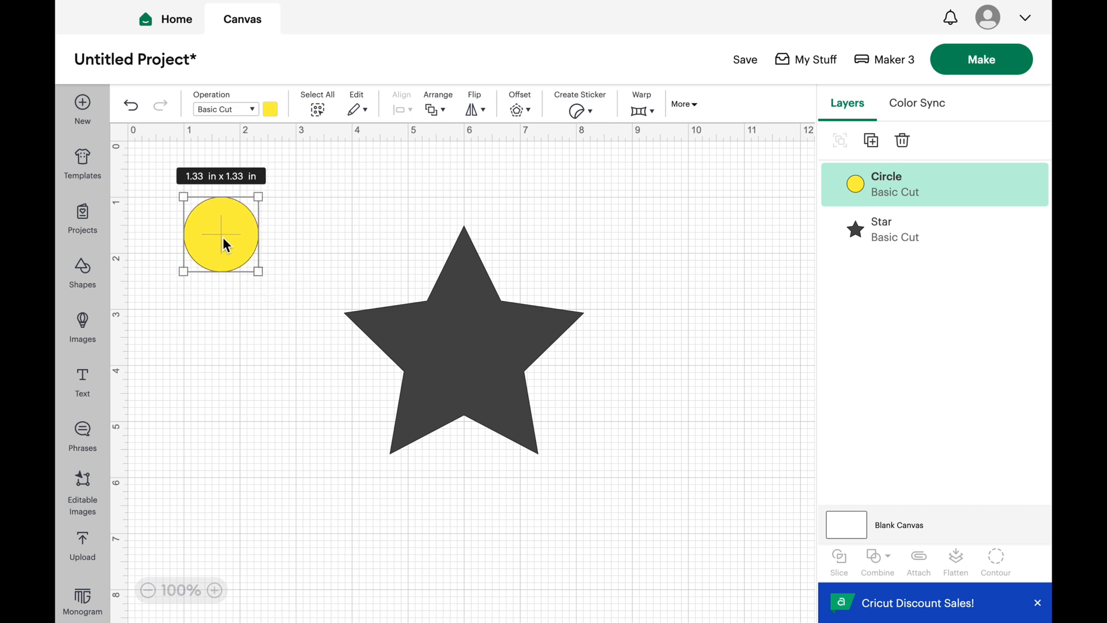
drag(220, 233, 460, 350)
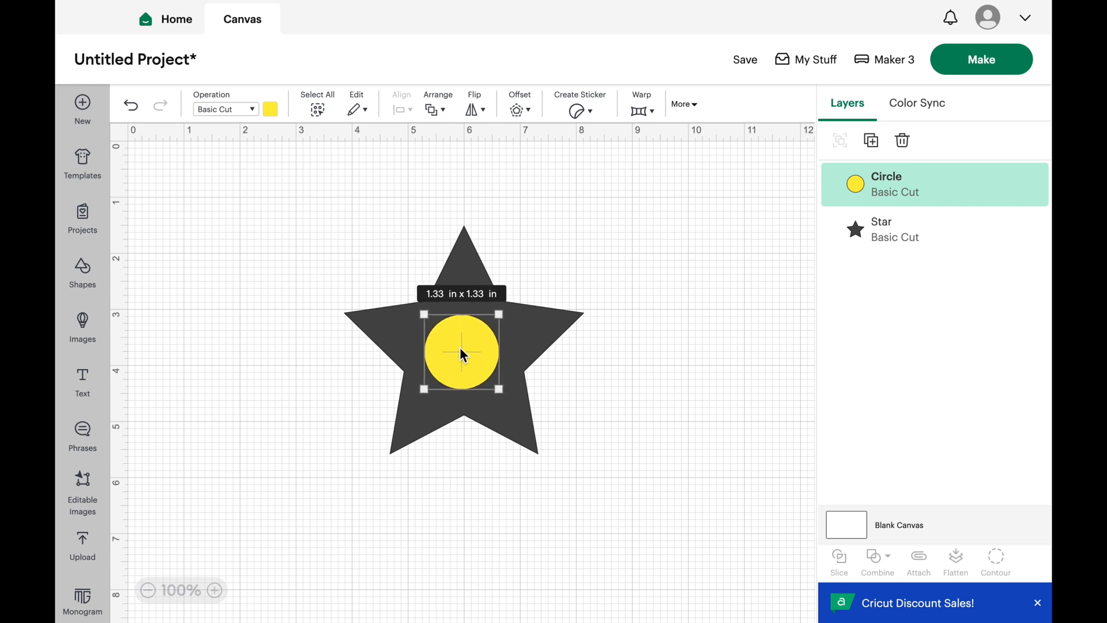
click(326, 262)
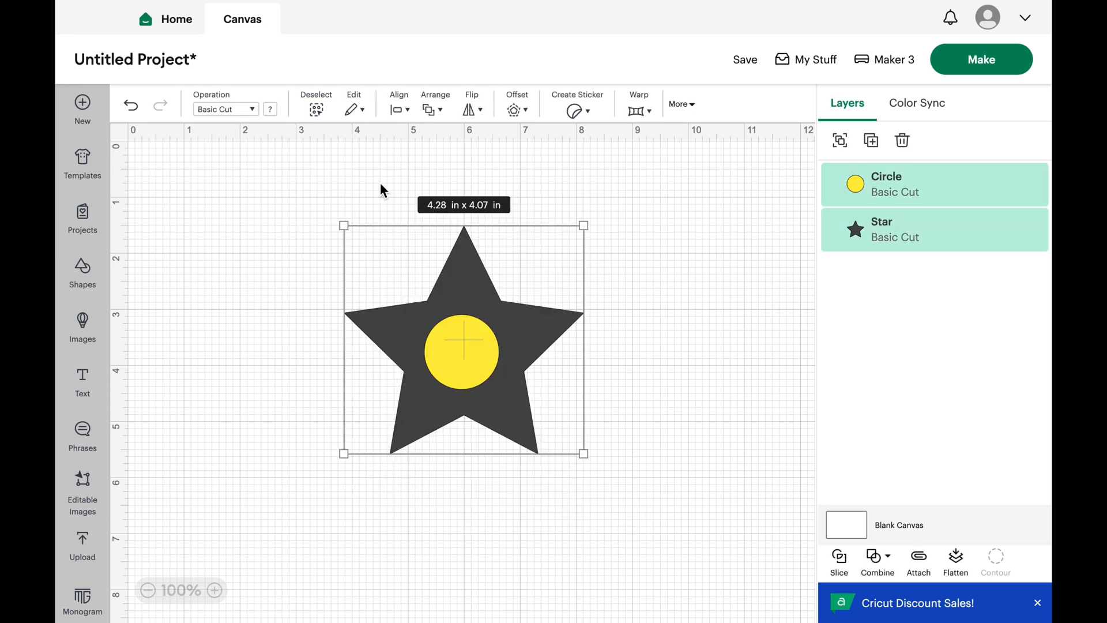
Centre the yellow circle horizontally over the star using Align
click(398, 109)
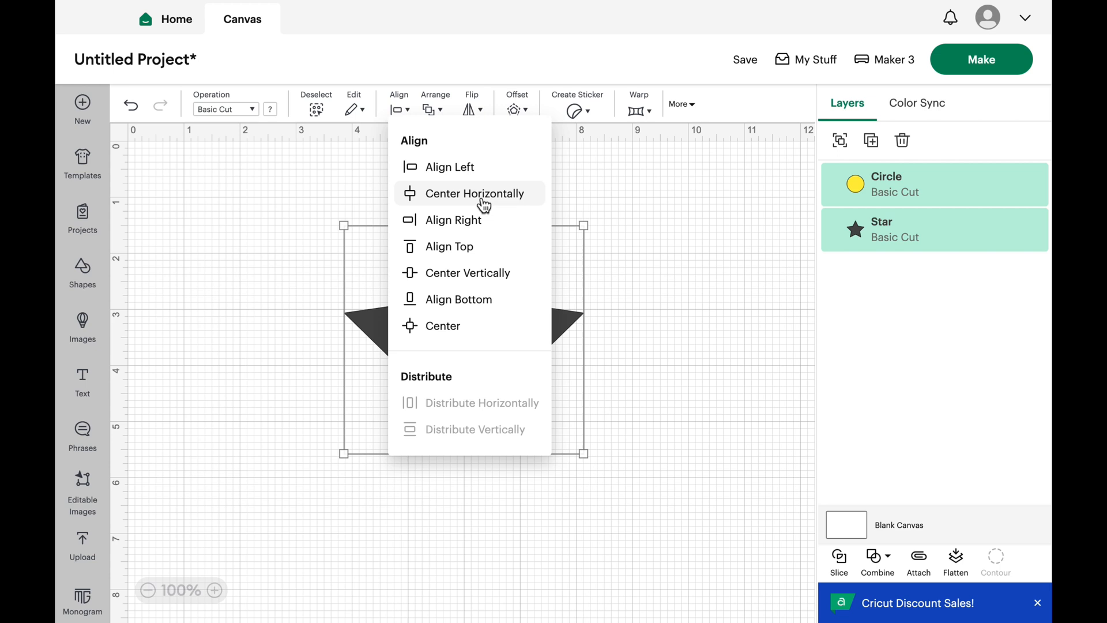
click(443, 325)
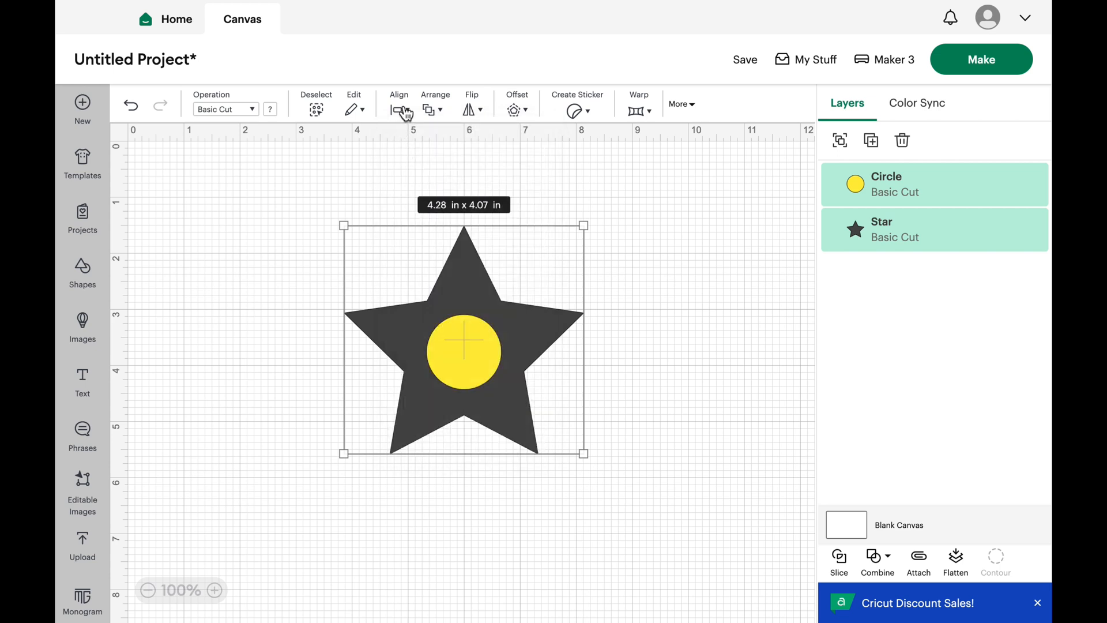
click(398, 109)
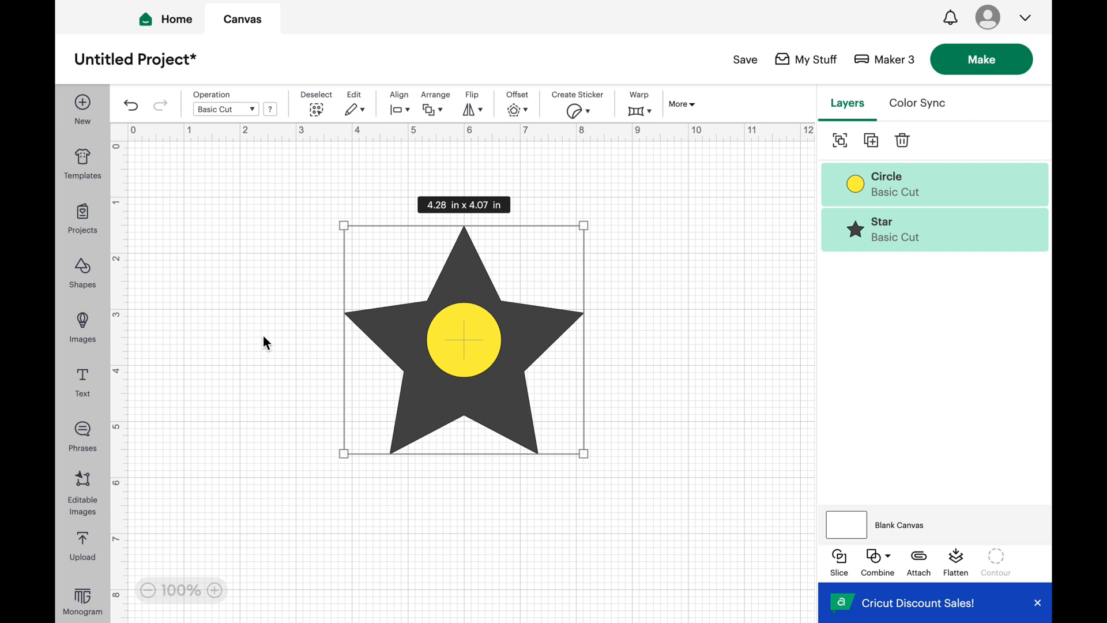
mouse_move(501, 403)
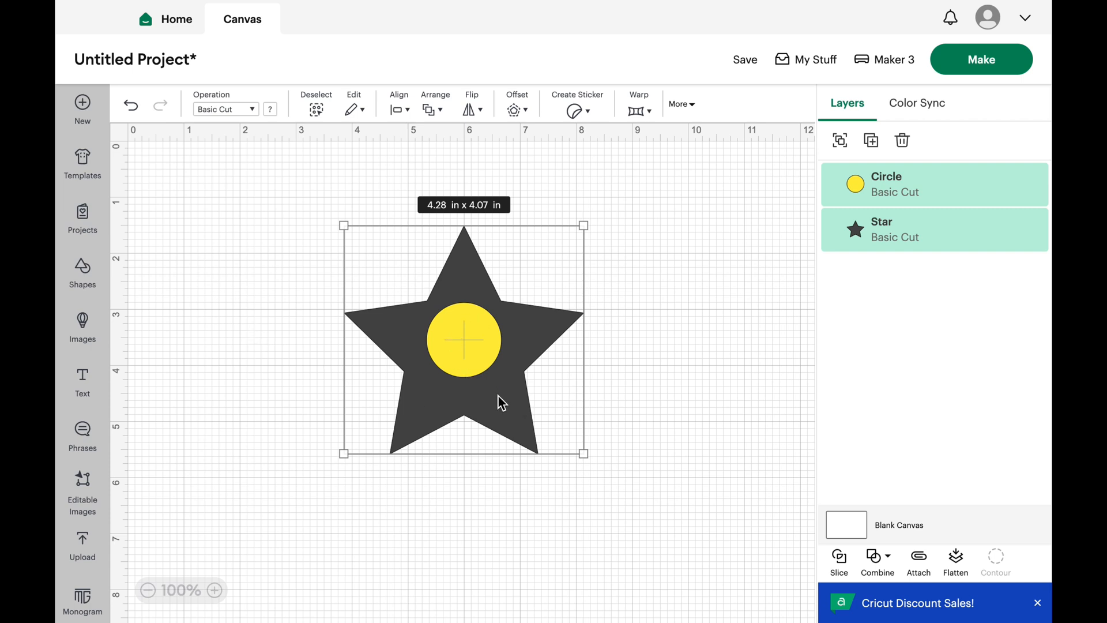
mouse_move(296, 264)
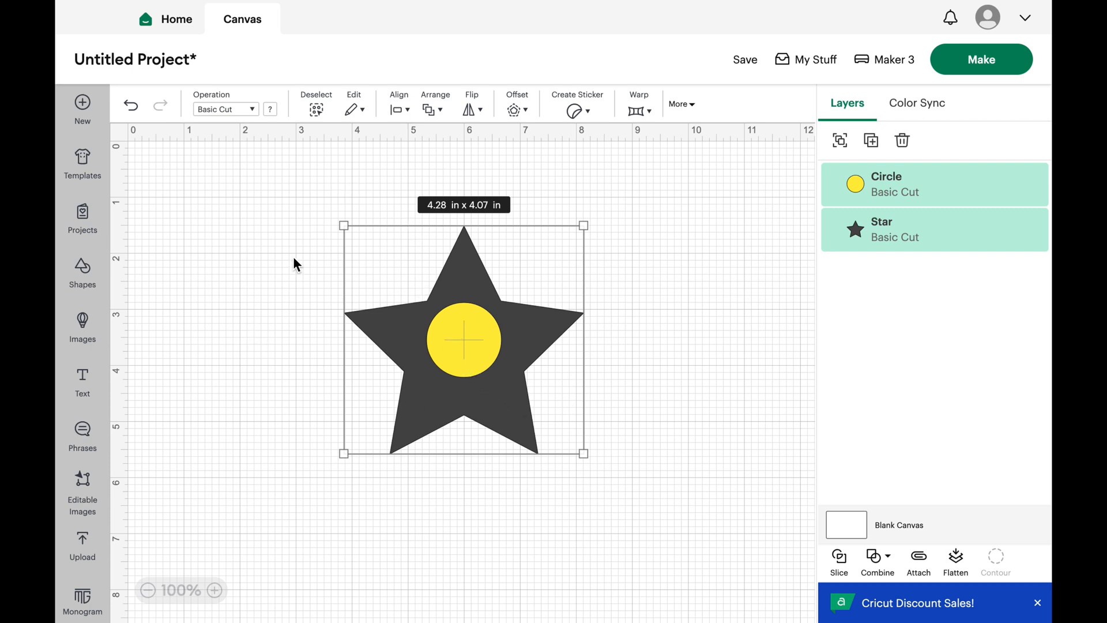
click(297, 264)
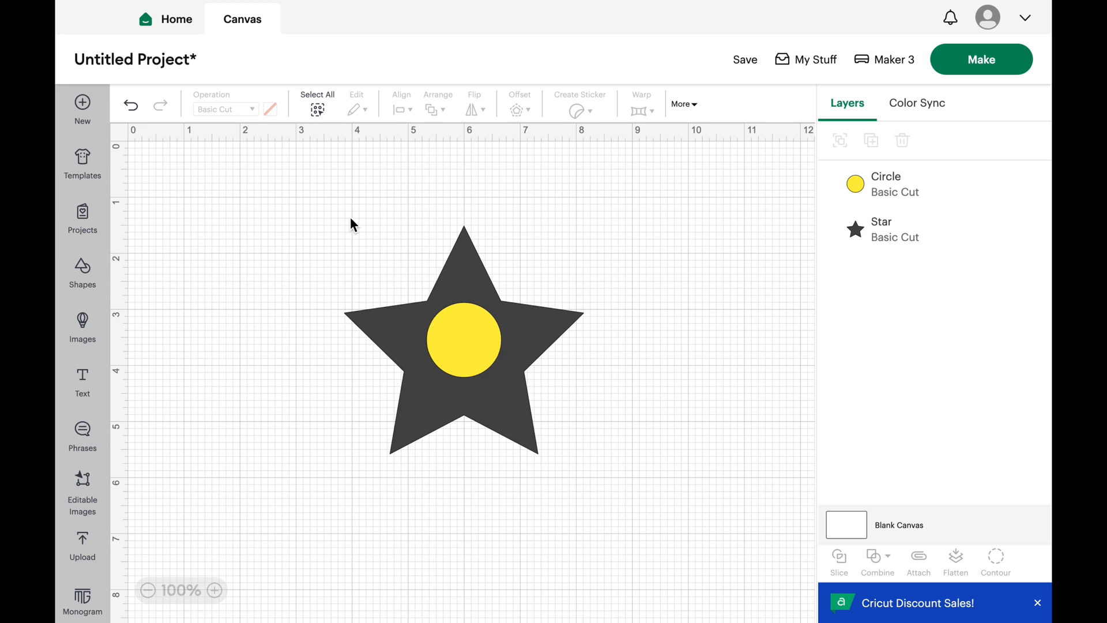
mouse_move(472, 350)
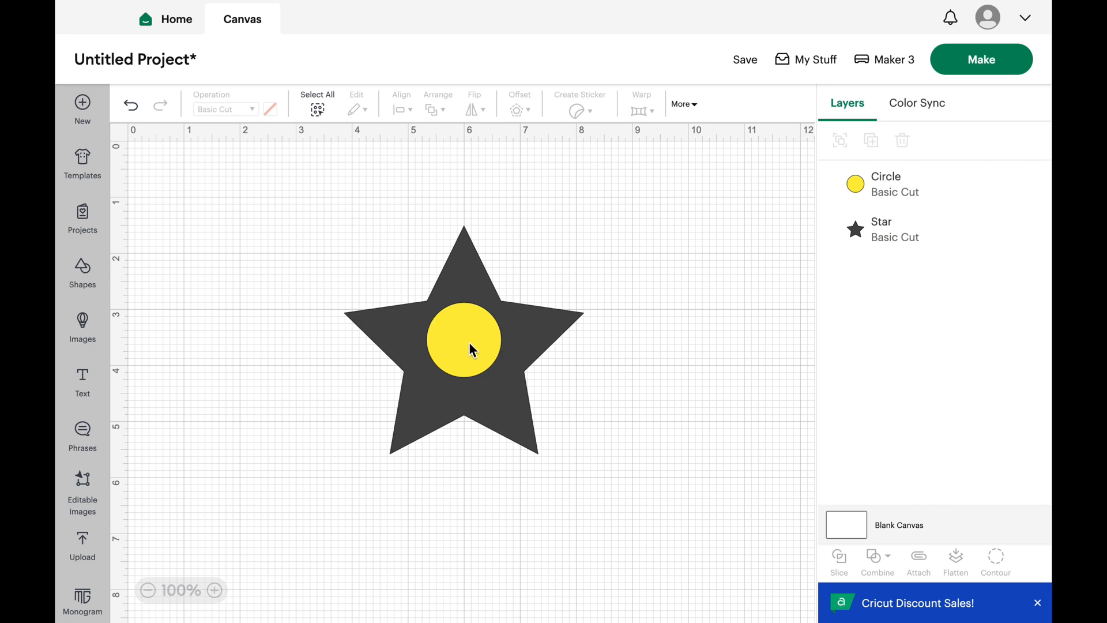
Reselect the yellow circle and the star together
click(462, 343)
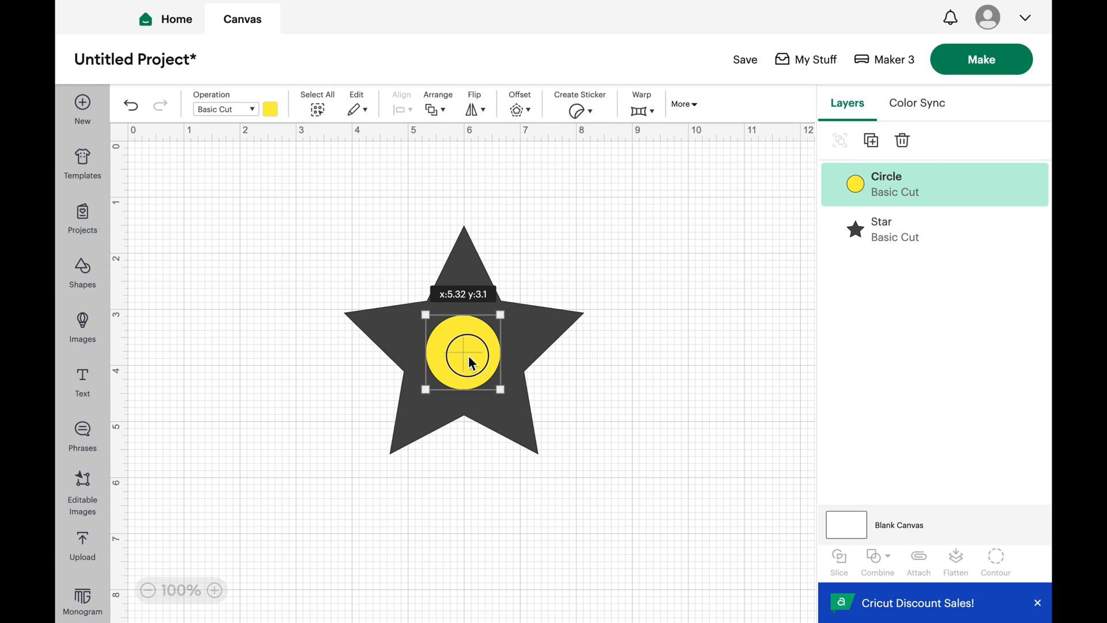
click(326, 208)
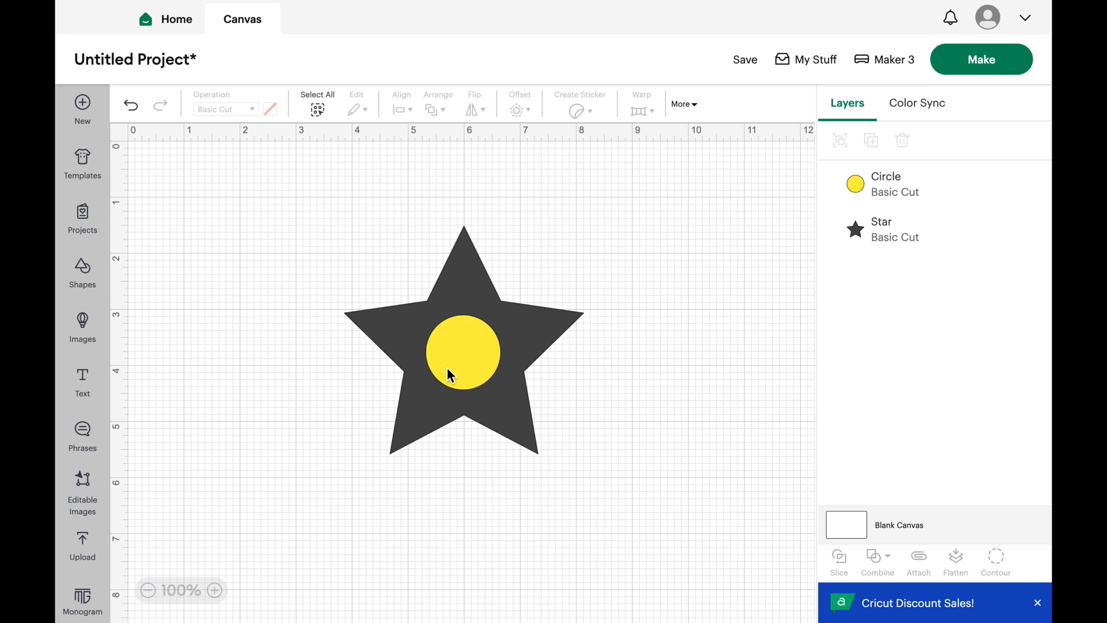
click(463, 352)
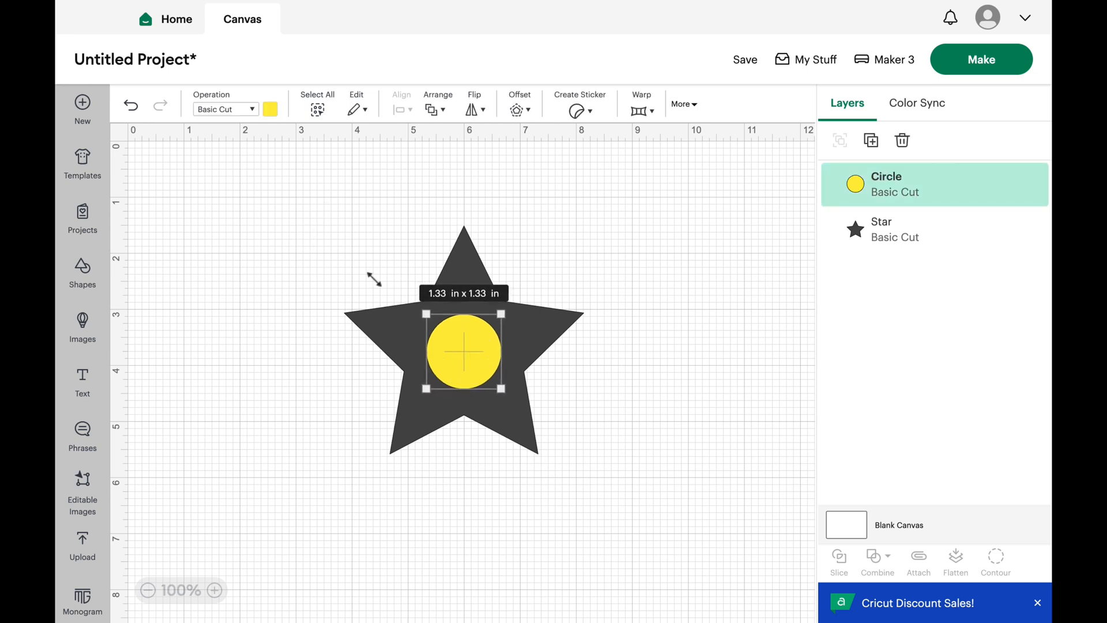
click(359, 217)
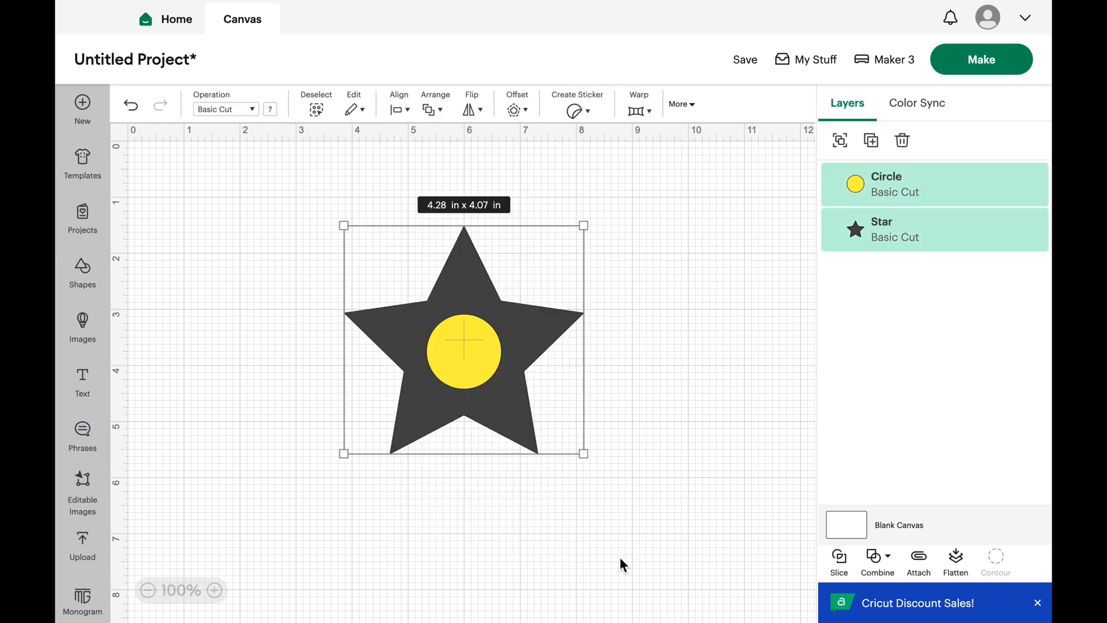
mouse_move(492, 522)
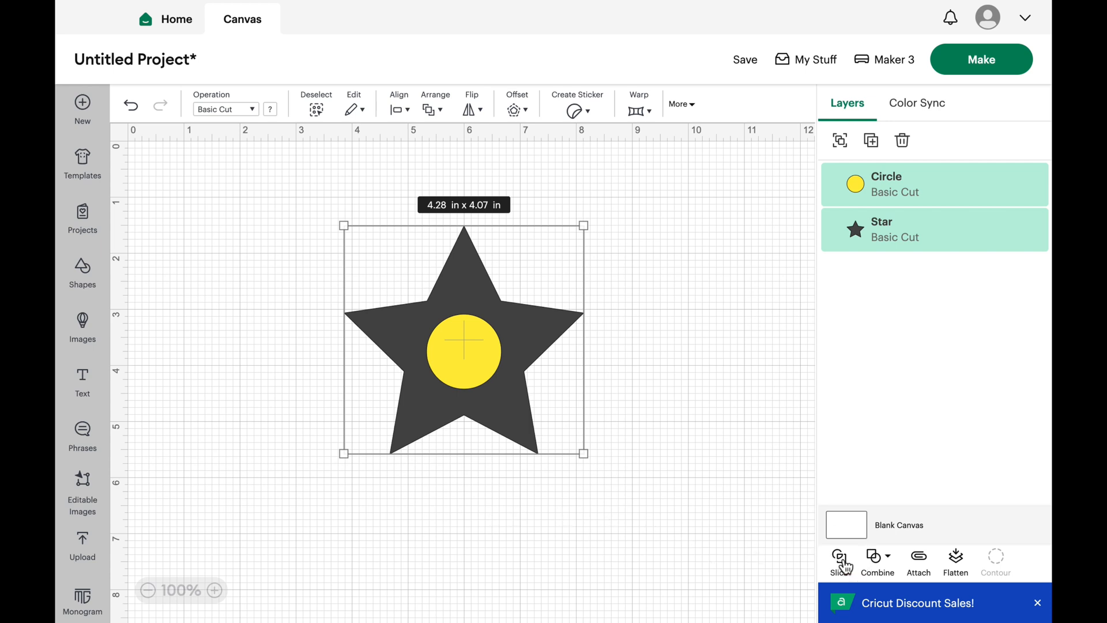
Slice the circle out of the star, inspect the cut-out piece, then undo the slice
click(839, 561)
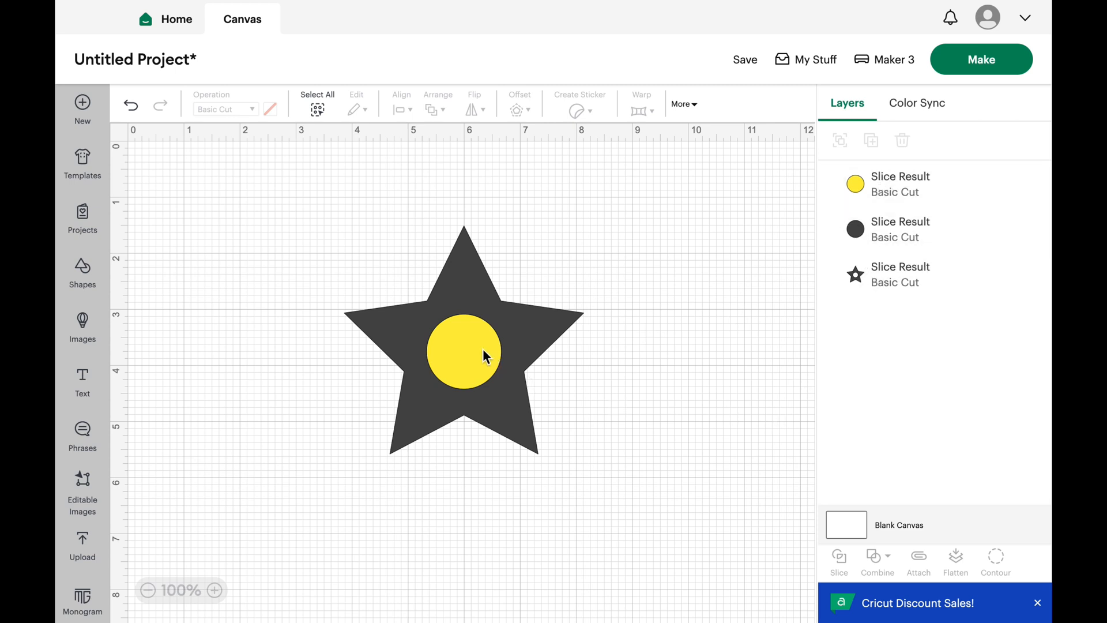
drag(464, 353, 236, 451)
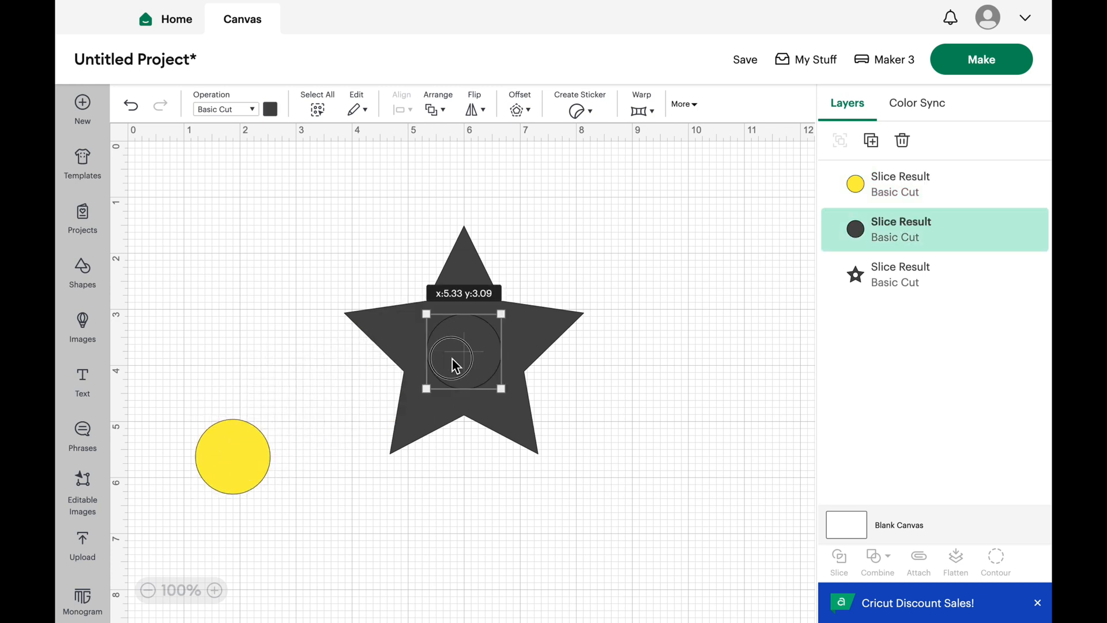
drag(455, 351, 222, 322)
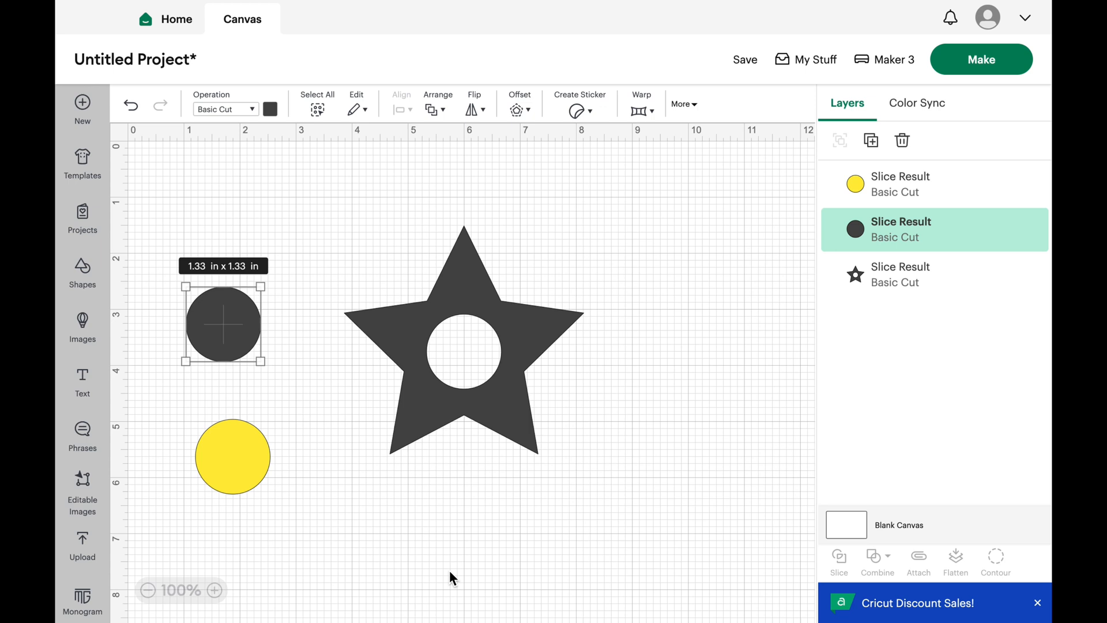
mouse_move(460, 555)
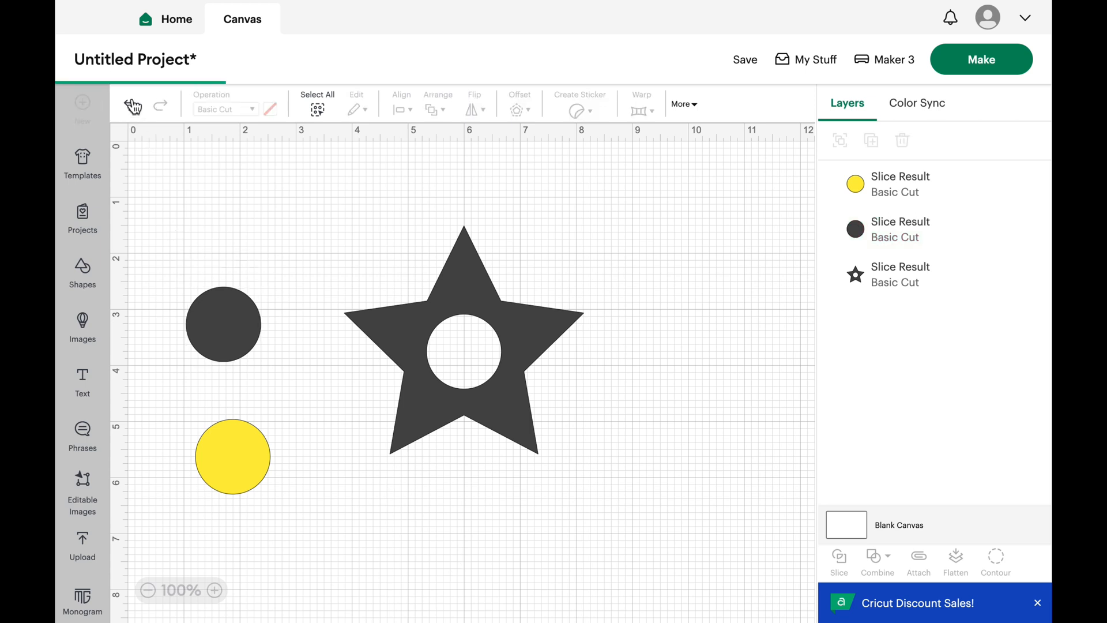
drag(233, 455, 463, 353)
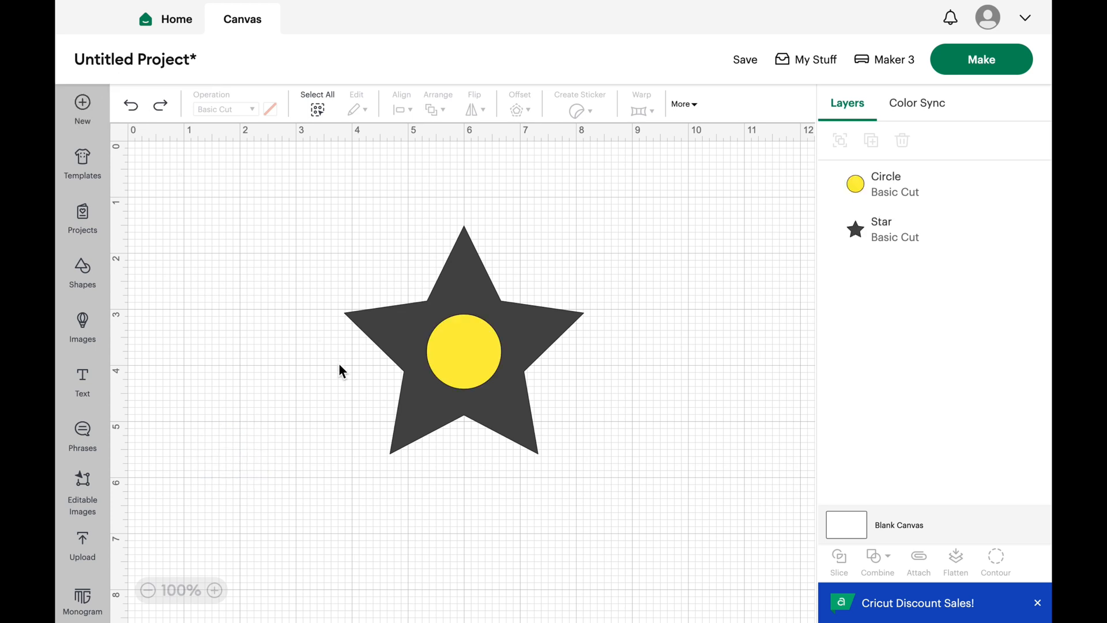
Re-centre the circle on the star and Combine > Subtract to leave a round hole
drag(462, 351, 347, 442)
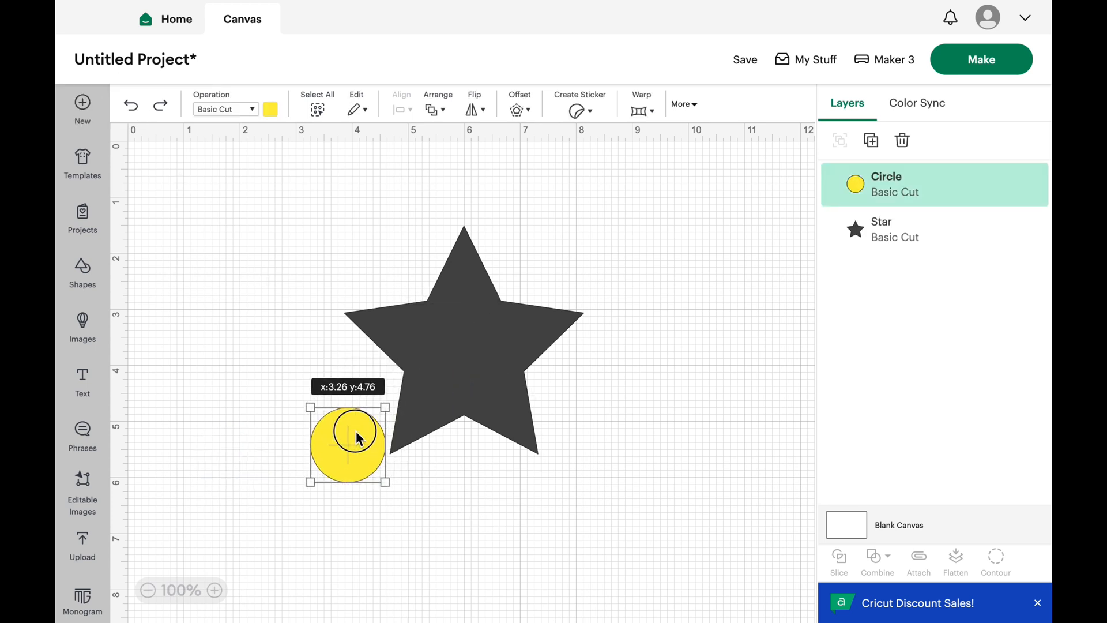
drag(347, 443, 462, 353)
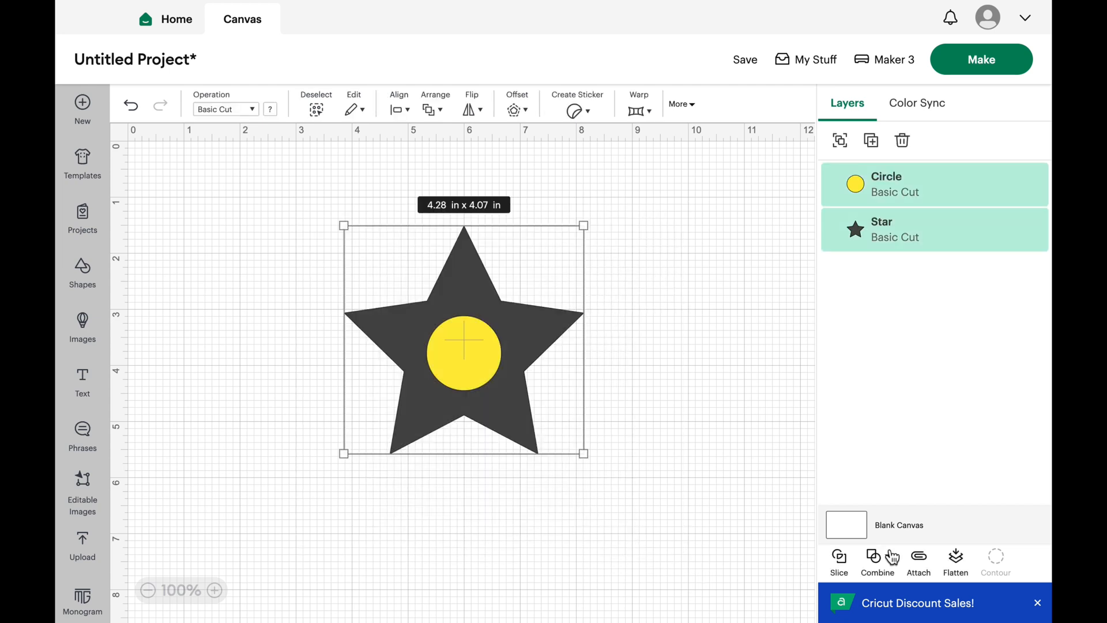
click(876, 561)
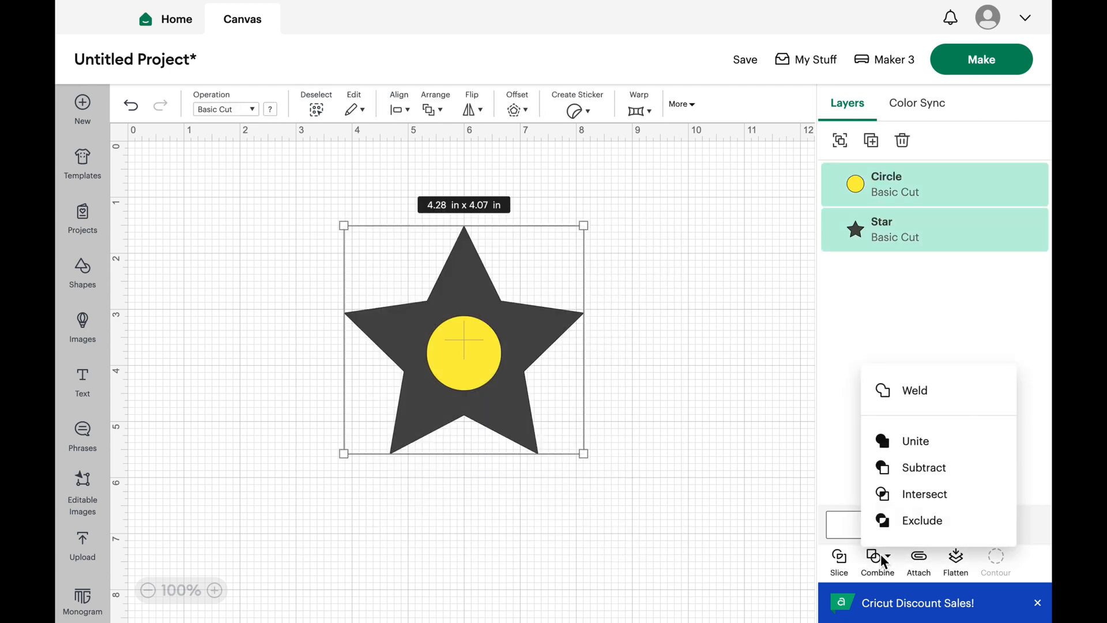
mouse_move(915, 441)
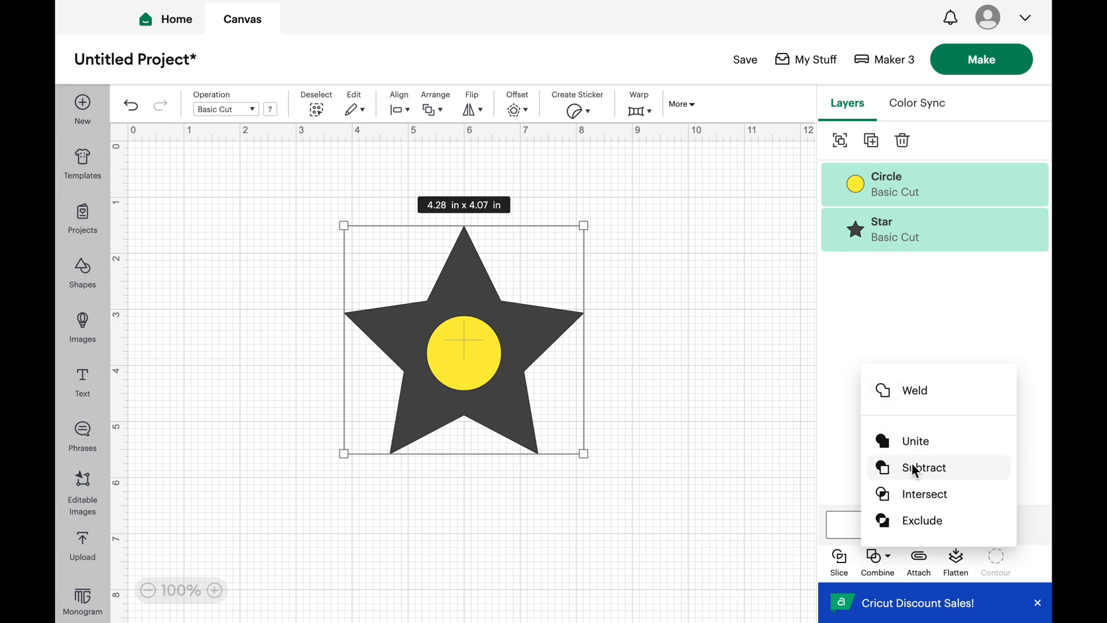
click(923, 467)
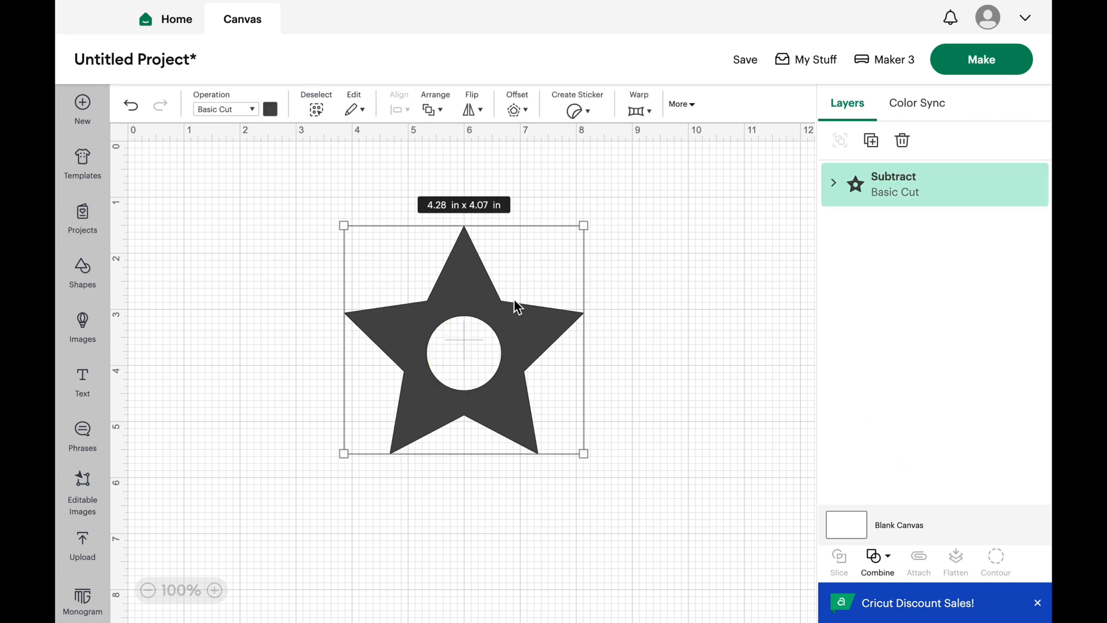
mouse_move(482, 383)
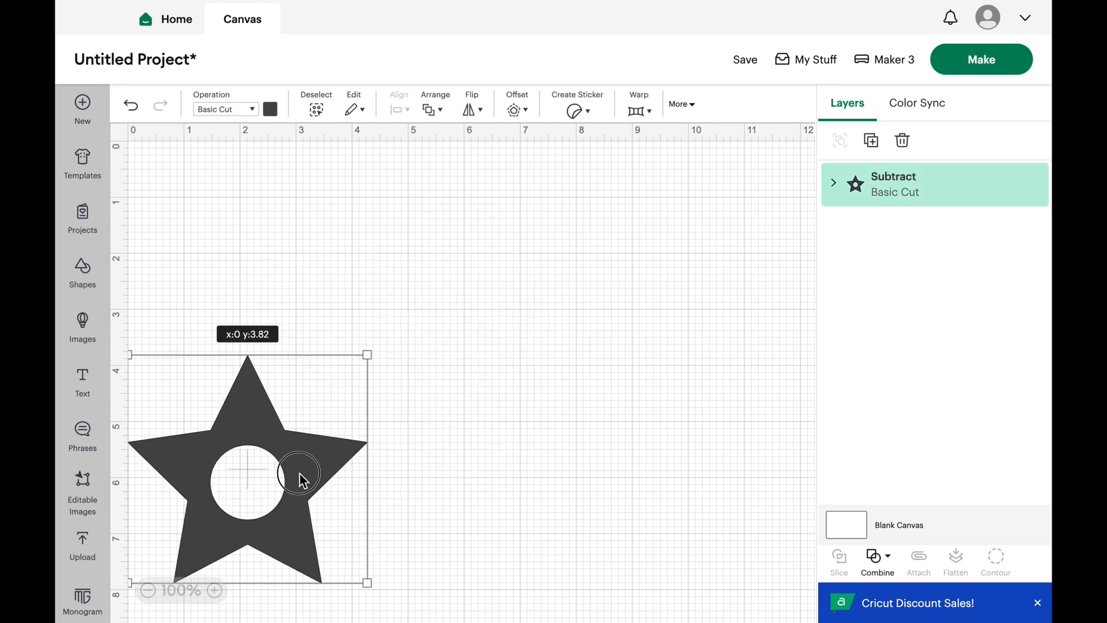
Shrink the holed star to about 1.5 inches and place it near the canvas top-left
drag(298, 471, 455, 337)
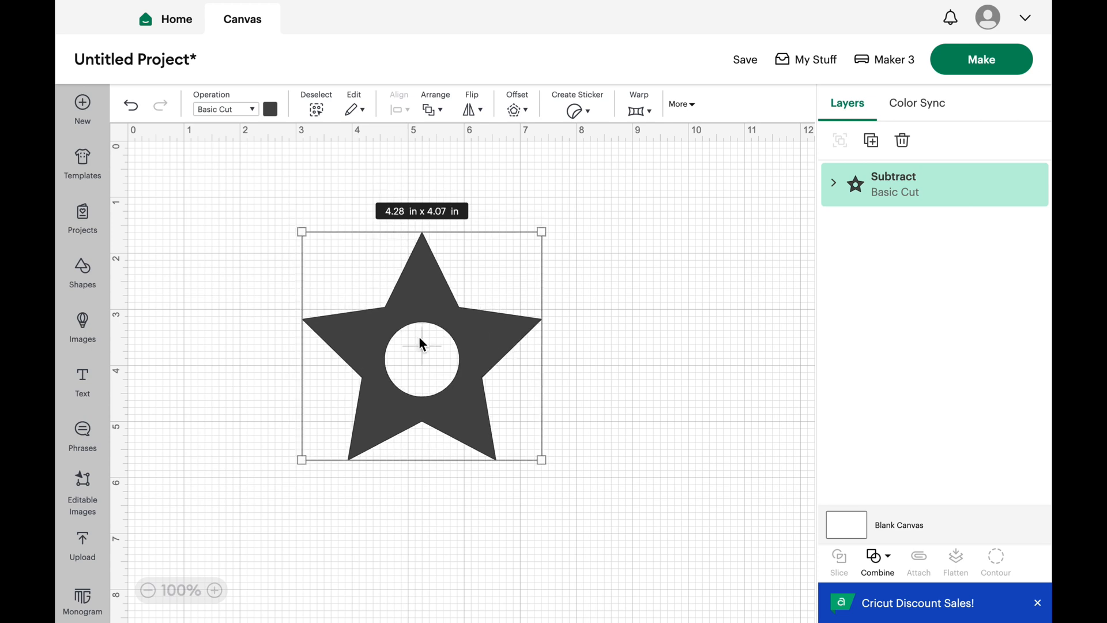
mouse_move(467, 411)
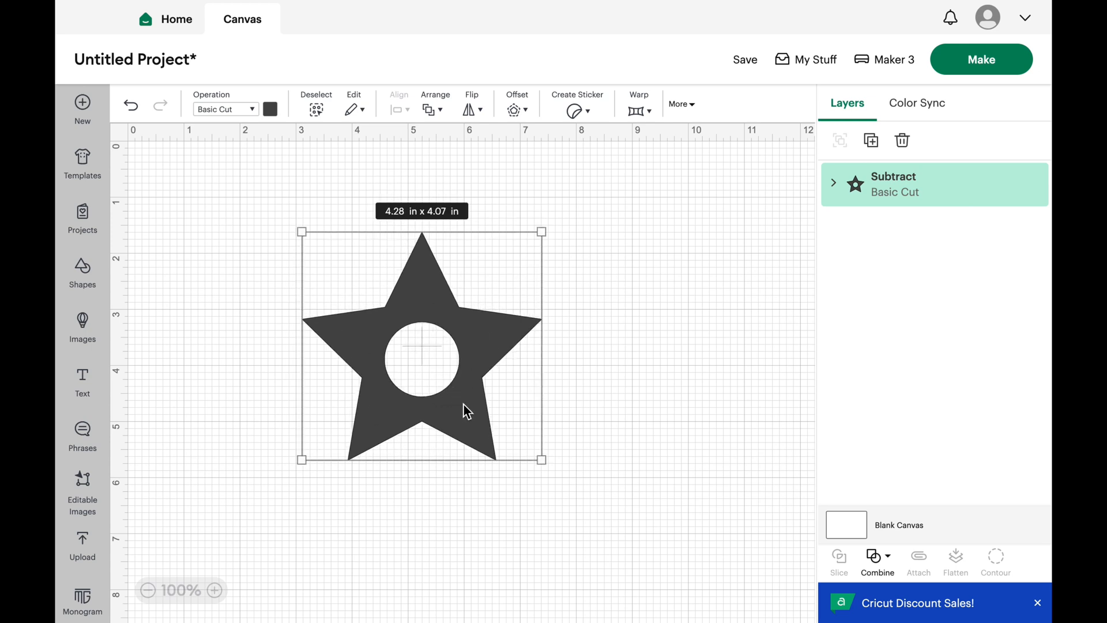
drag(542, 458, 419, 329)
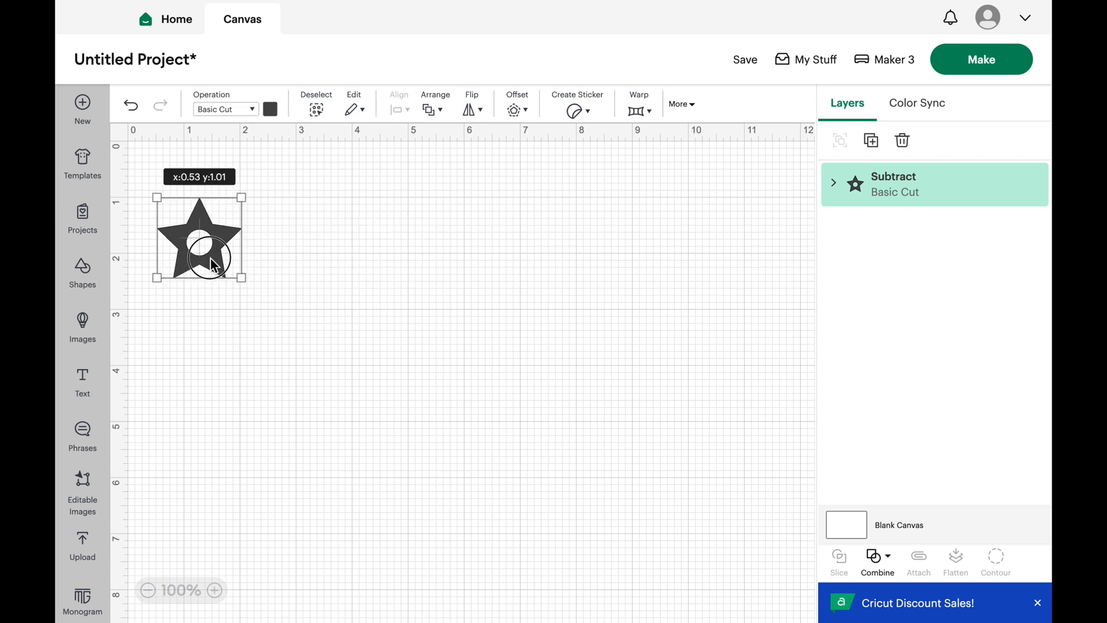
Check the Operation dropdown unchanged, then insert a pentagon from Shapes
click(251, 108)
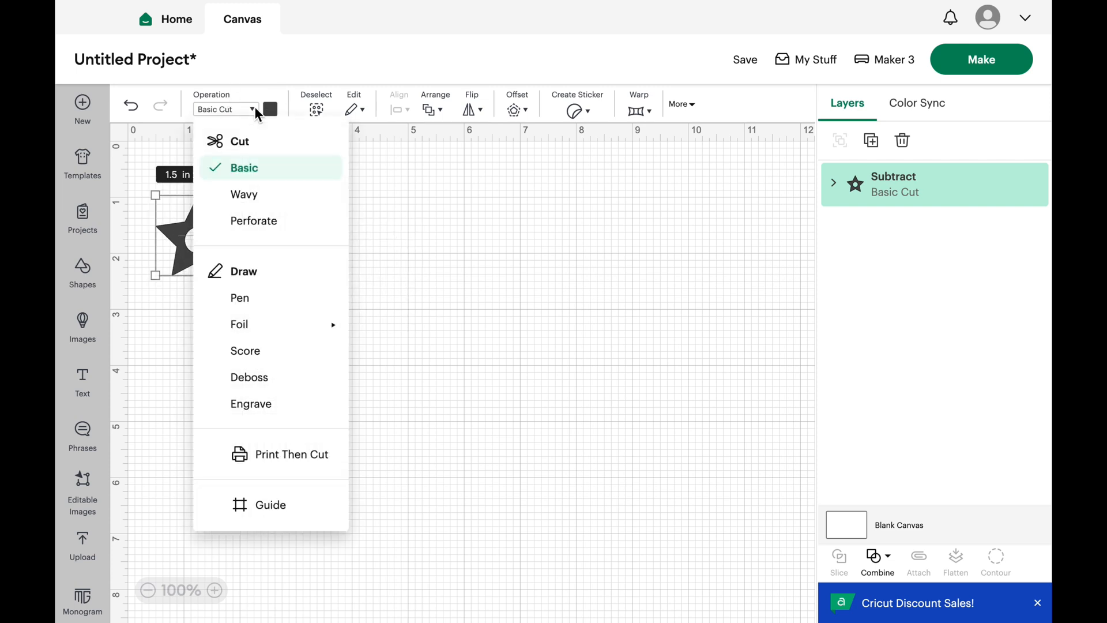
mouse_move(272, 180)
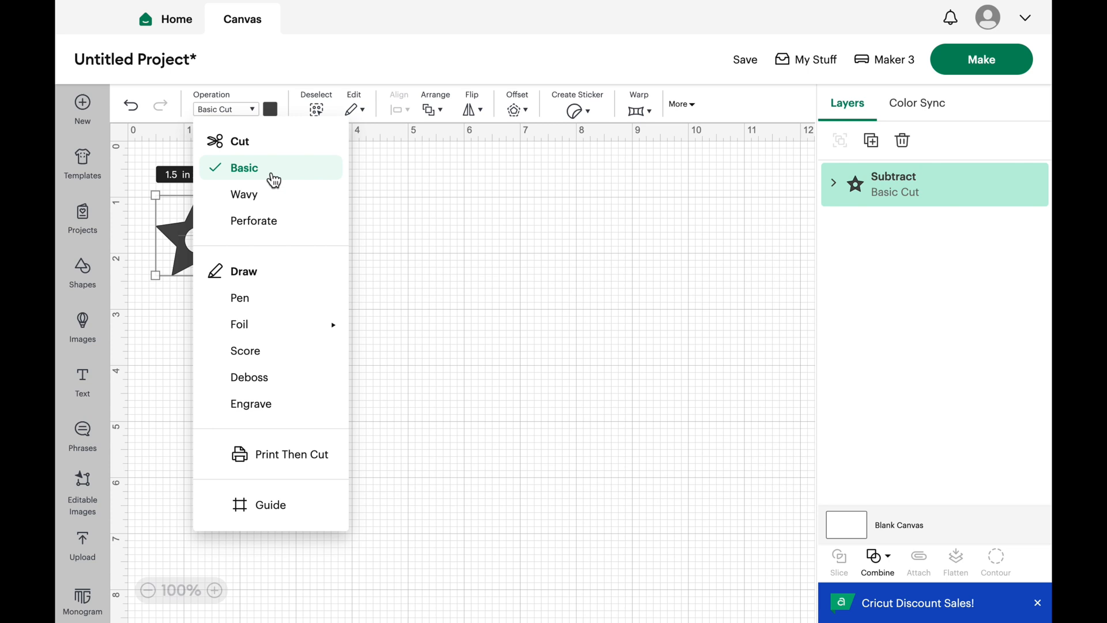
mouse_move(290, 350)
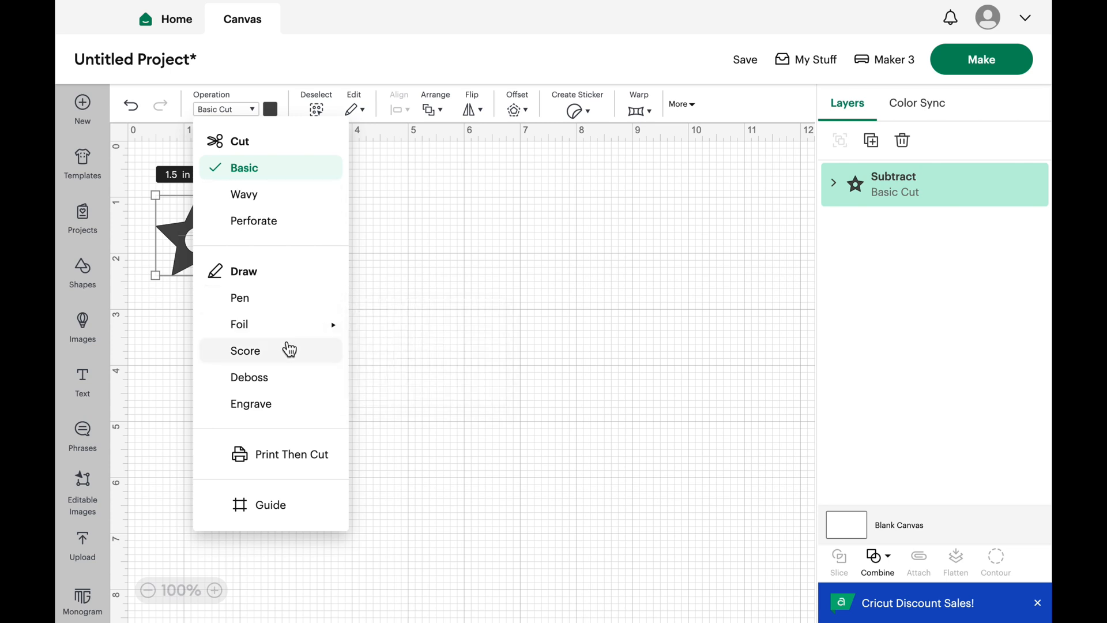
mouse_move(318, 431)
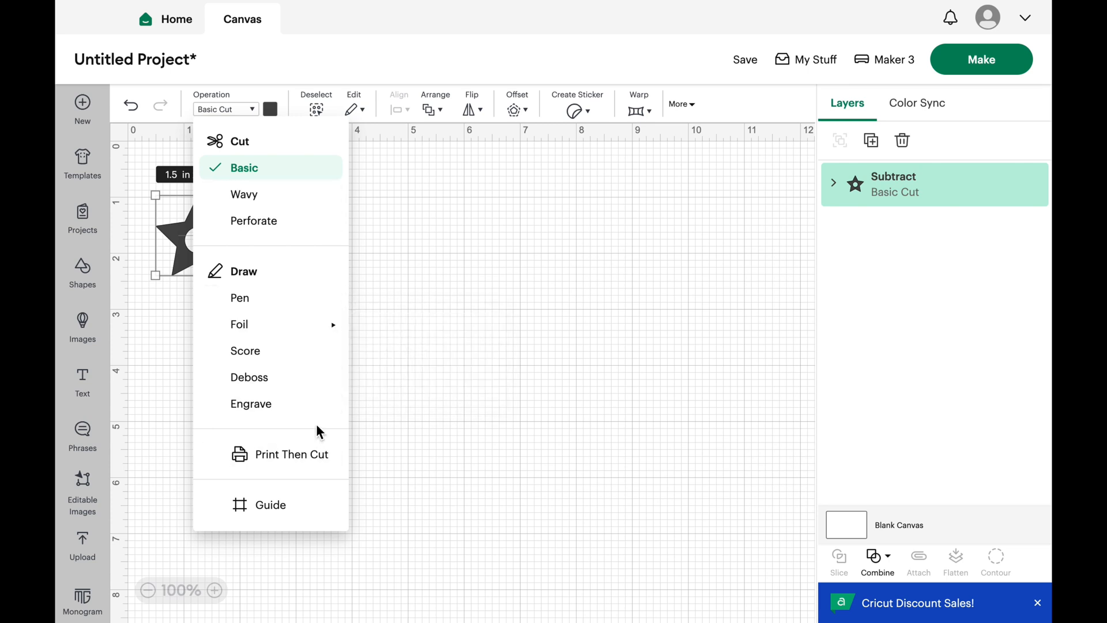
mouse_move(250, 324)
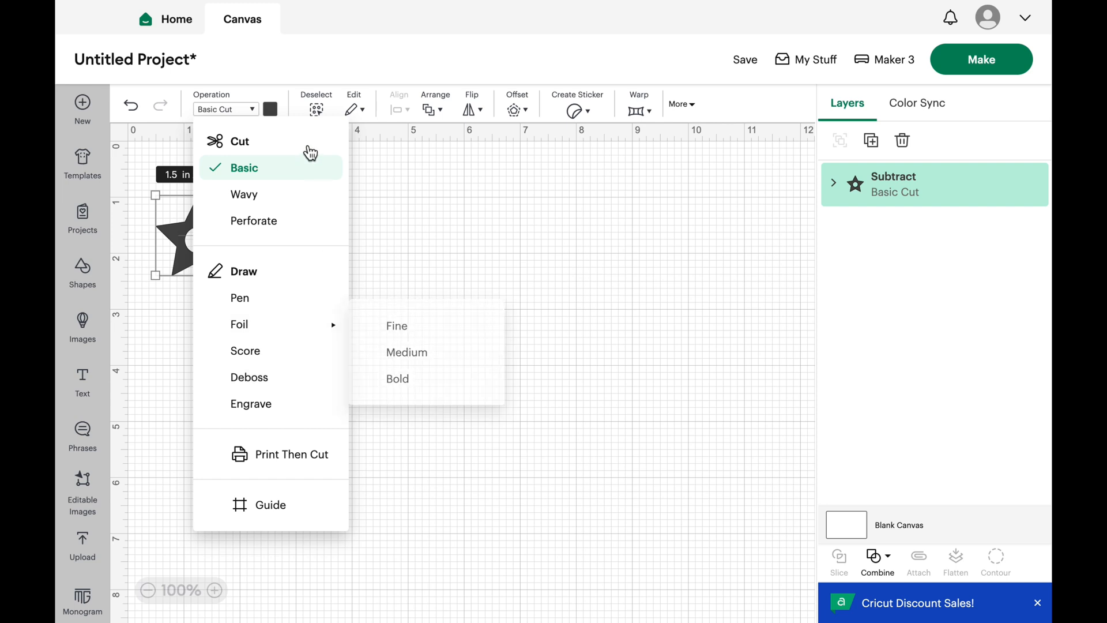
click(445, 236)
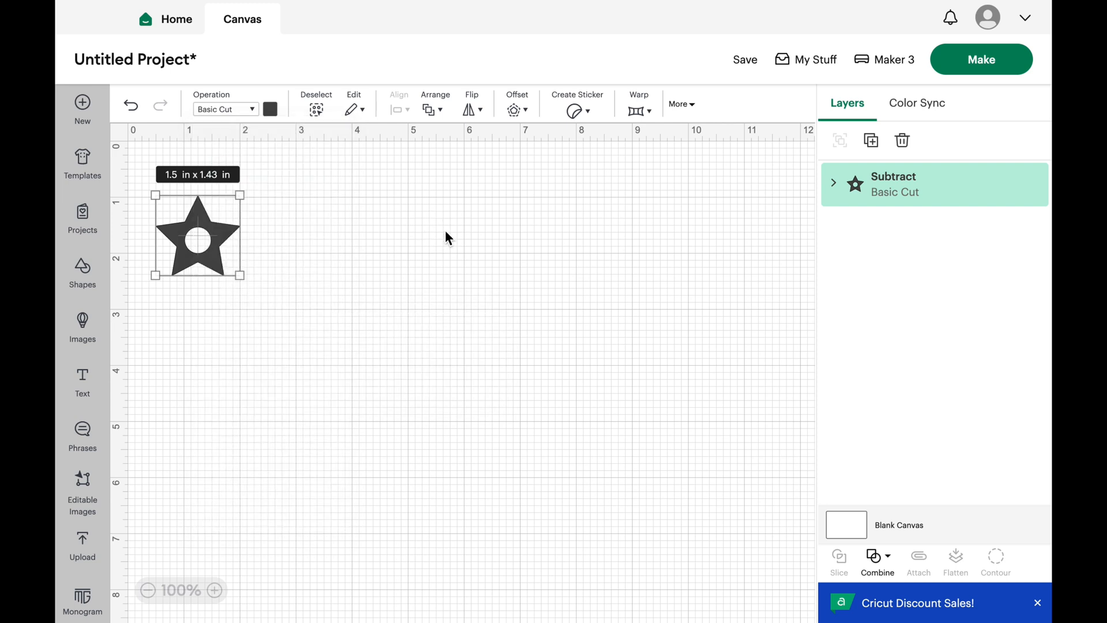
mouse_move(330, 215)
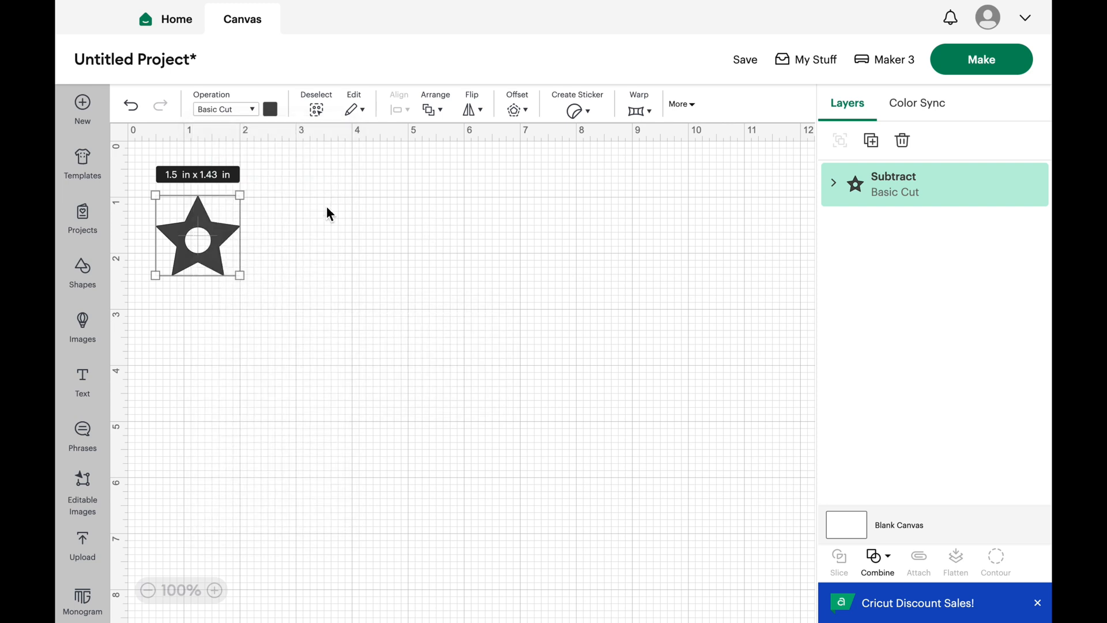
click(81, 276)
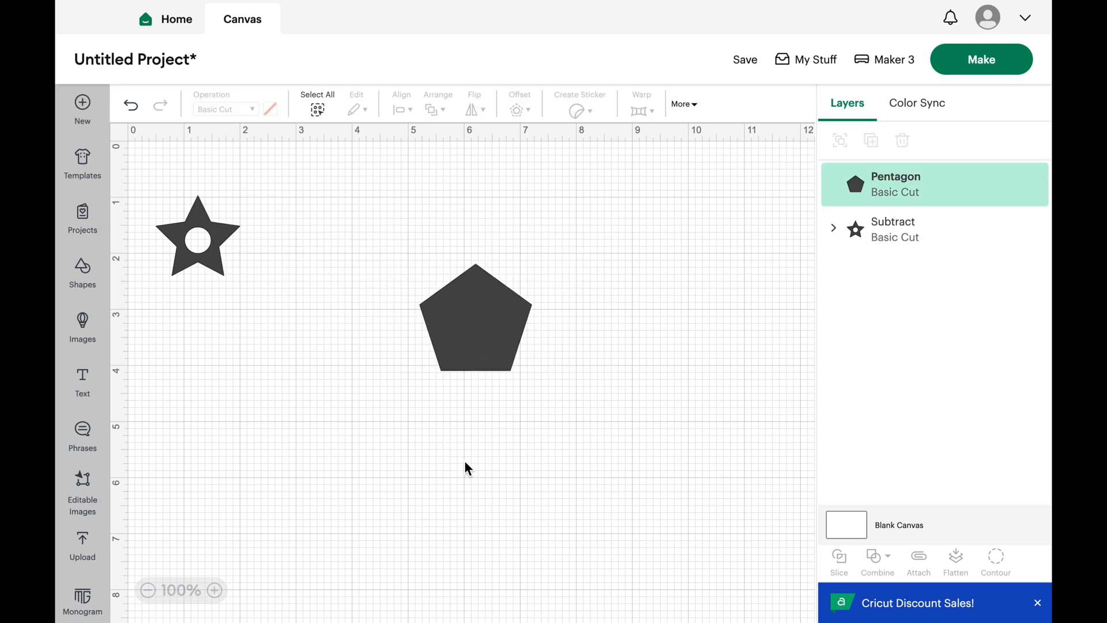
Add a square, colour it orange, stretch it into a tall rectangle below the holed star
click(82, 276)
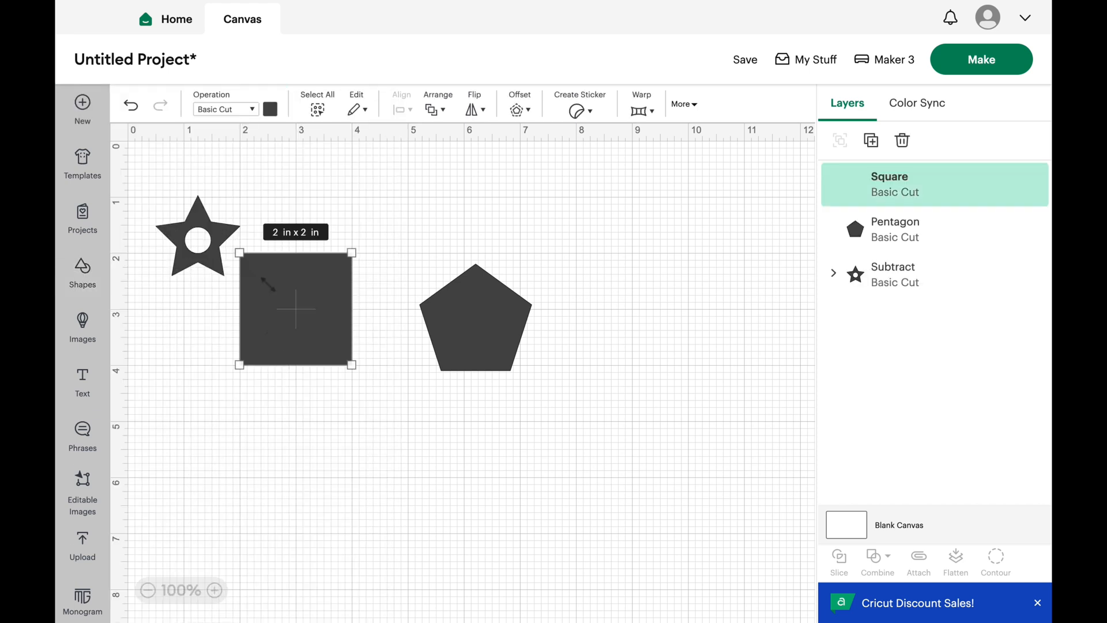
drag(296, 307, 344, 332)
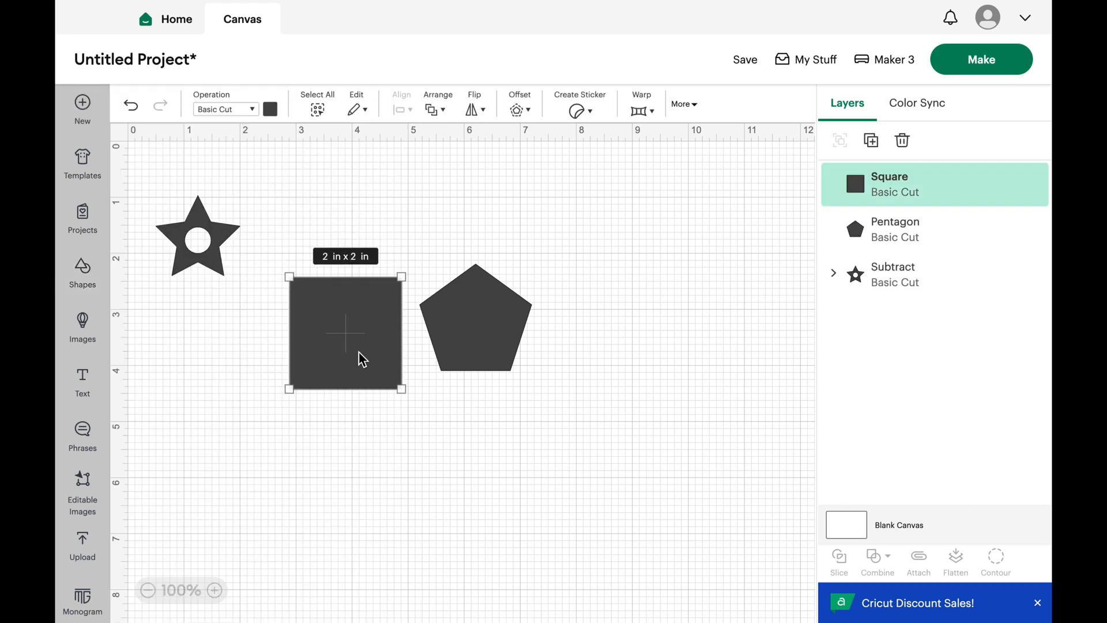
click(269, 108)
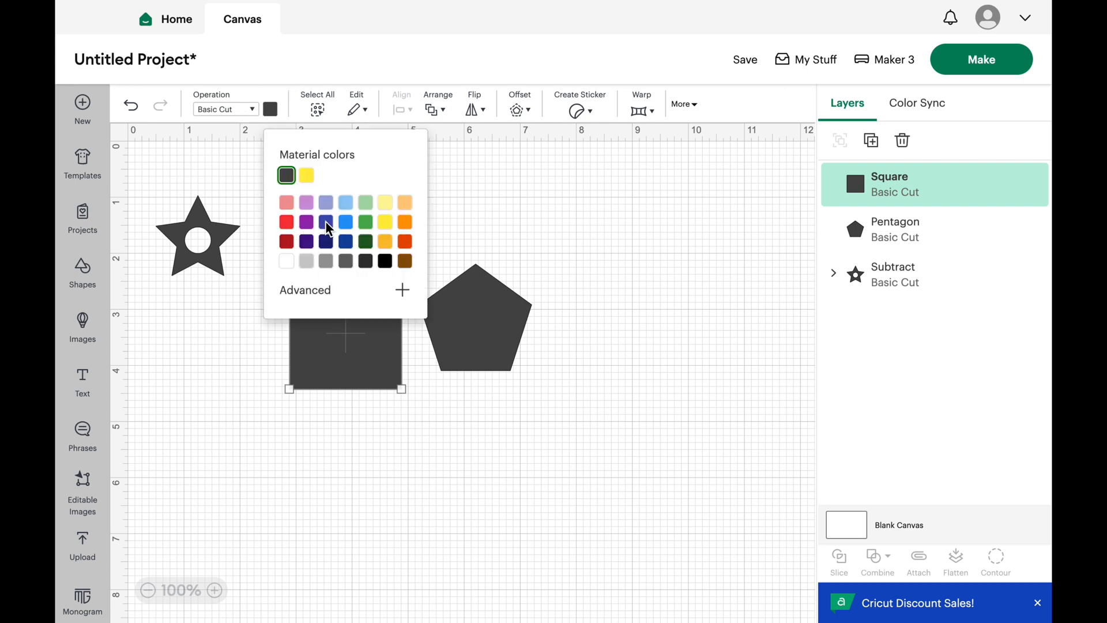
click(305, 175)
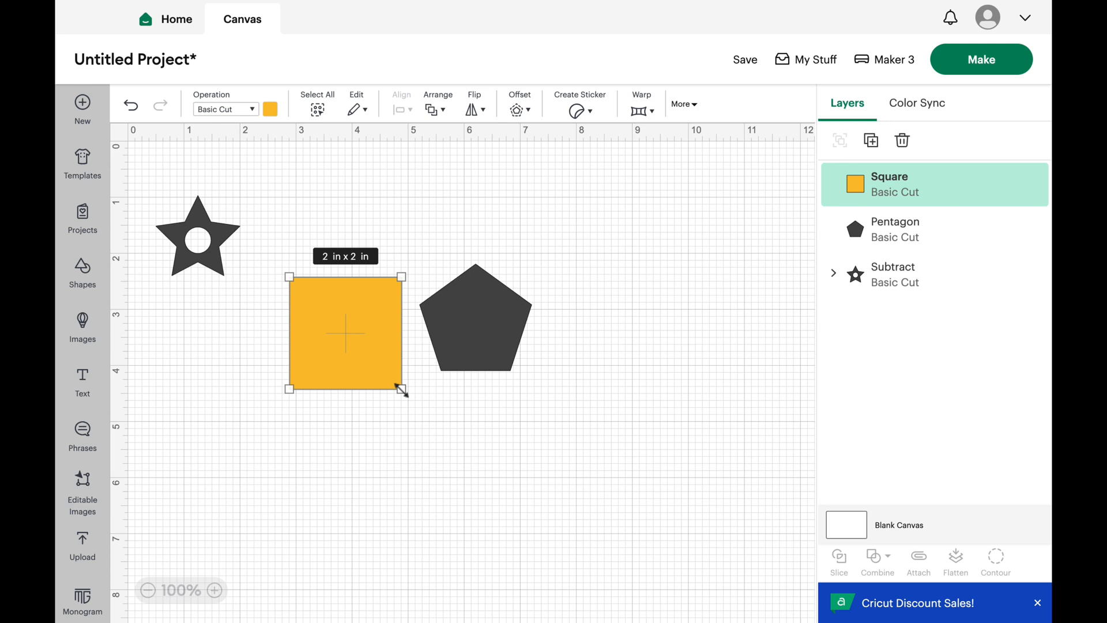
drag(402, 332, 378, 353)
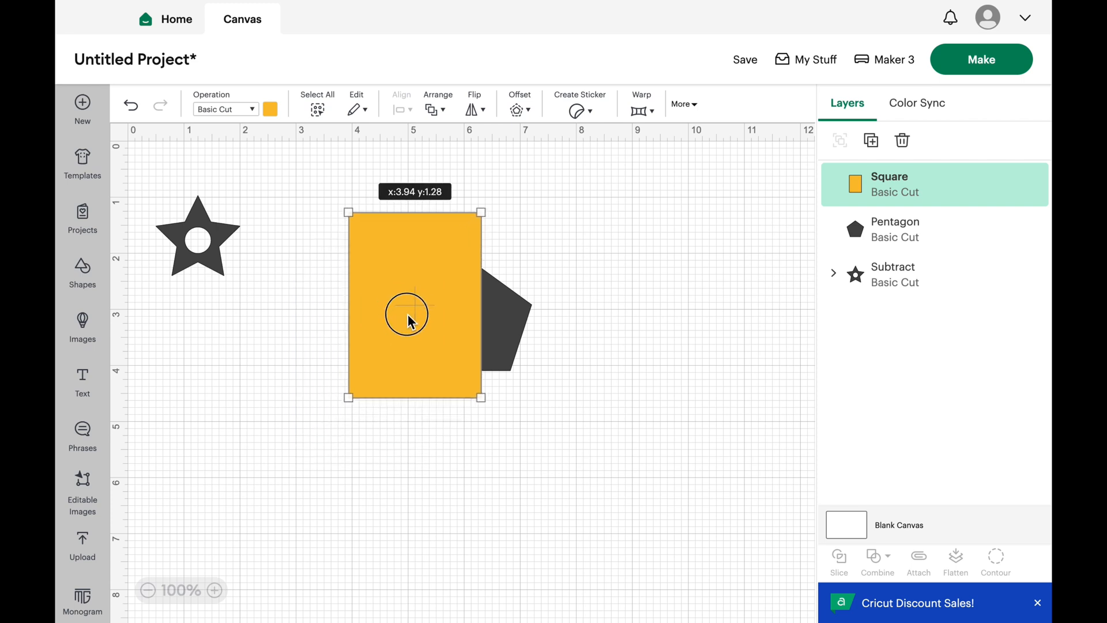
drag(413, 314, 434, 346)
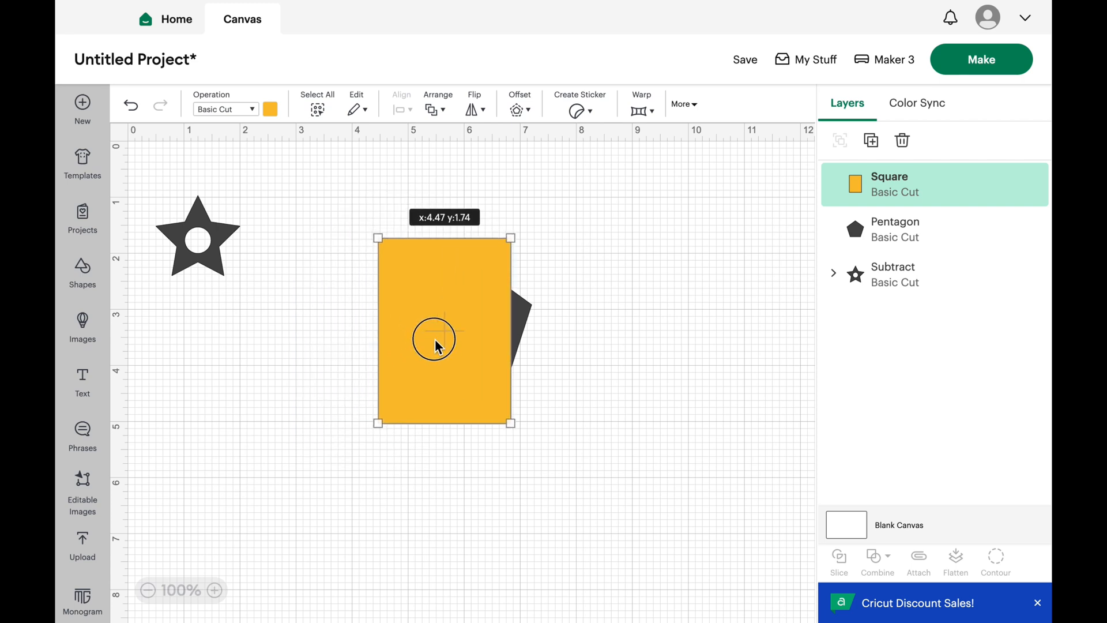
drag(435, 339, 282, 462)
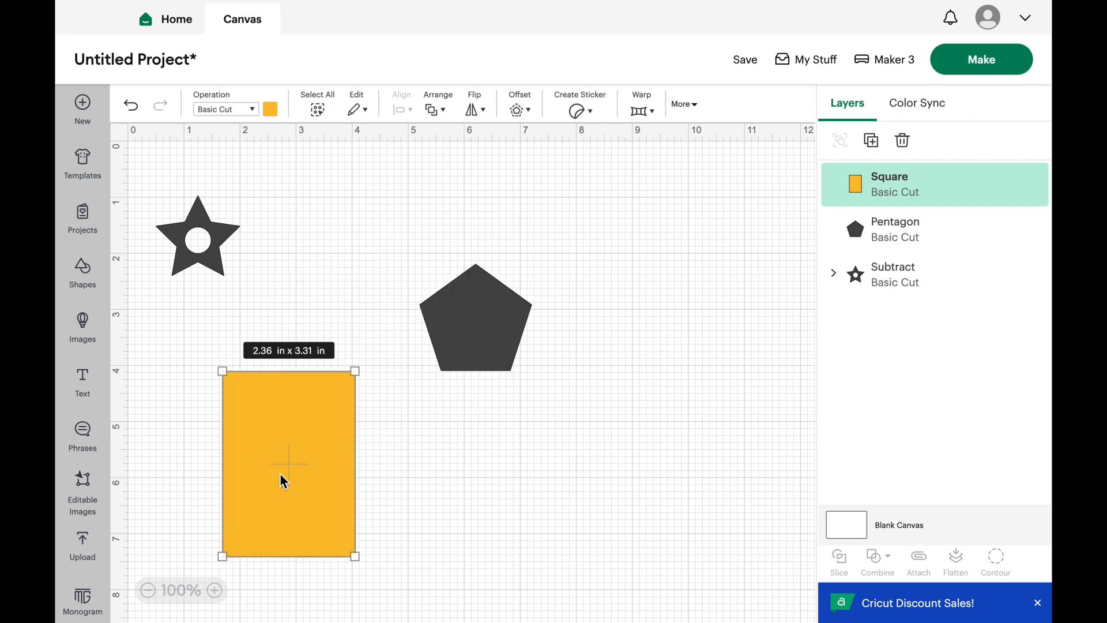
mouse_move(486, 313)
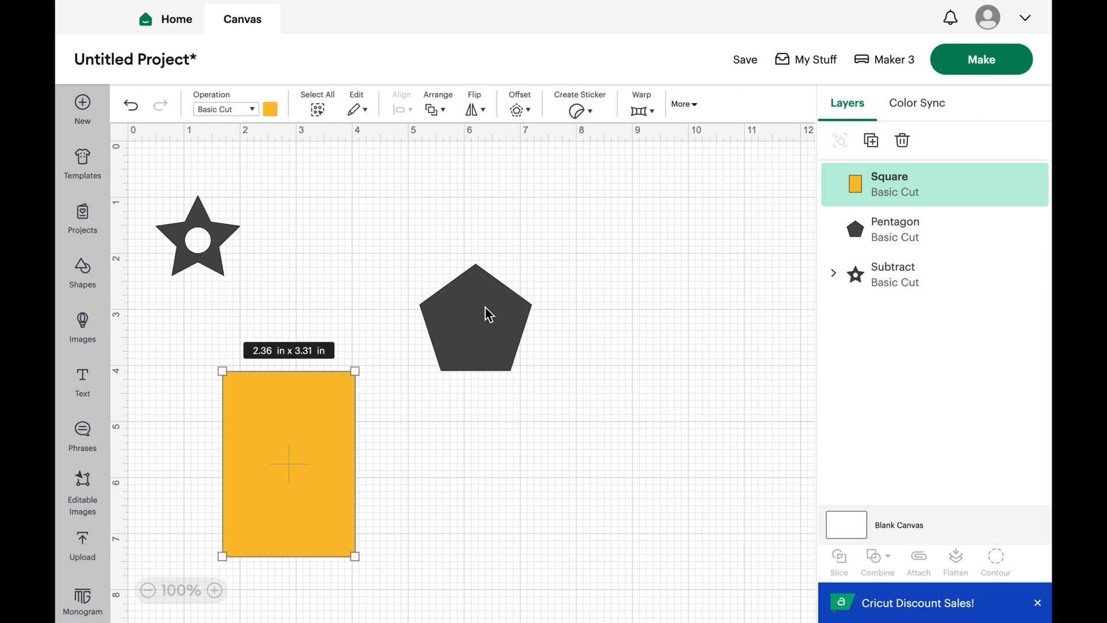
Nudge the pentagon, then move the orange rectangle over its left side
click(474, 318)
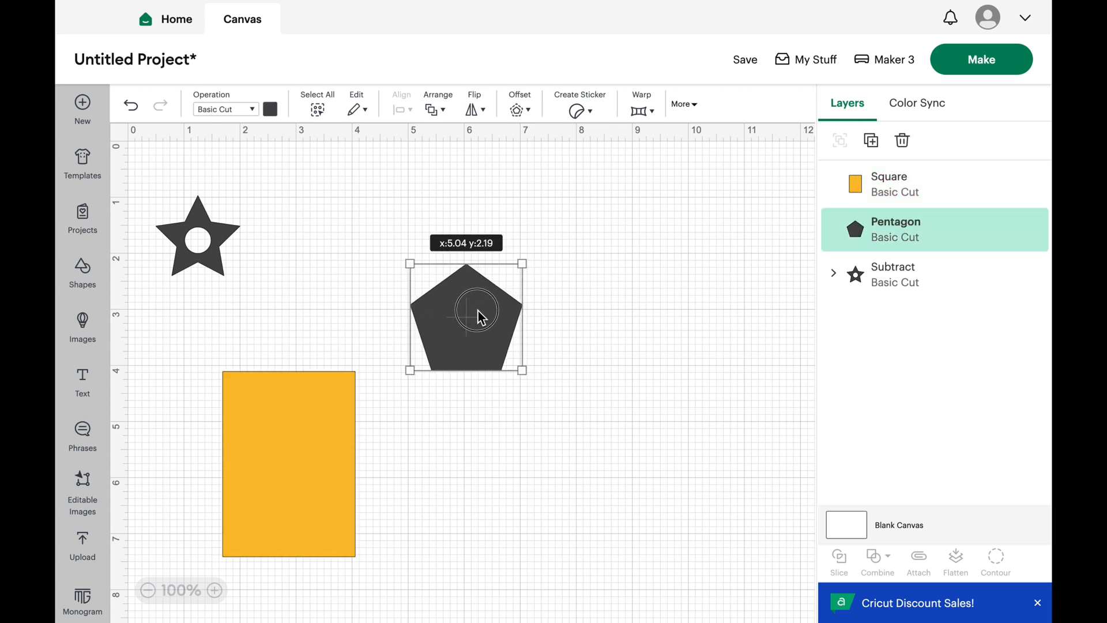
drag(480, 314, 479, 318)
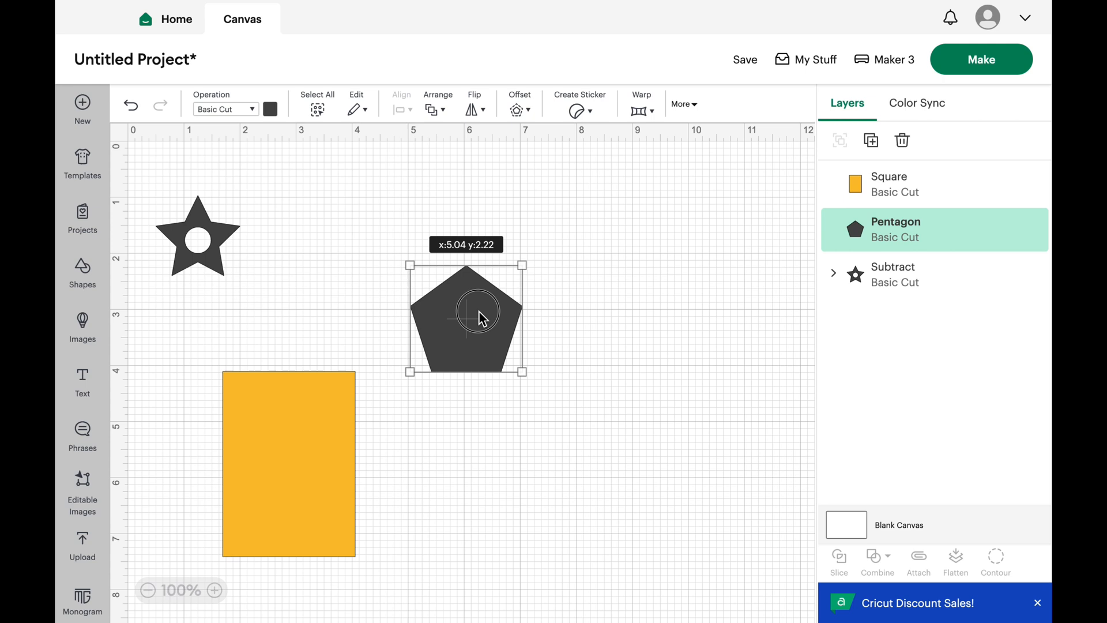
drag(479, 316, 473, 316)
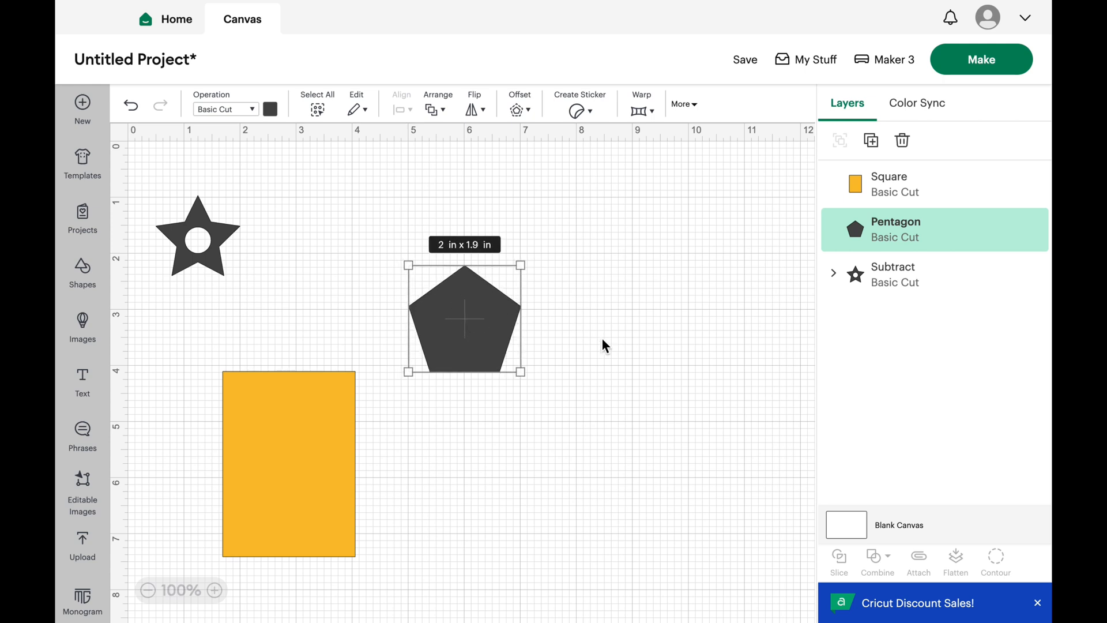
click(603, 345)
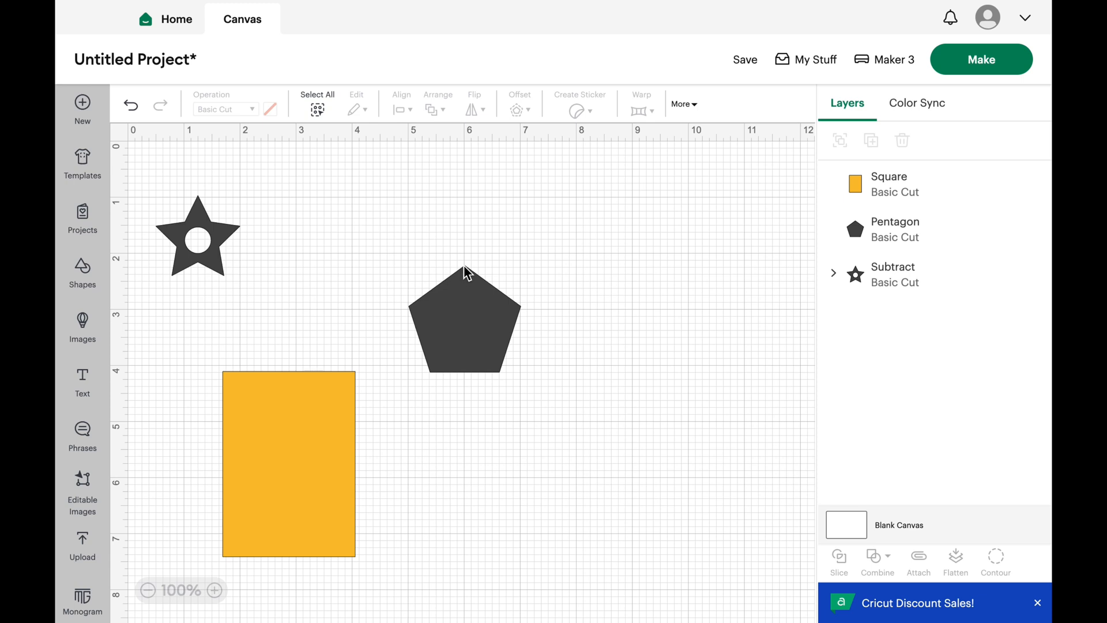
mouse_move(290, 498)
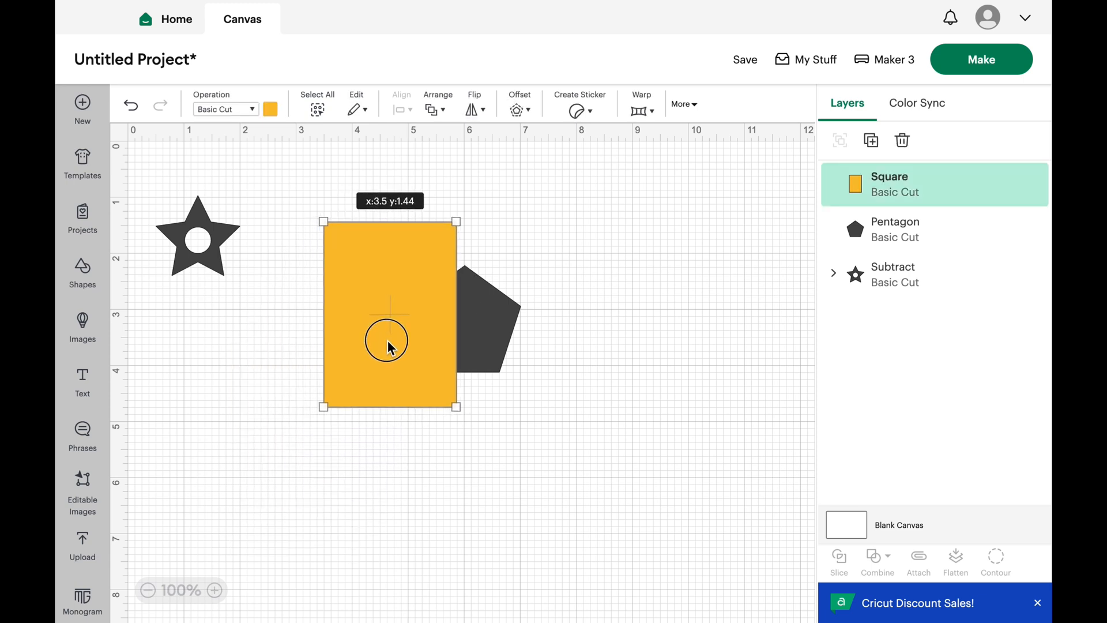
drag(386, 346, 396, 343)
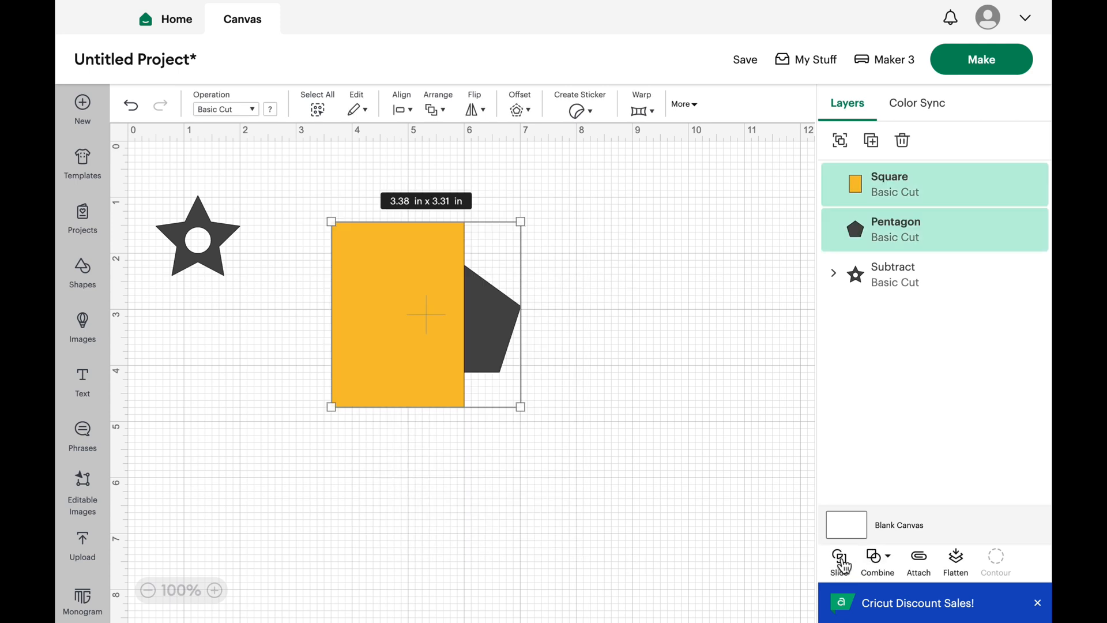
Try Slice, then Subtract the rectangle from the pentagon and pick up the right piece
click(838, 558)
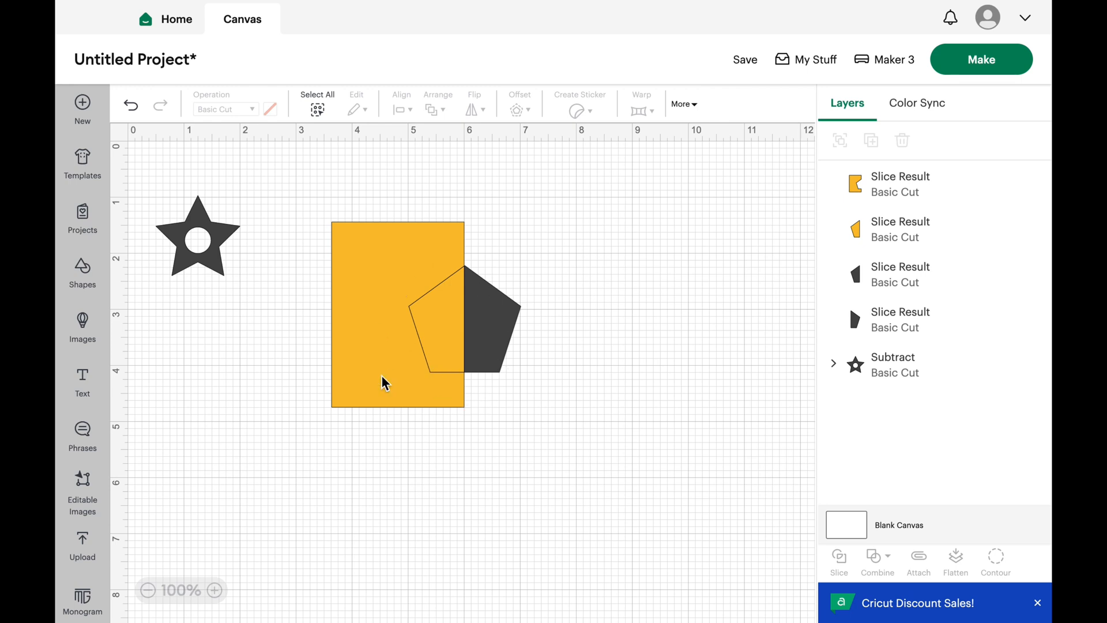
drag(398, 314, 262, 494)
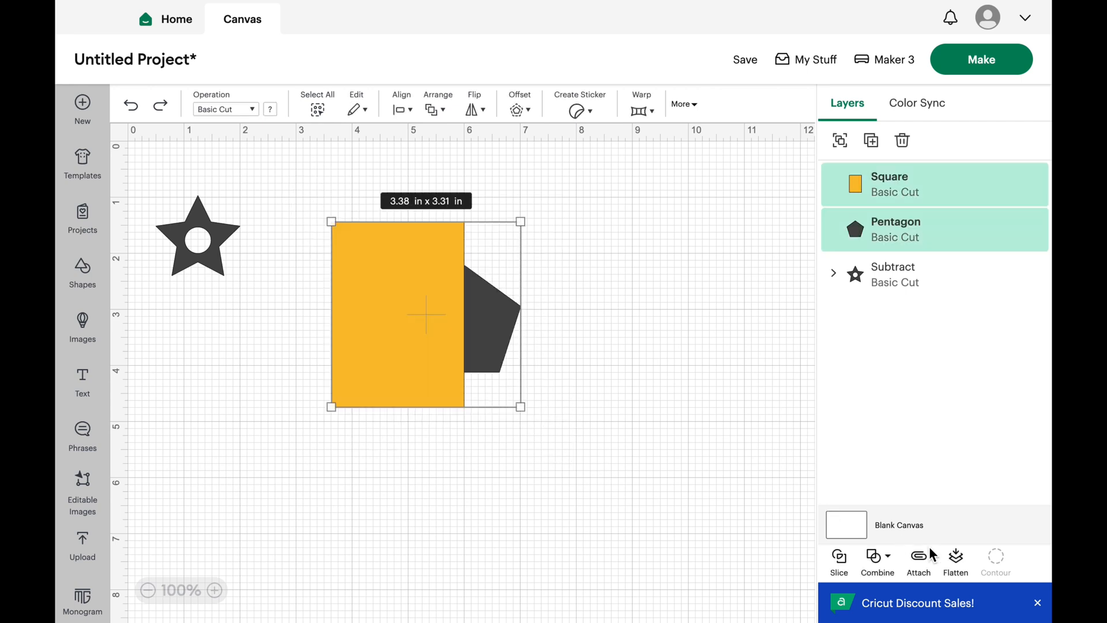
click(877, 561)
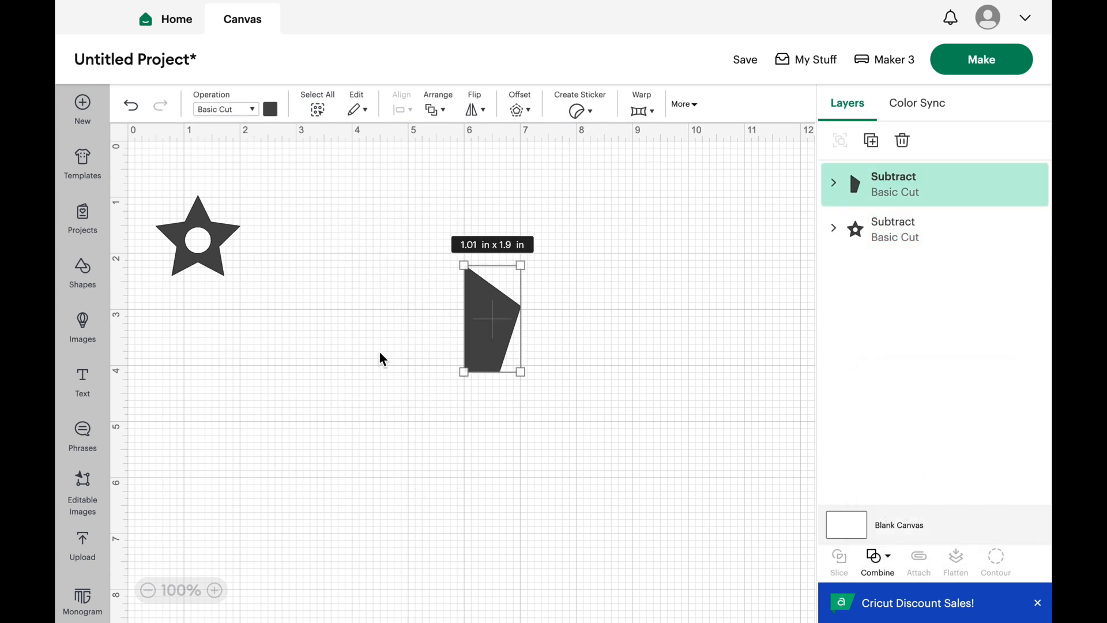
click(382, 357)
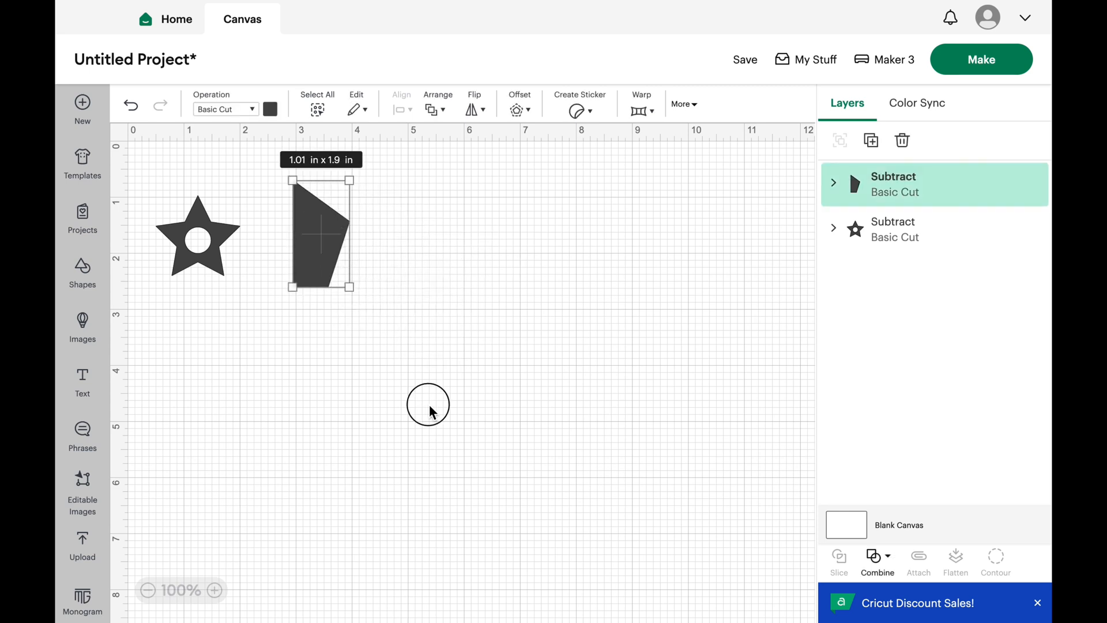
Add a heart from Shapes and enlarge it to about 3.48 × 3.07 inches
click(82, 275)
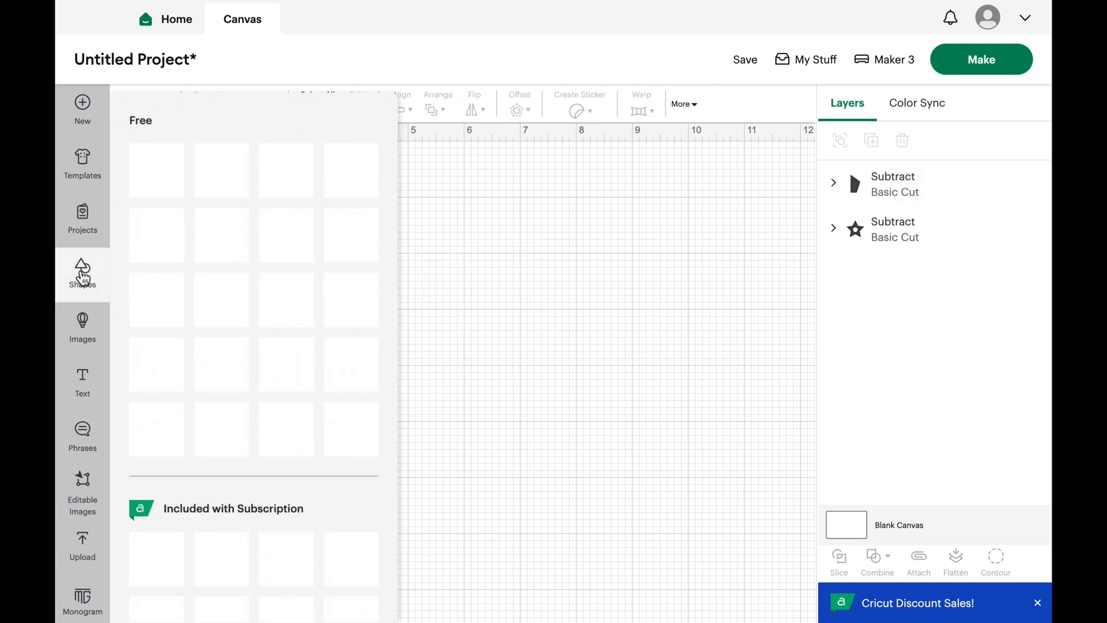
click(81, 274)
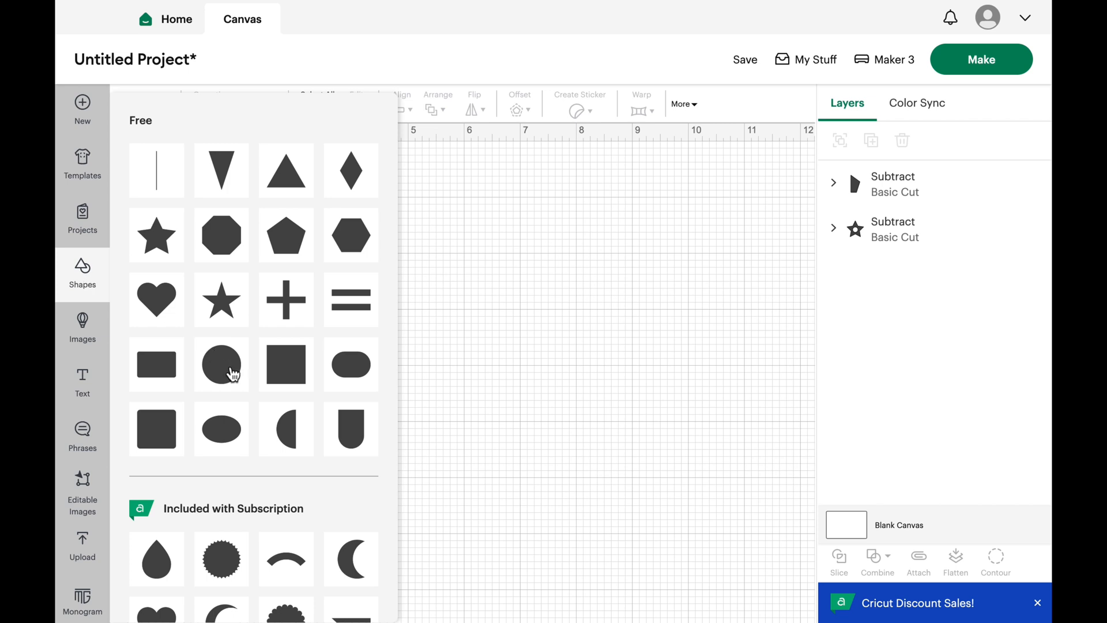
mouse_move(155, 300)
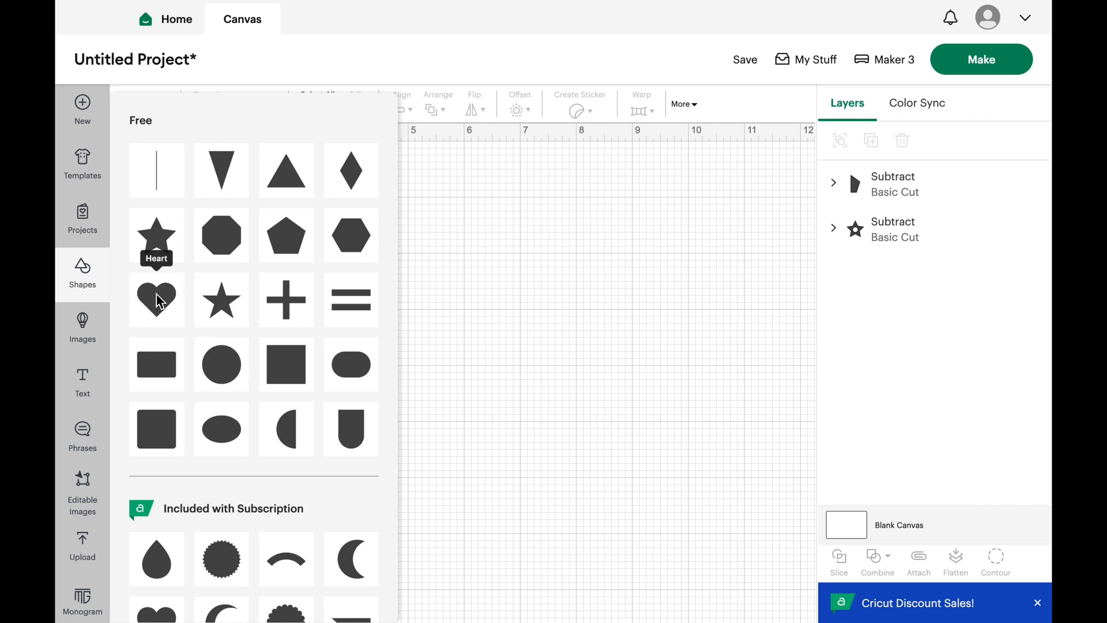
click(155, 298)
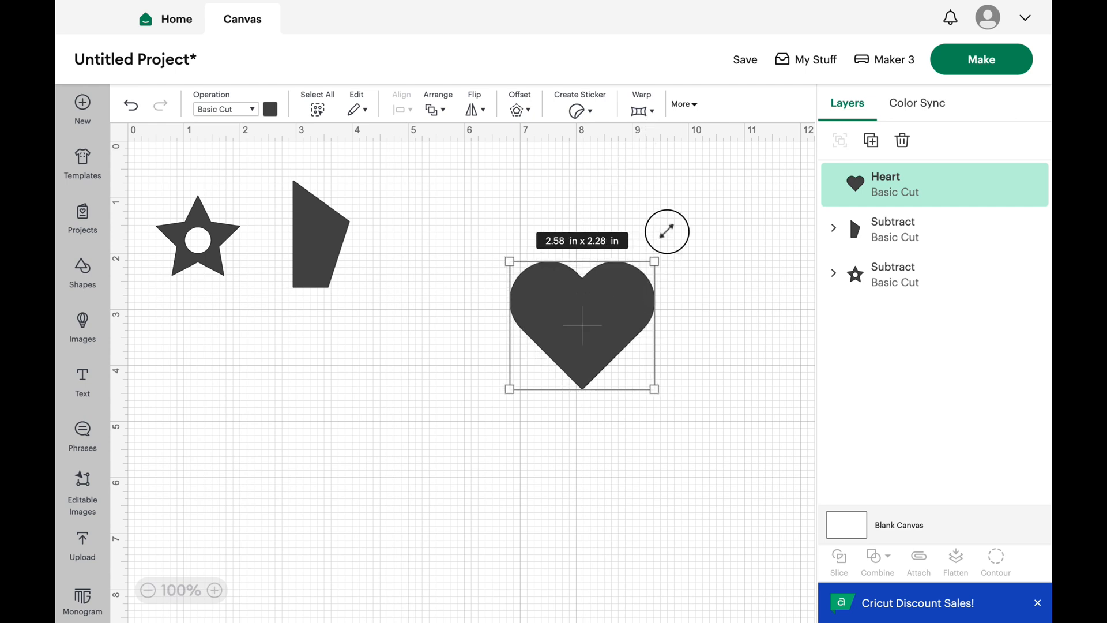
drag(584, 326, 521, 366)
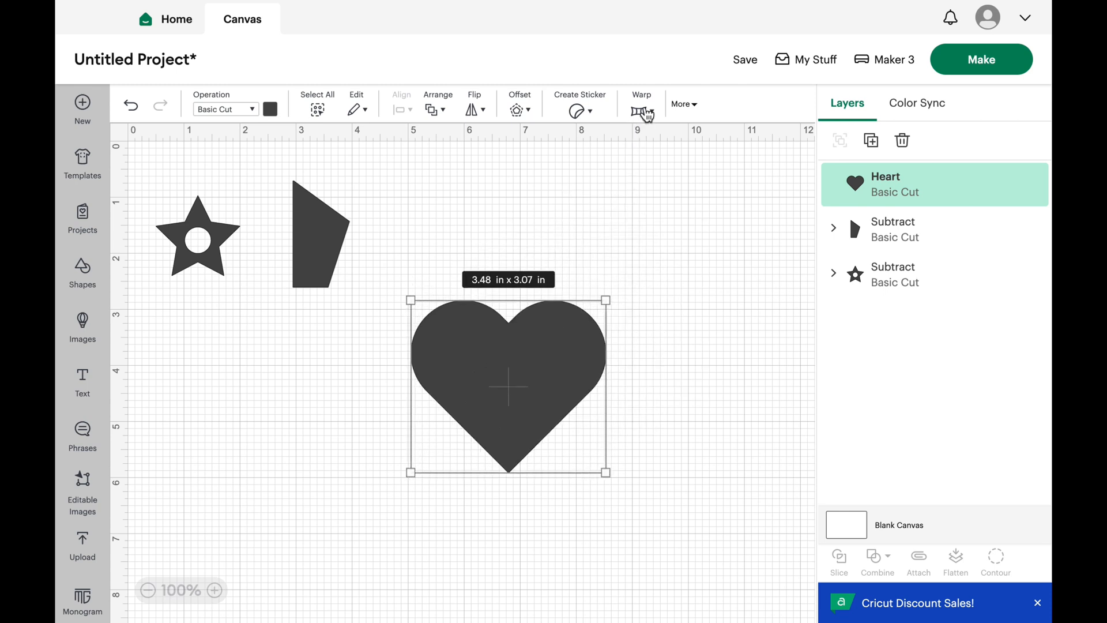
Try several warp presets on the heart: pointed leaf, lopsided sweep and others
click(640, 103)
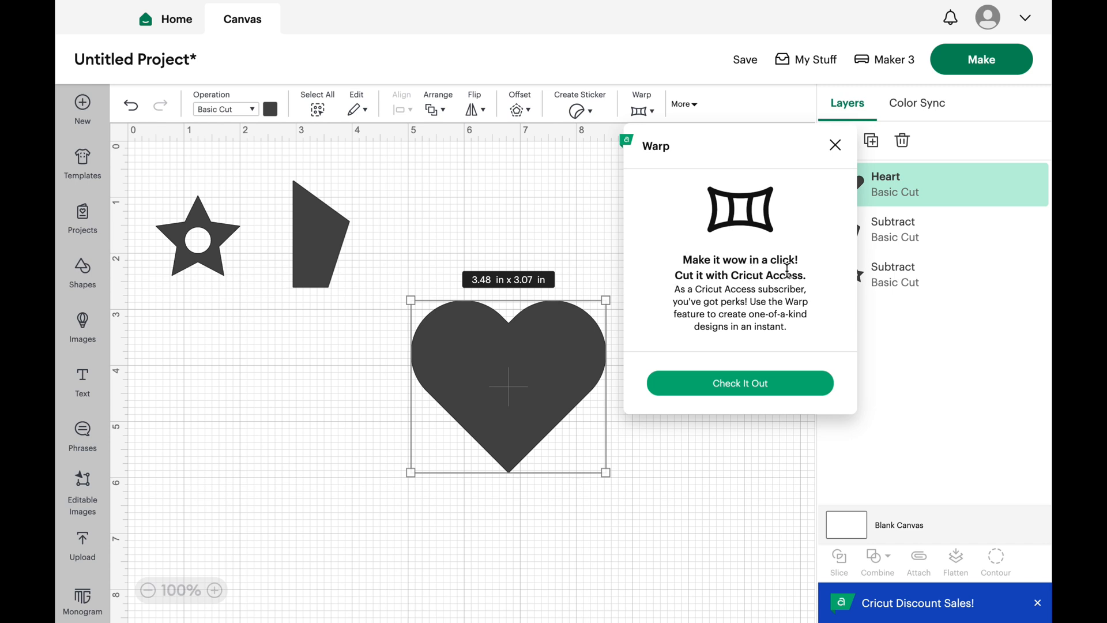
mouse_move(800, 288)
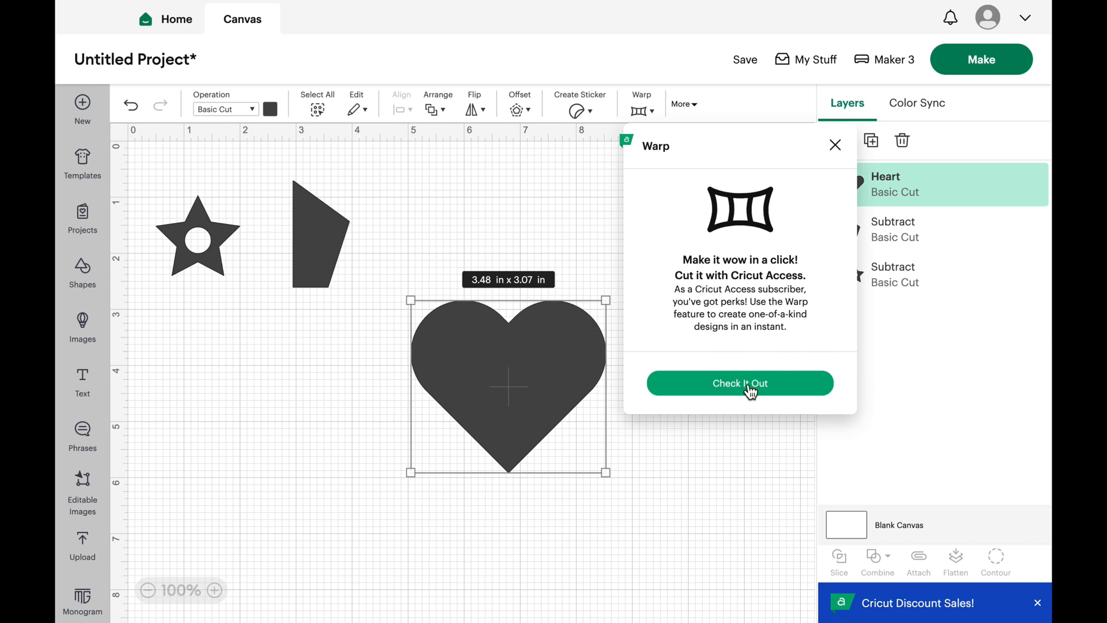
click(739, 383)
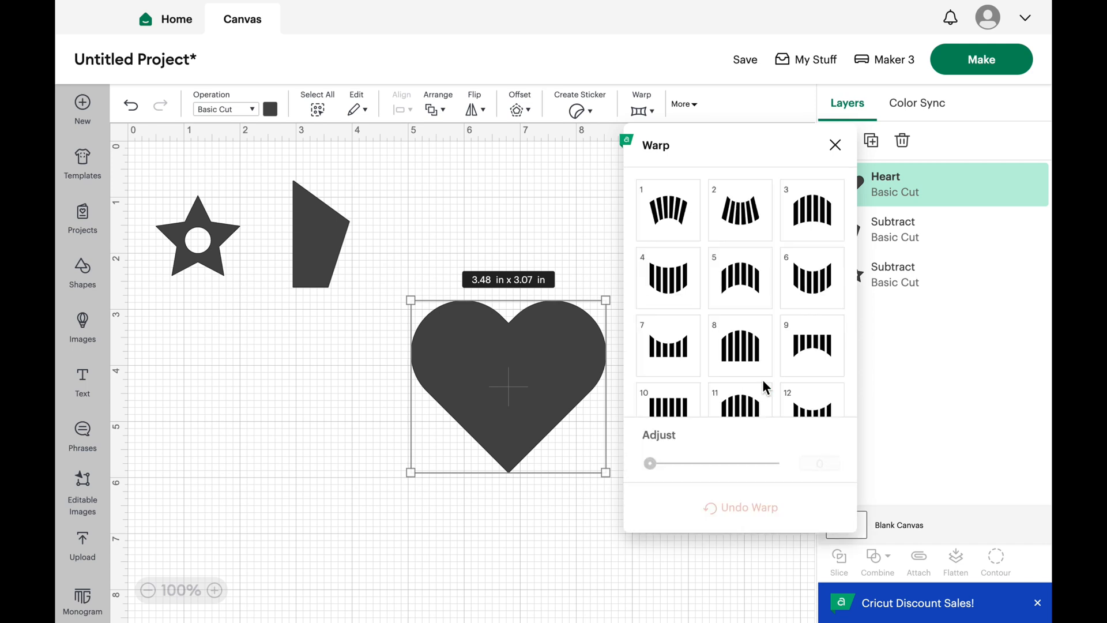
scroll(down, 3)
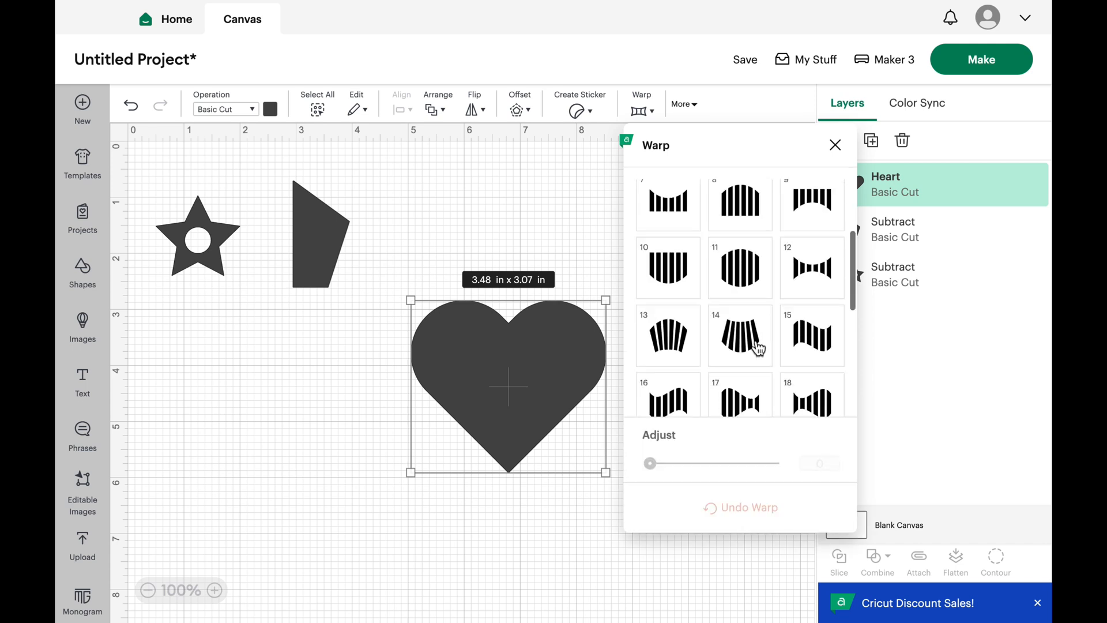
scroll(down, 3)
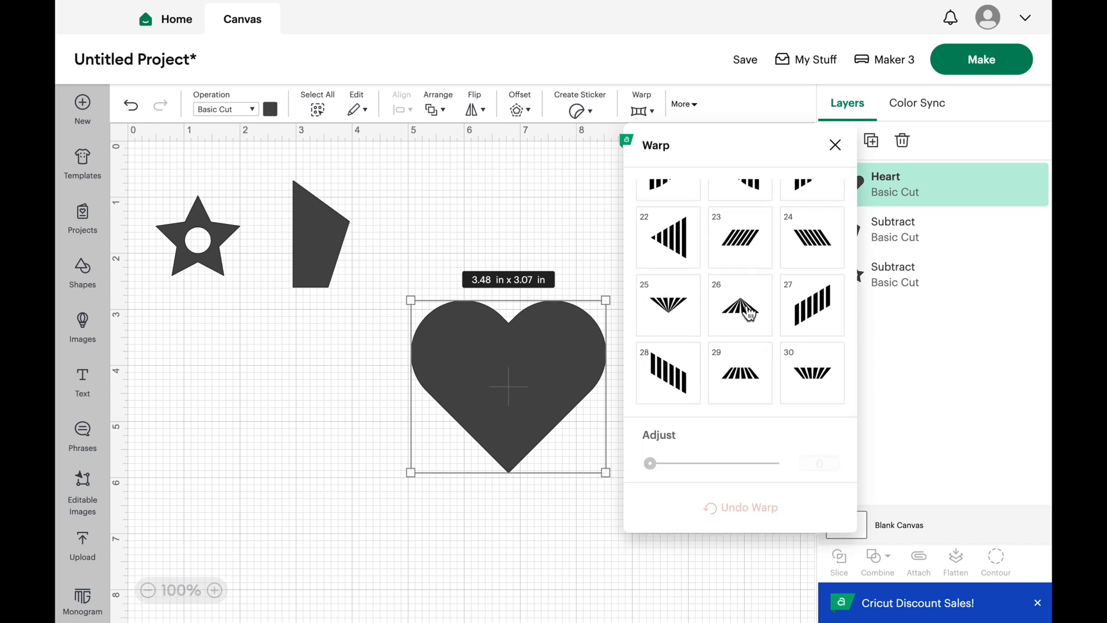
click(741, 305)
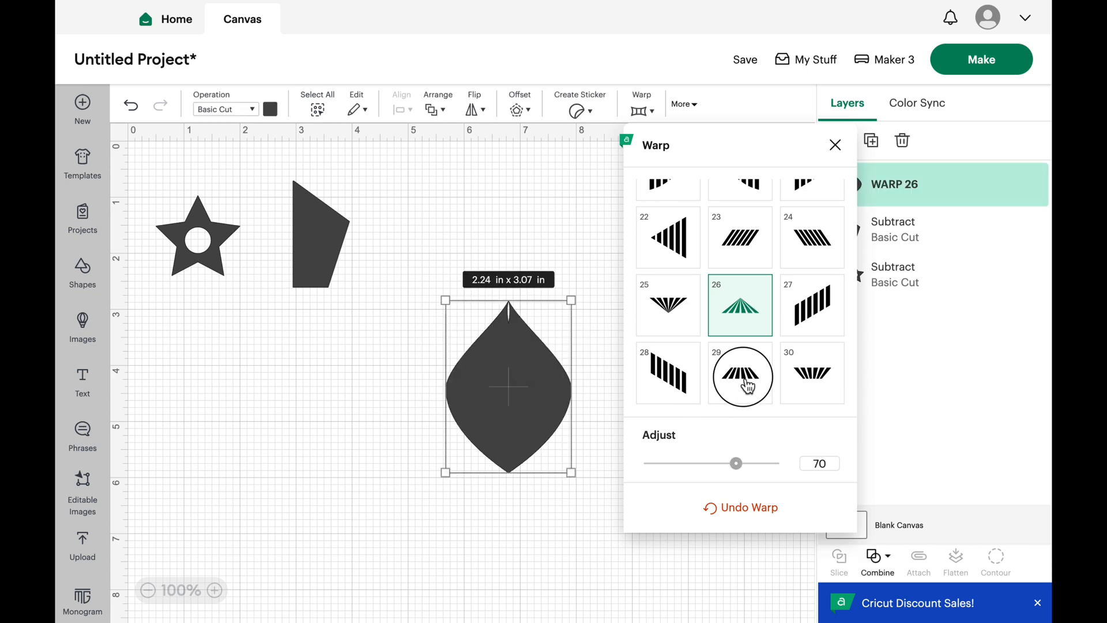
click(740, 372)
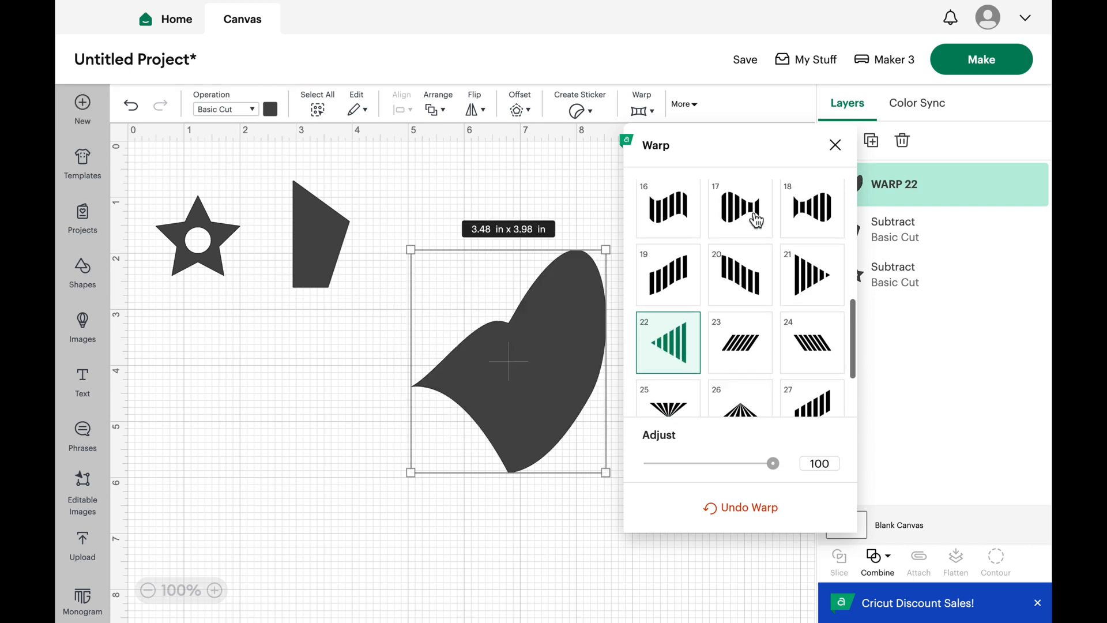
click(810, 208)
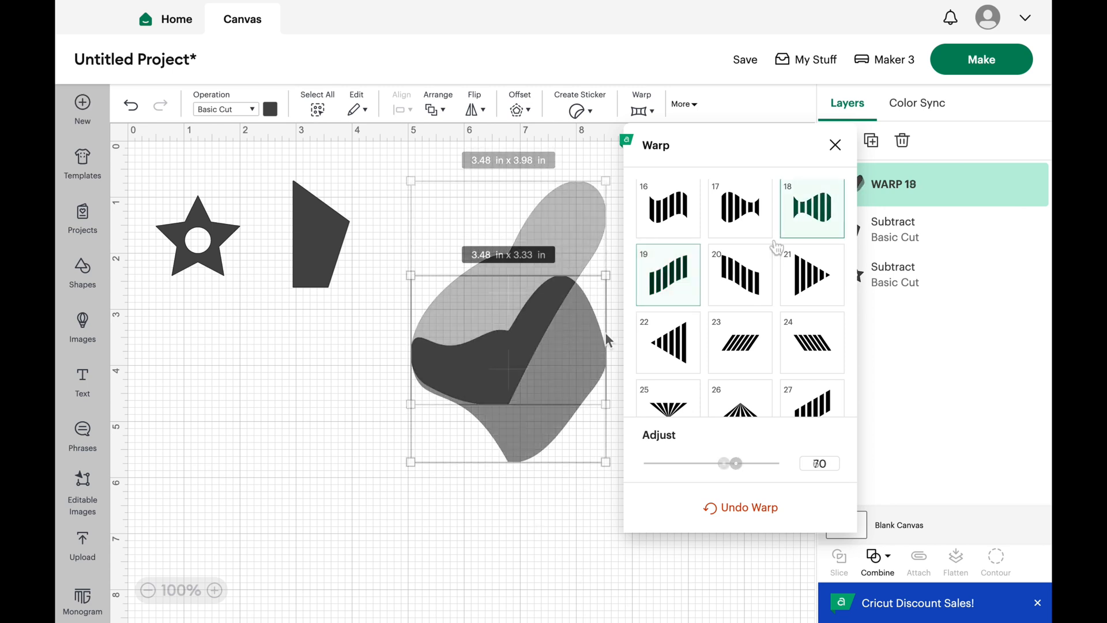
click(666, 207)
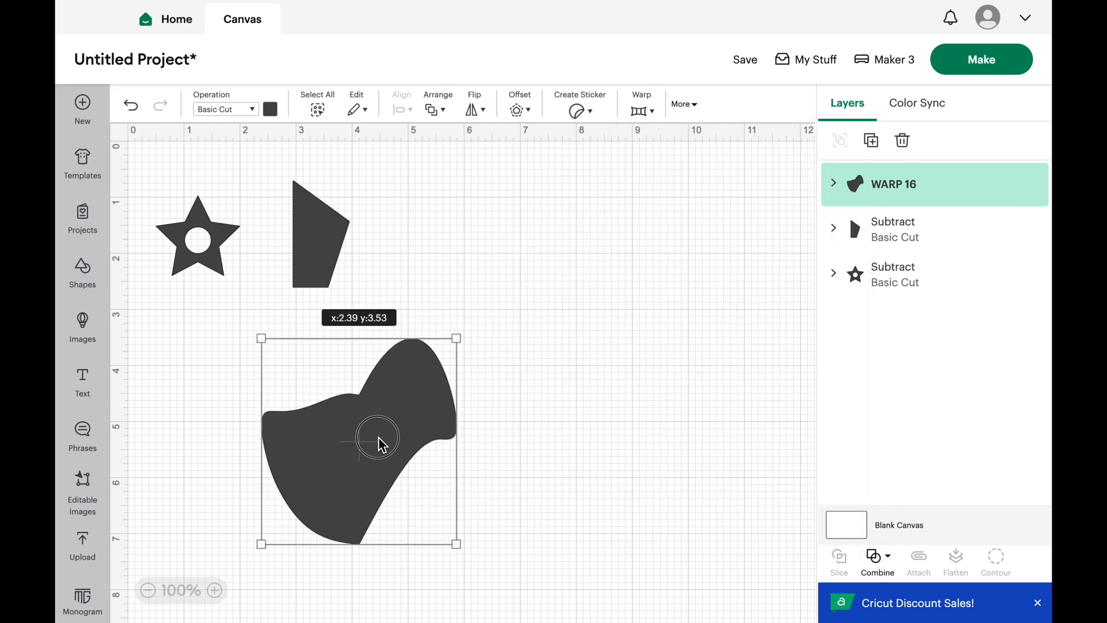
Settle on warp preset 25, a wide heart with a sharply pointed bottom, about 3.98 × 3.07 in
click(641, 110)
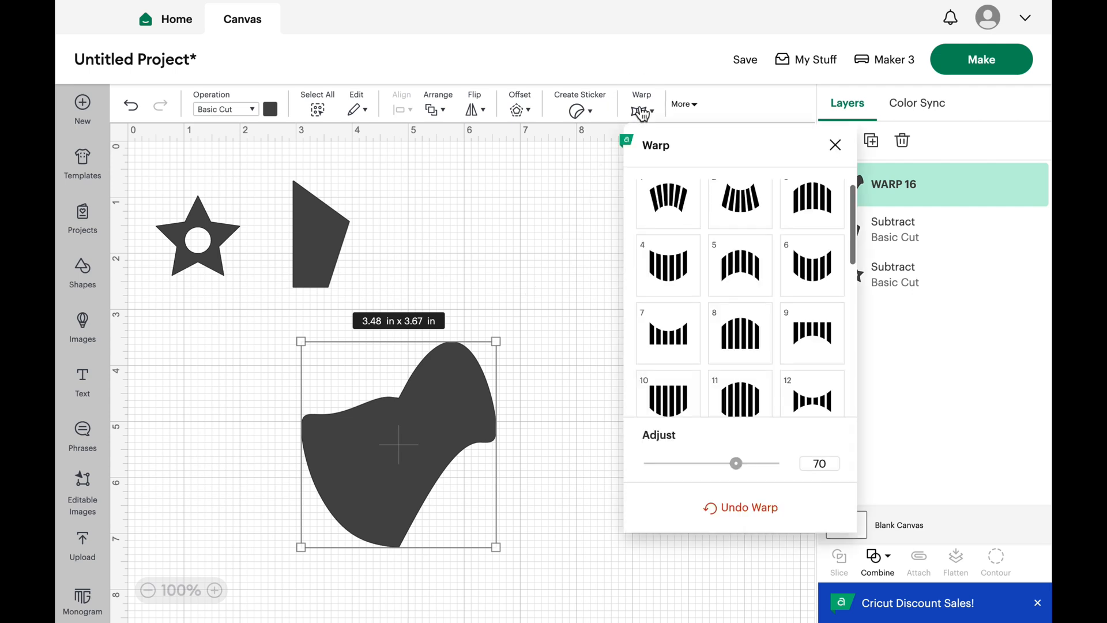
click(811, 210)
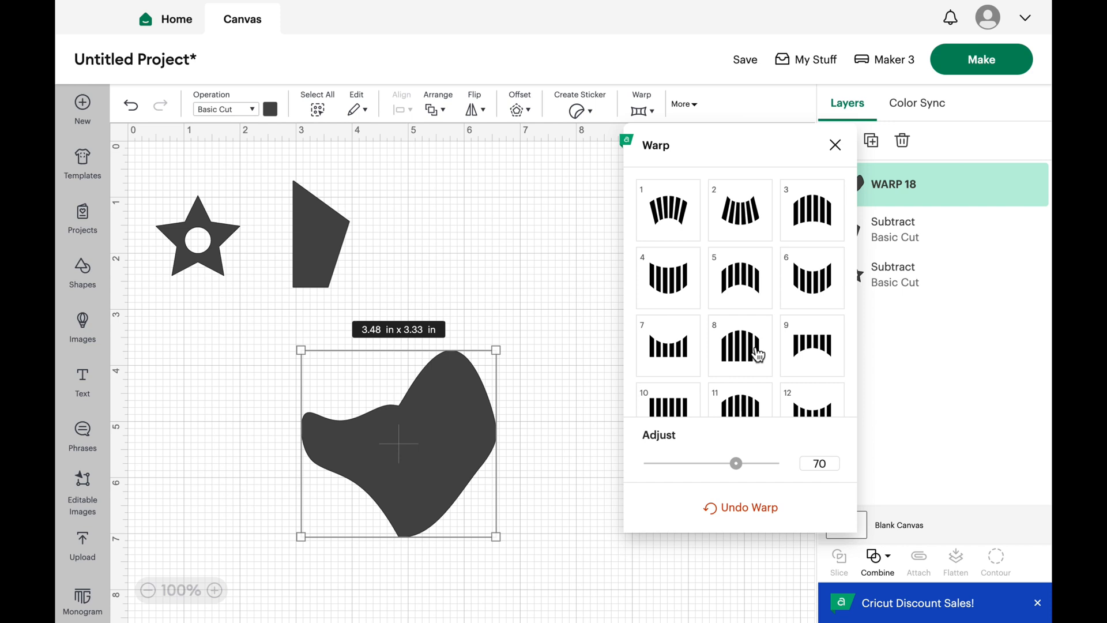
click(739, 276)
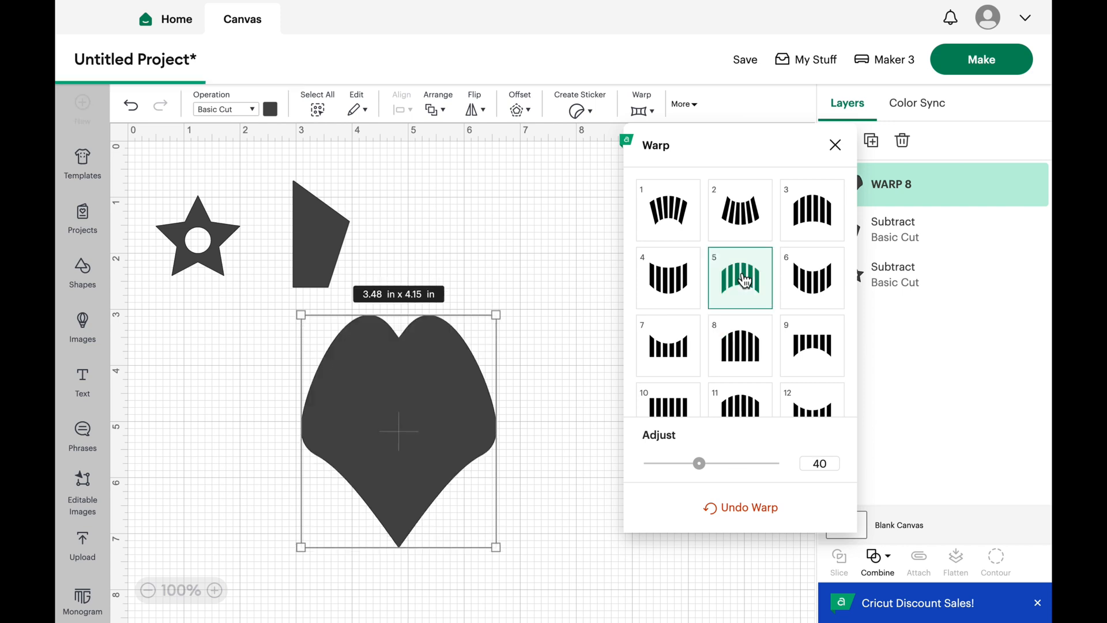
click(668, 278)
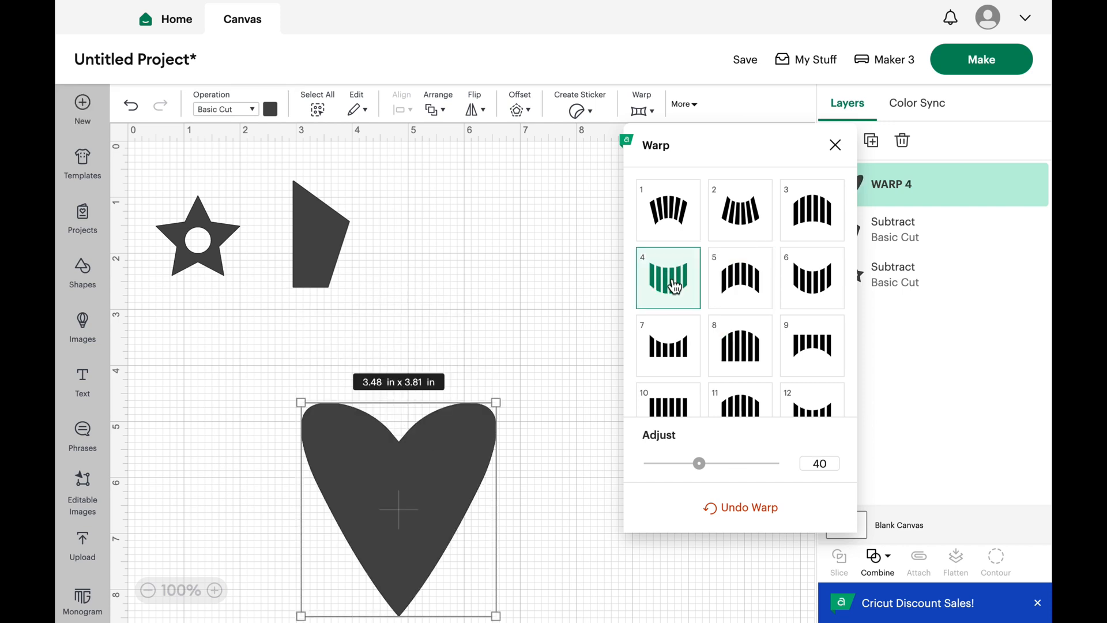
scroll(down, 3)
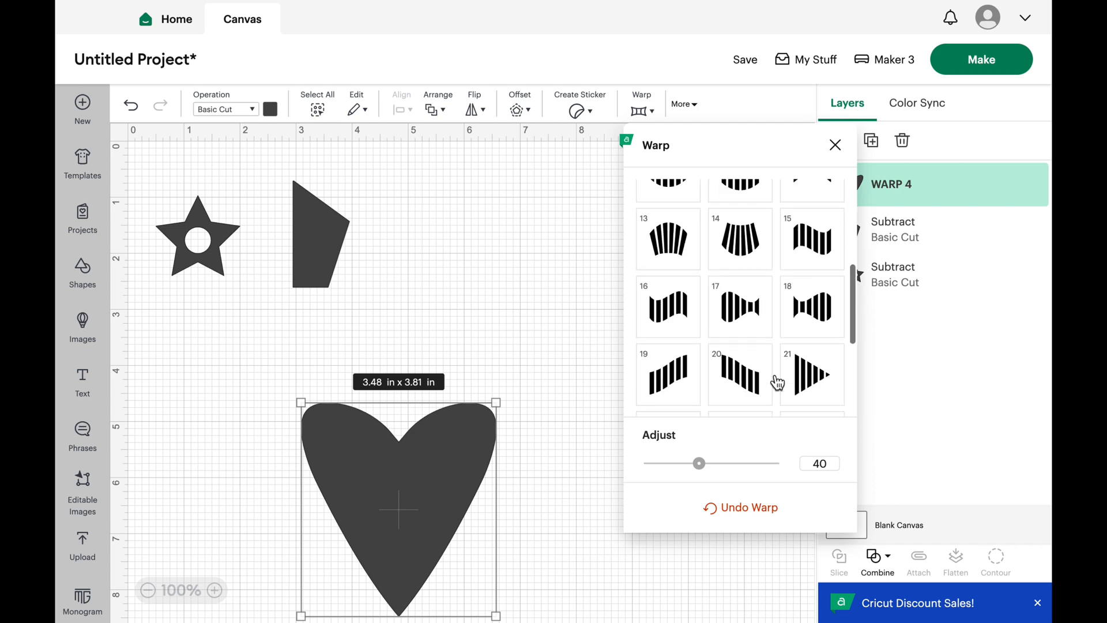
click(666, 304)
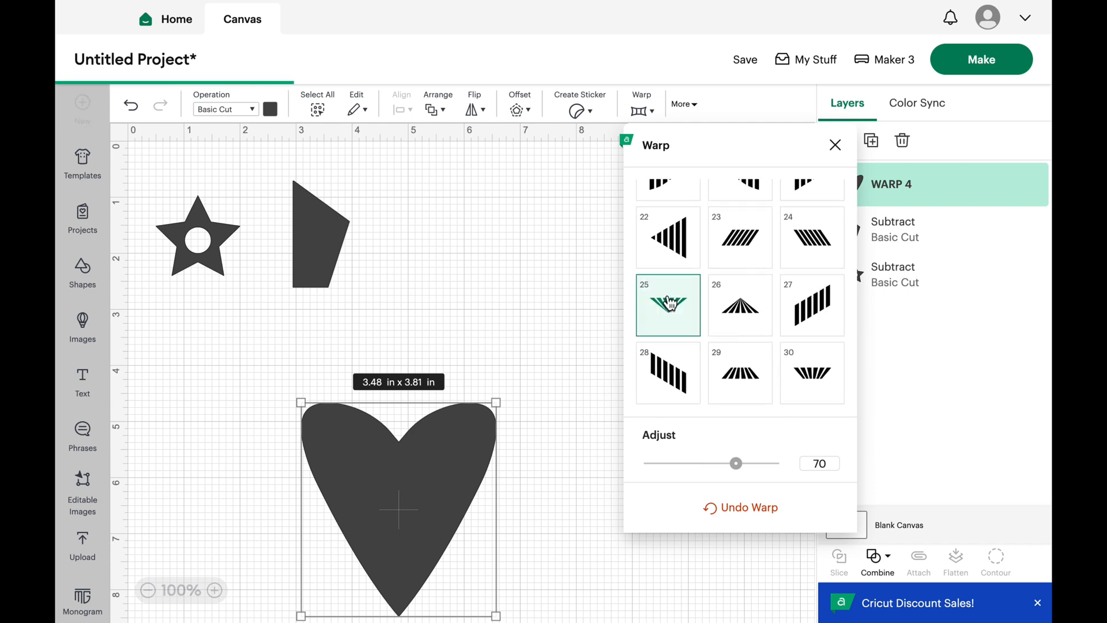
click(665, 304)
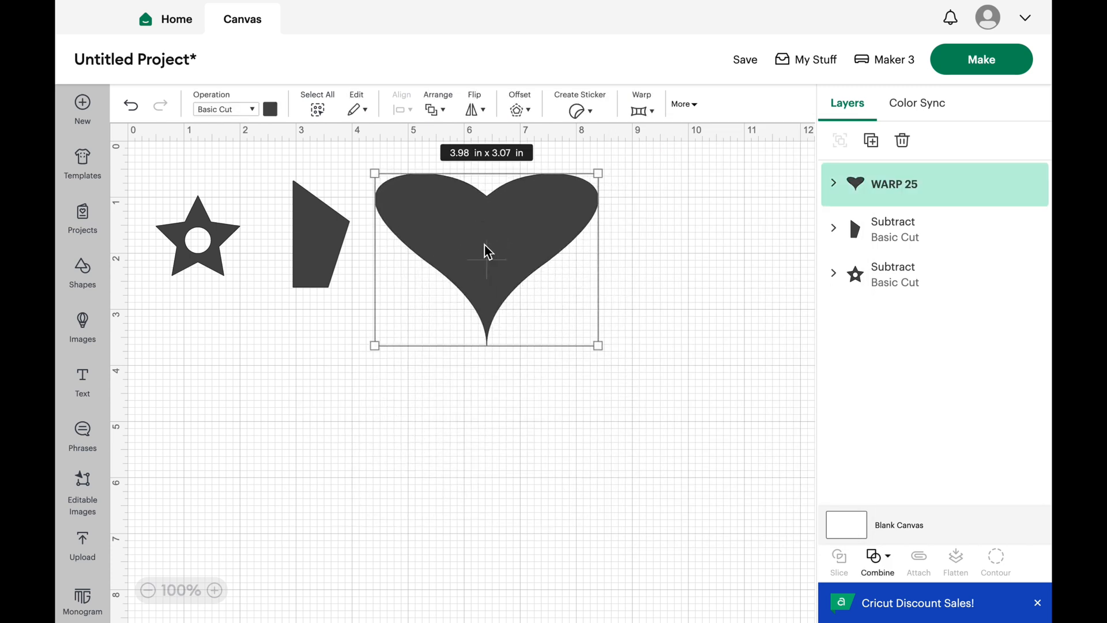
Shrink the warped heart to match the other shapes beside the pentagon piece and deselect it
drag(598, 345, 488, 265)
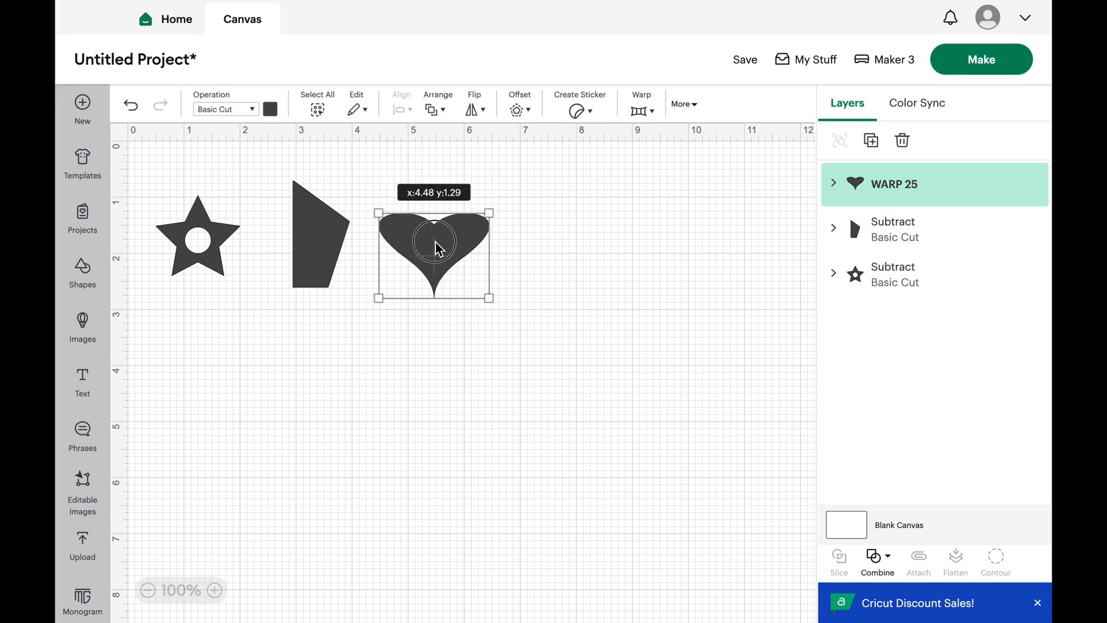
click(446, 435)
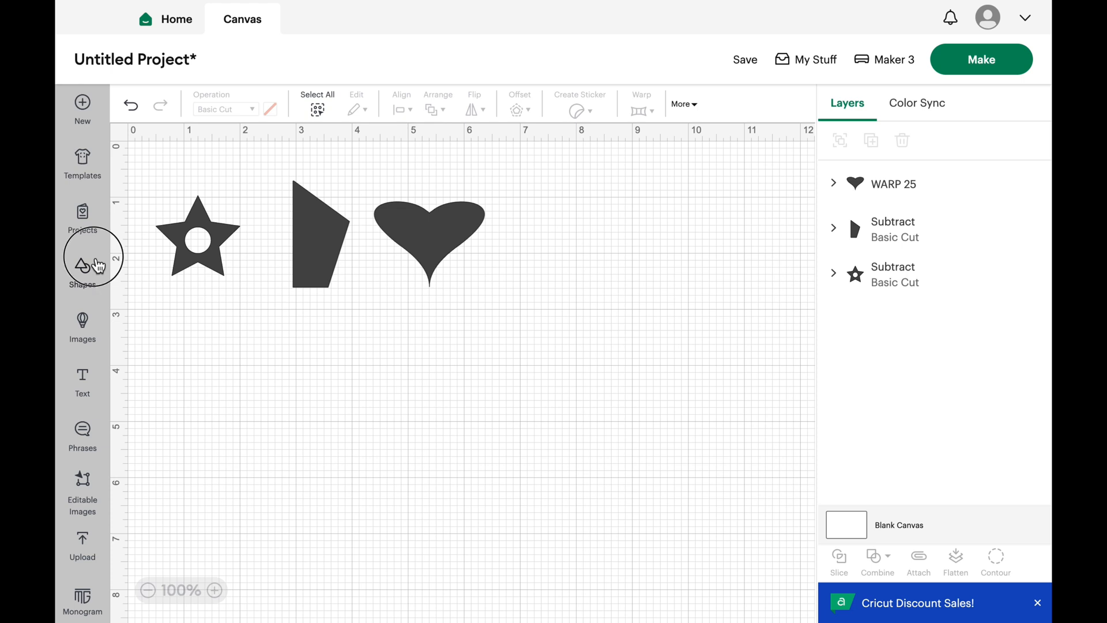
Insert a 2 × 1.73-inch triangle and flip it vertically so it points downward
click(82, 265)
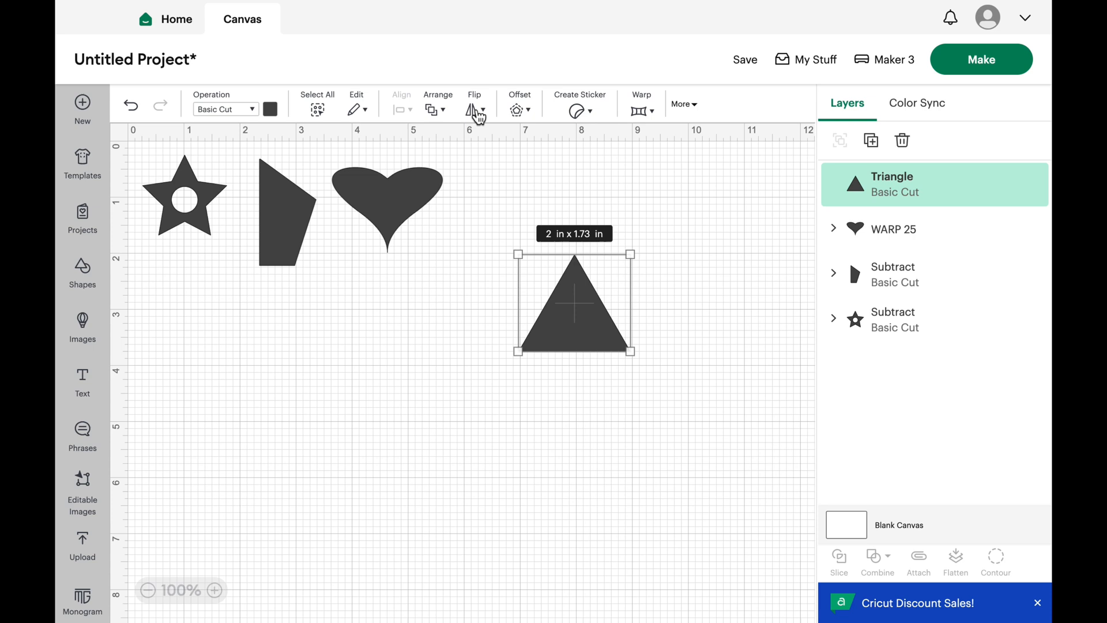
click(475, 104)
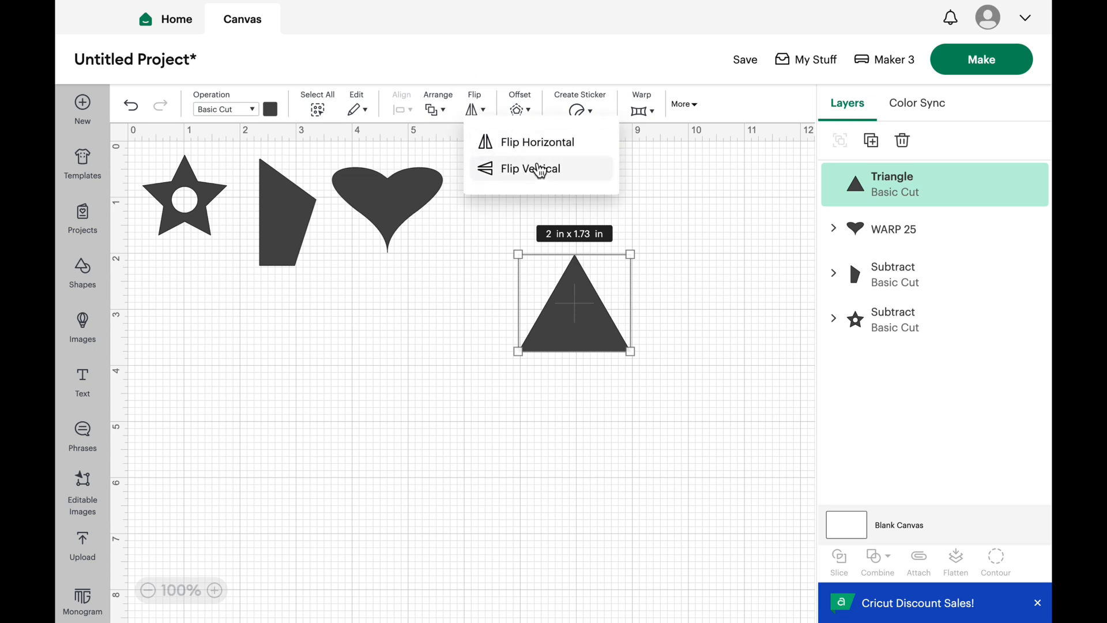
click(529, 168)
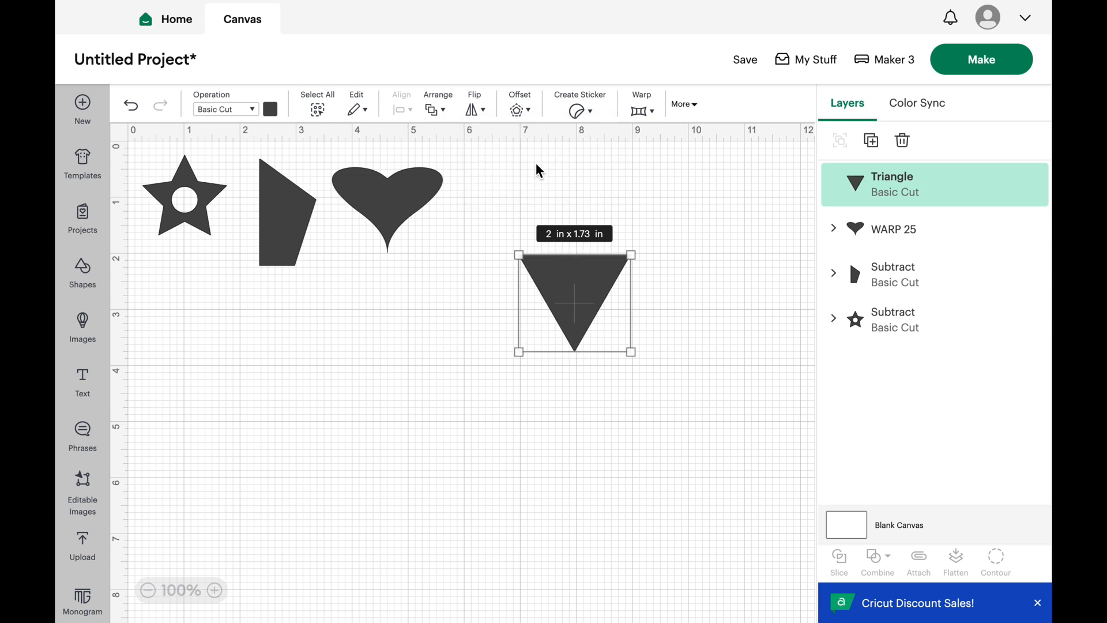
mouse_move(480, 117)
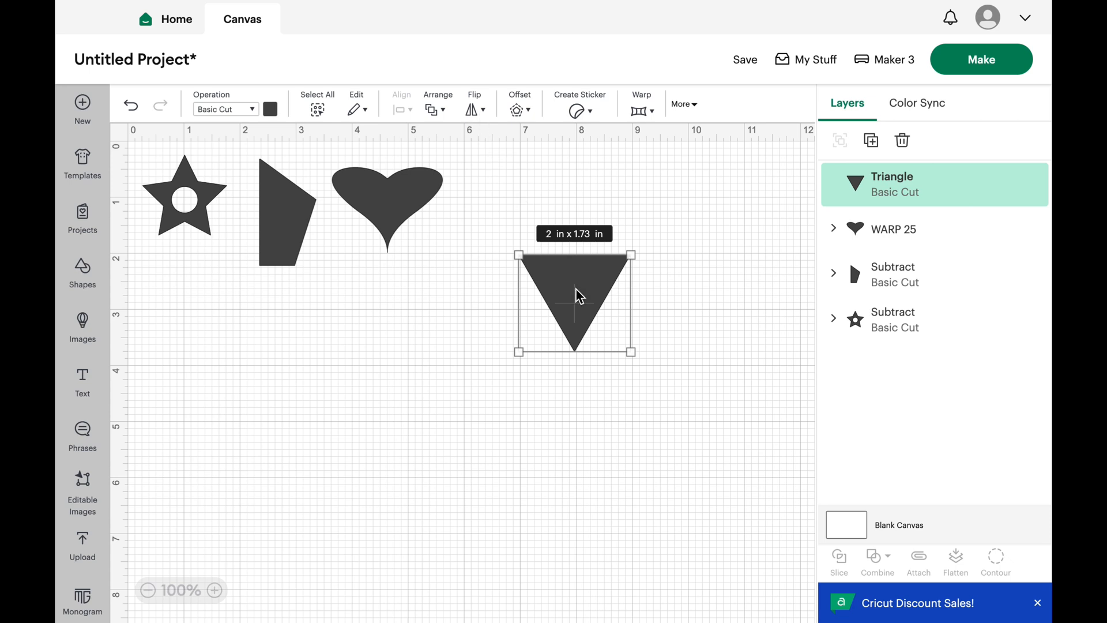
mouse_move(584, 305)
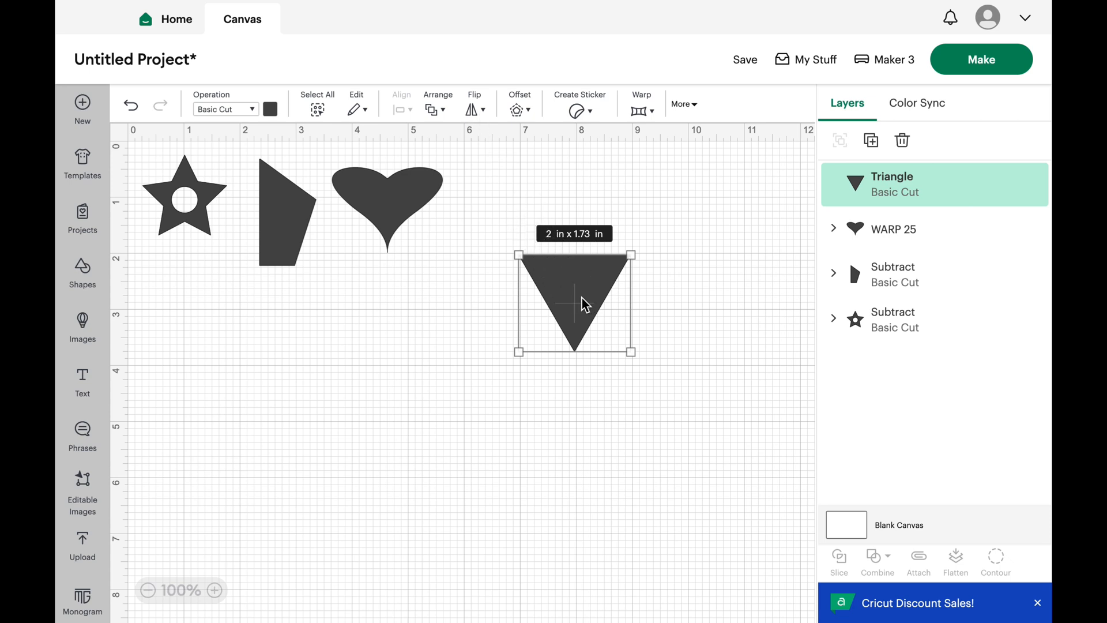
mouse_move(575, 304)
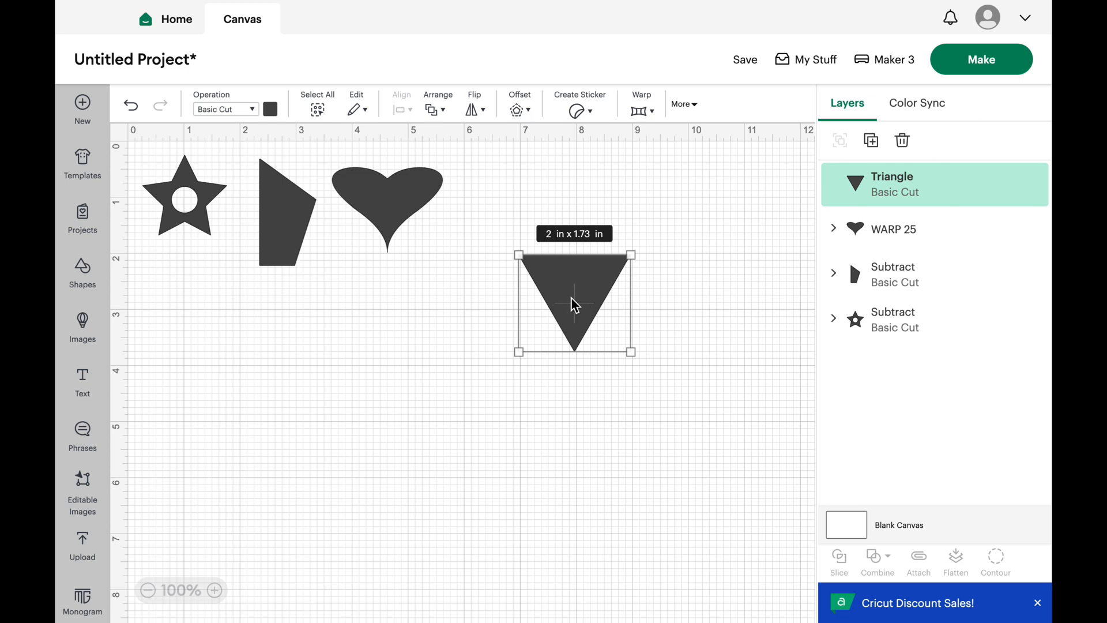
mouse_move(594, 289)
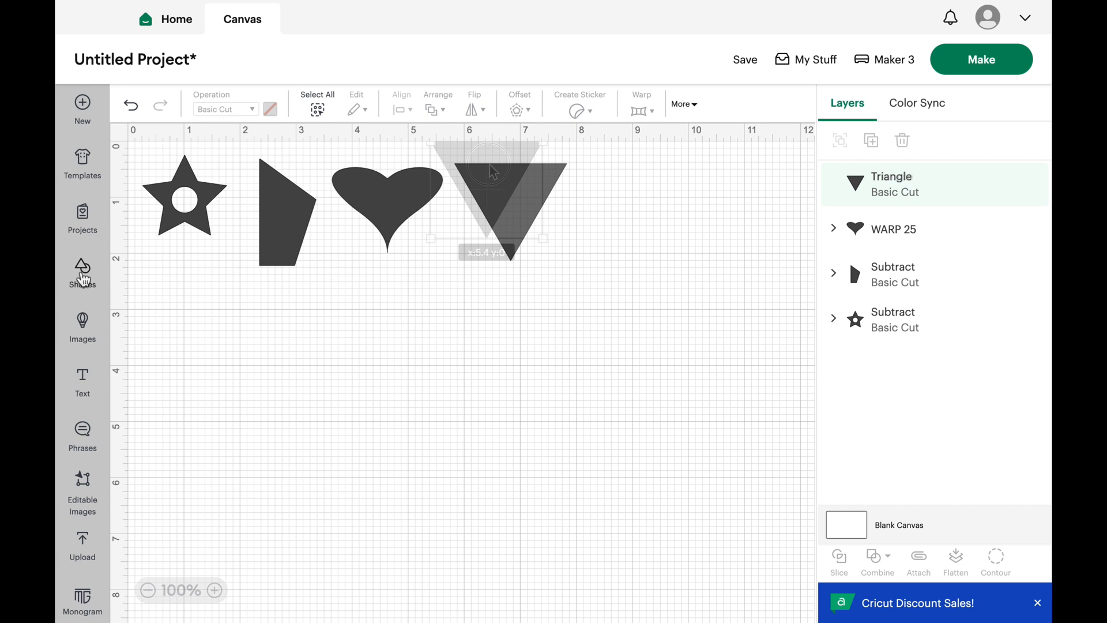
Insert a rectangle and flatten it into a short thin strip about 0.44 in tall
click(161, 372)
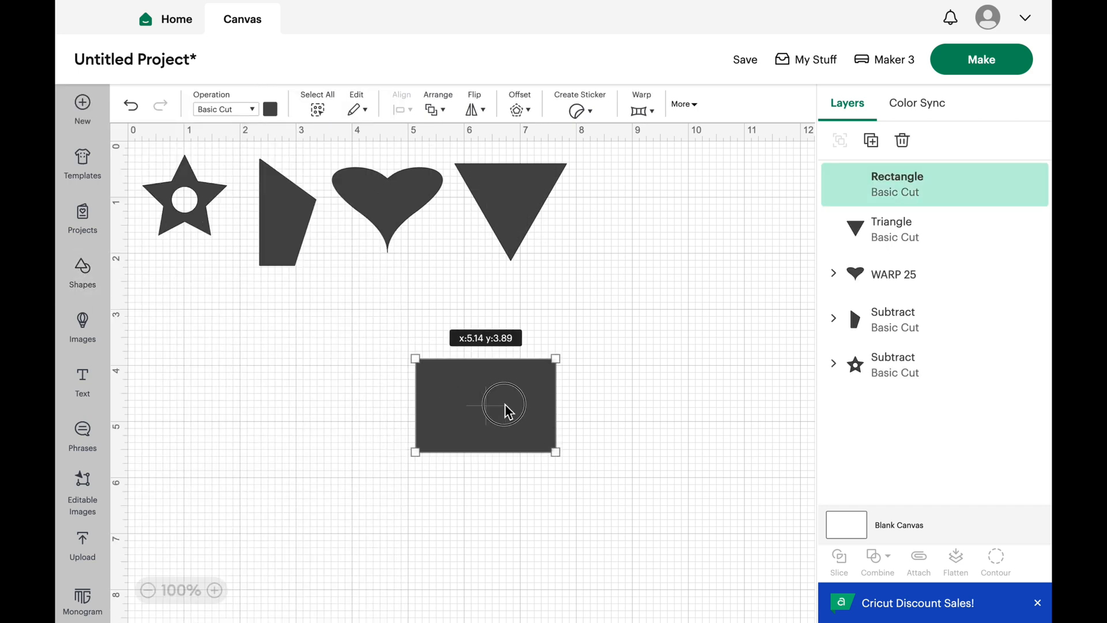
drag(558, 456, 639, 438)
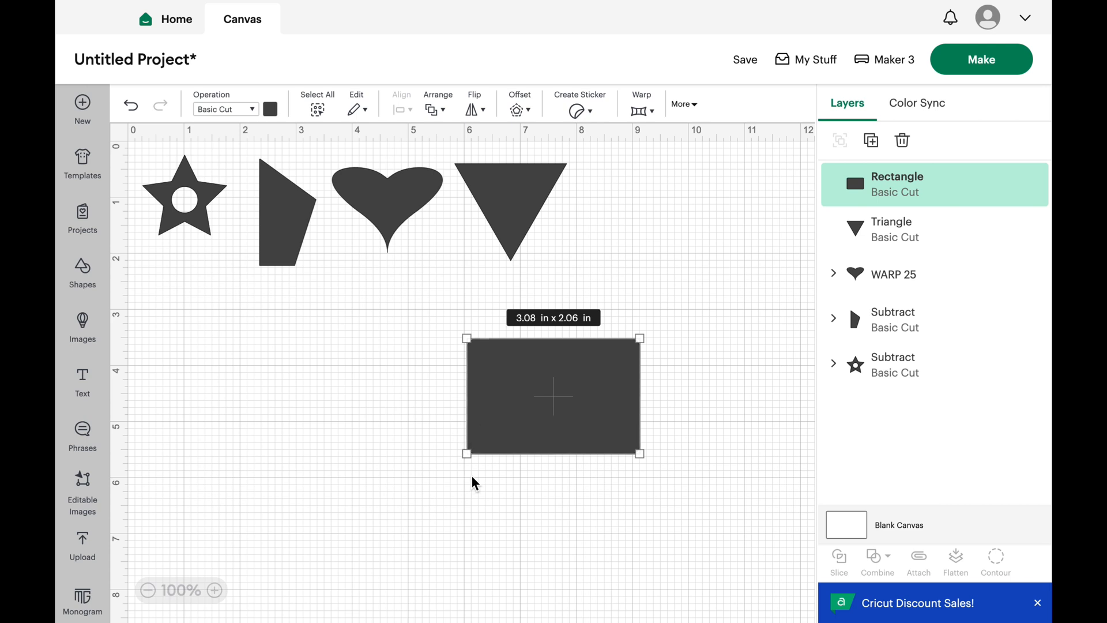
drag(466, 395, 495, 411)
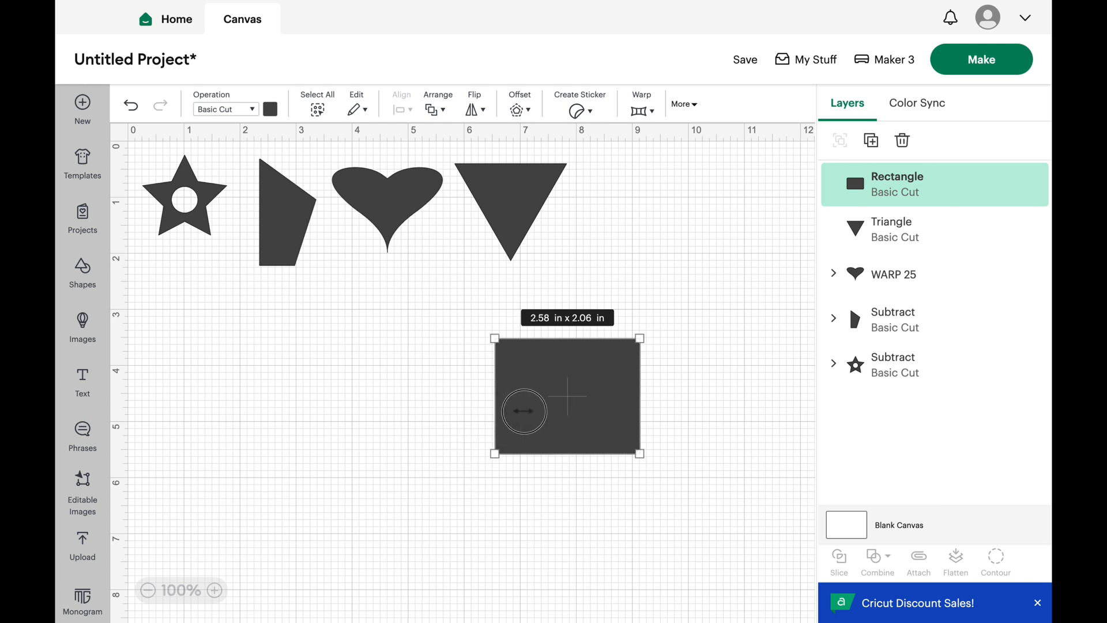
drag(522, 411, 507, 405)
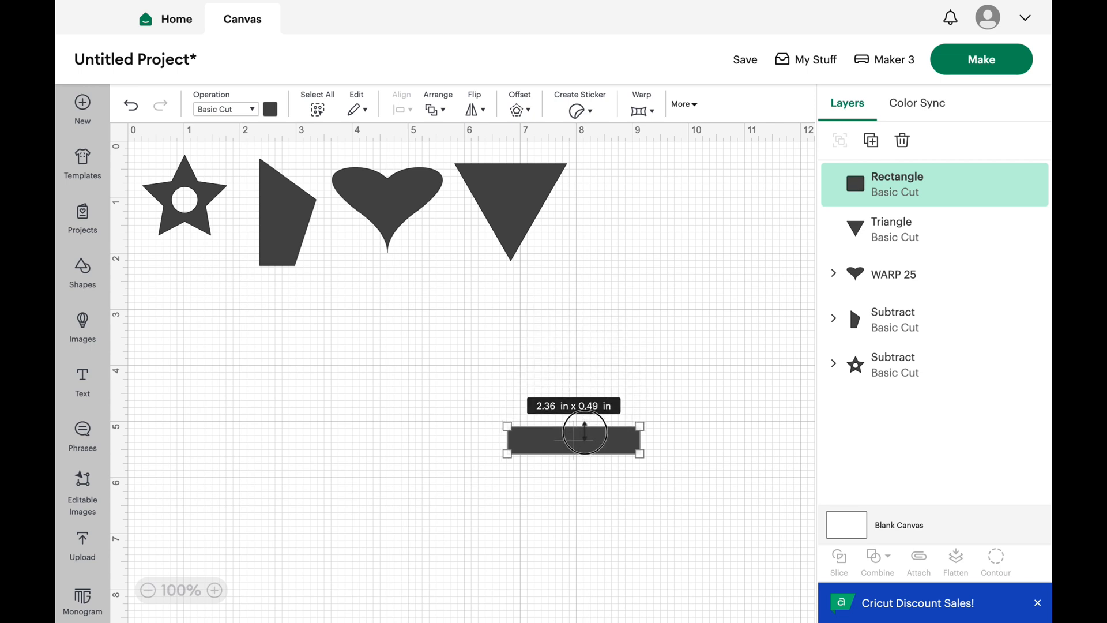
drag(583, 430, 574, 346)
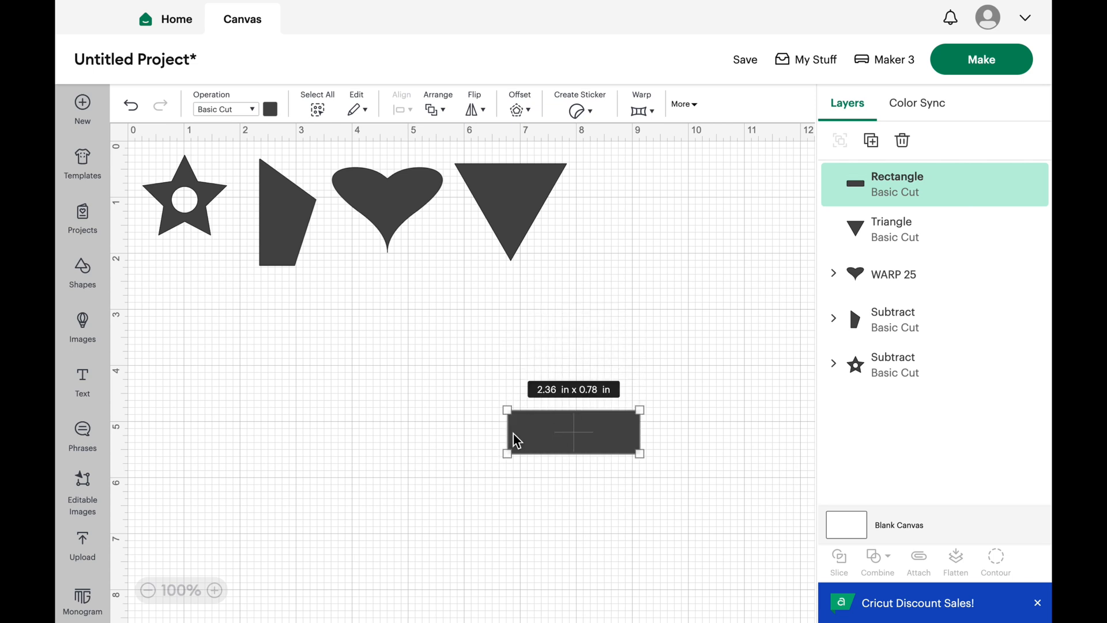
drag(642, 431, 602, 431)
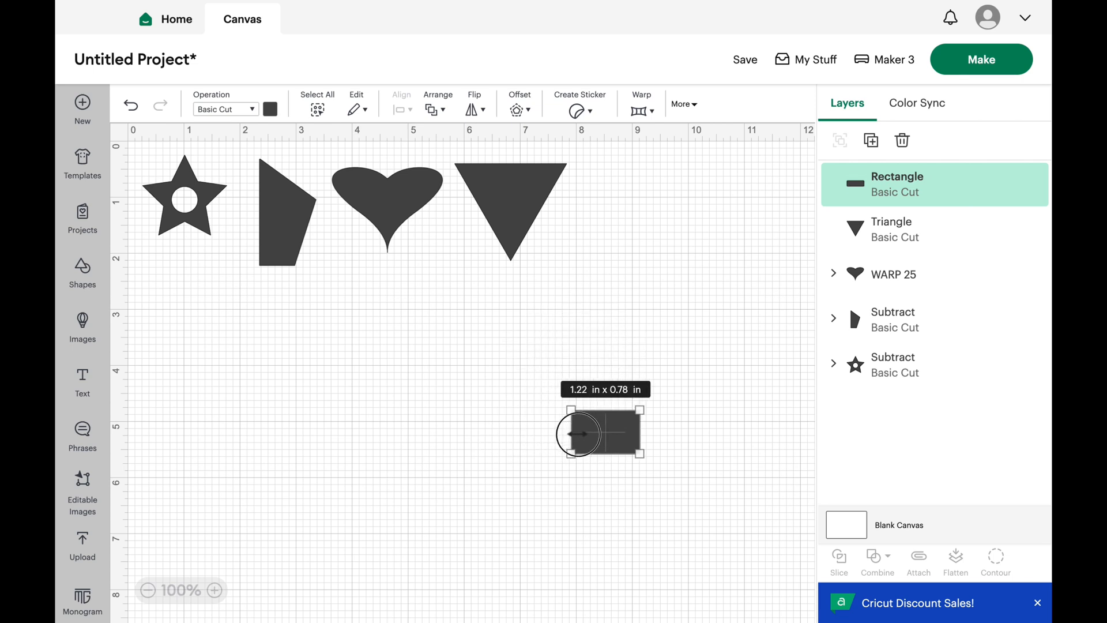
Stretch the strip to about 11.35 in across the canvas and move it under the top row
drag(580, 434, 394, 438)
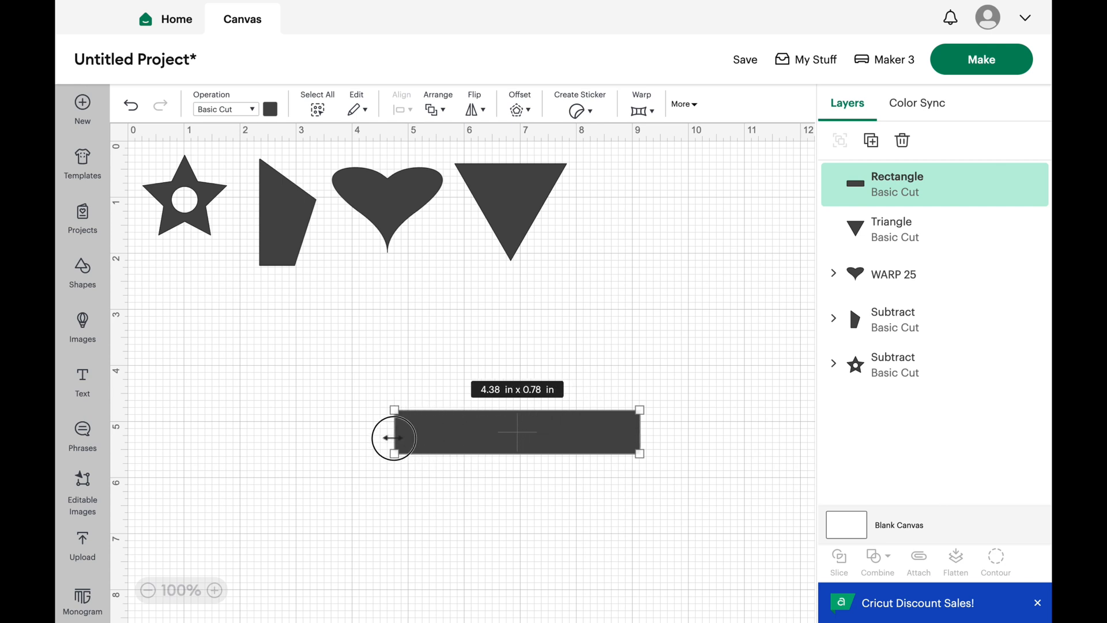
drag(394, 438, 222, 439)
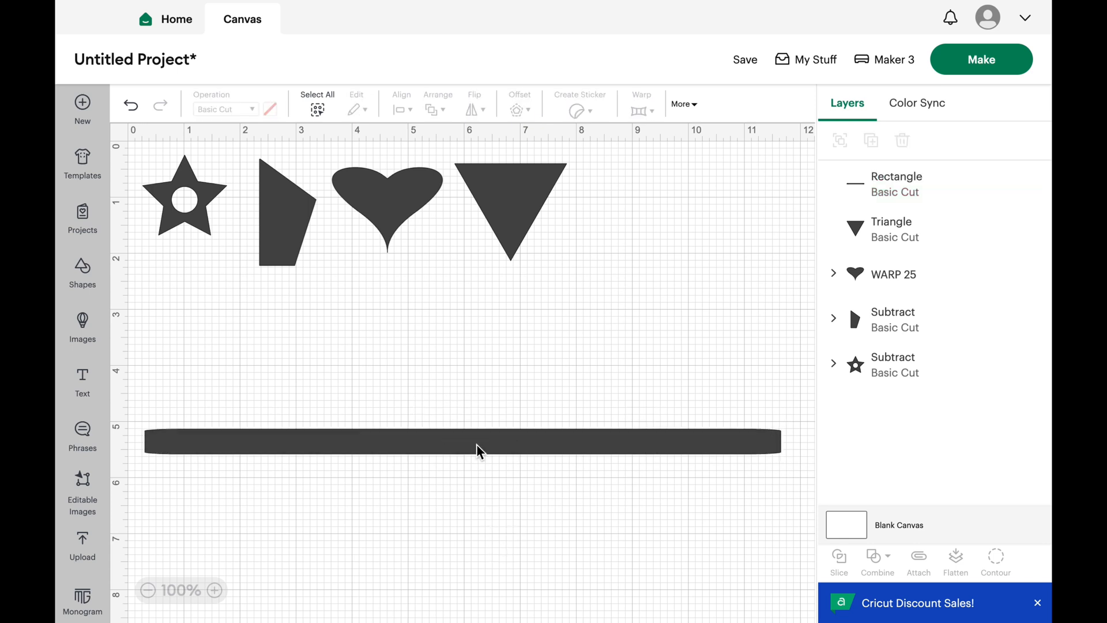
drag(477, 441, 425, 294)
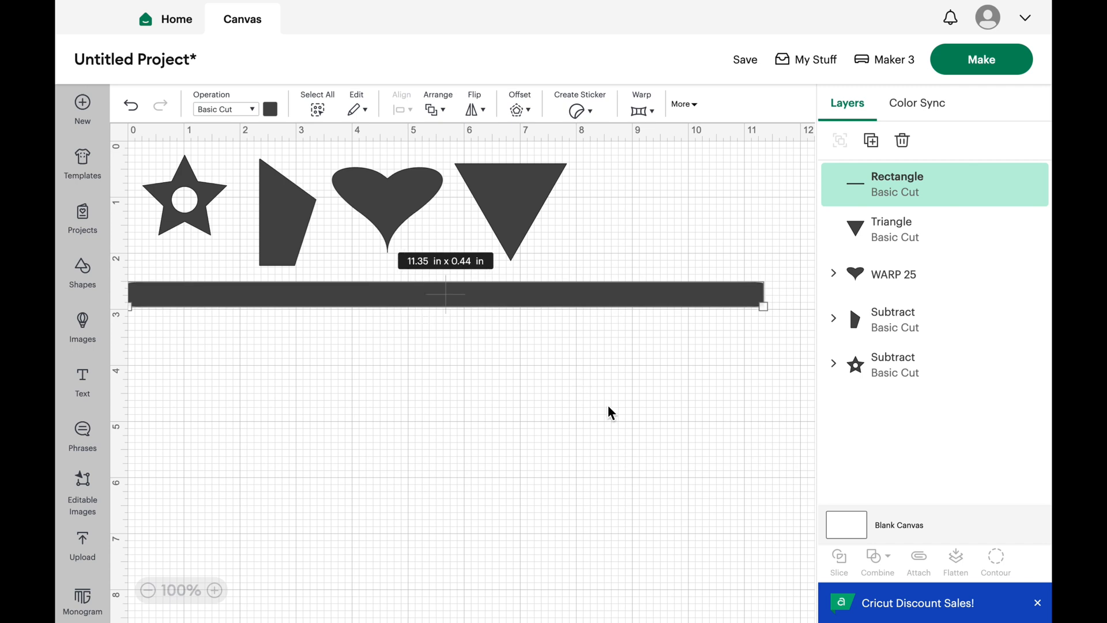
mouse_move(638, 481)
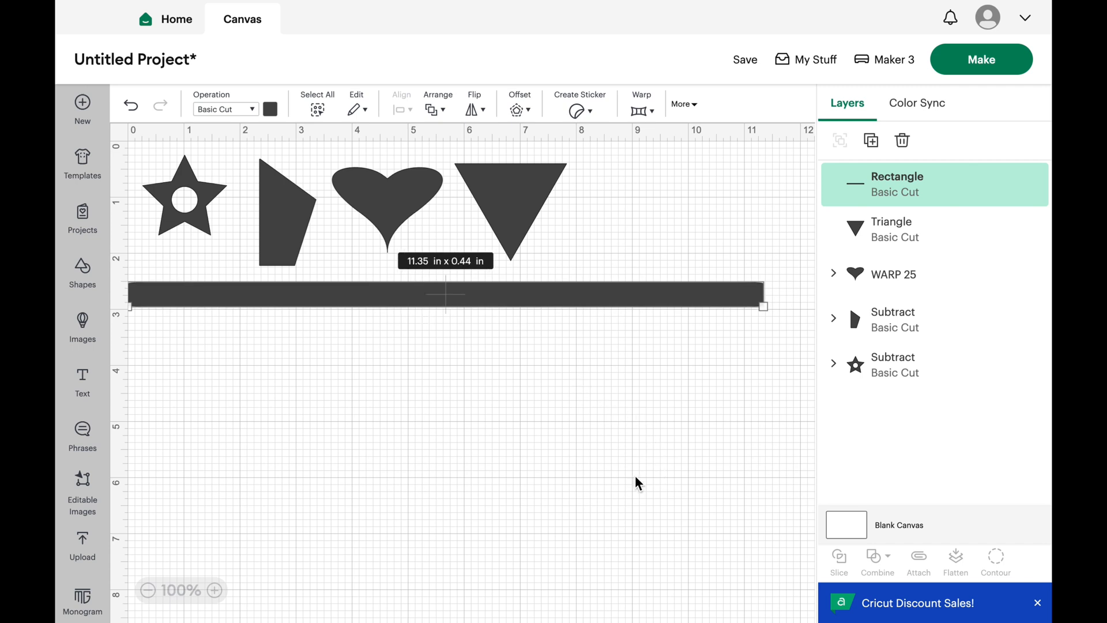
click(82, 279)
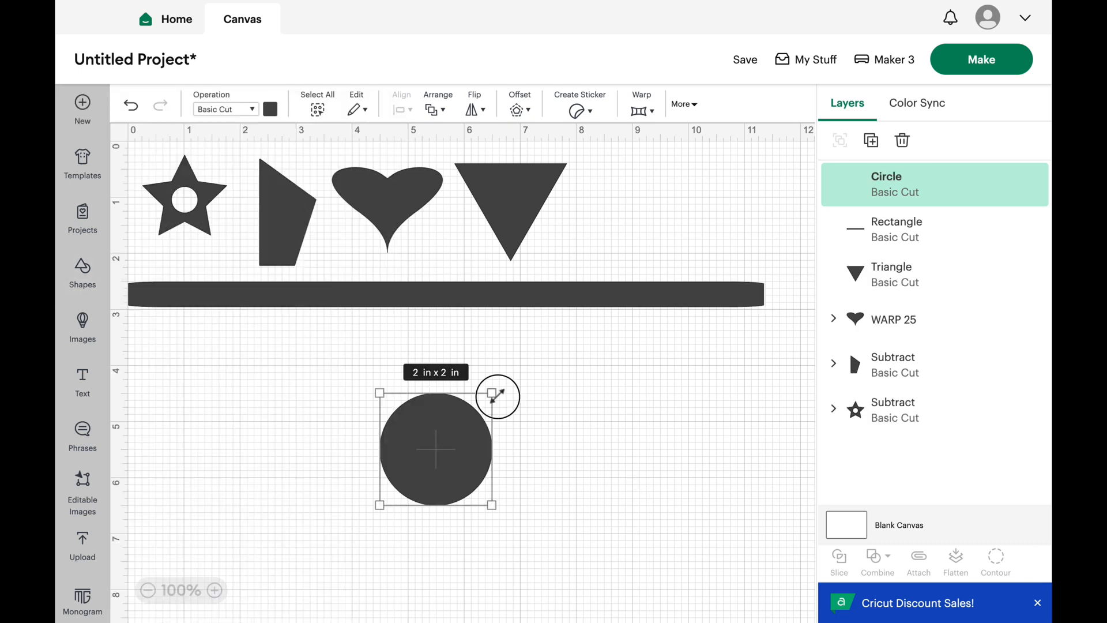
Enlarge the new circle to about 3.78 in across below the bar
drag(498, 396, 575, 309)
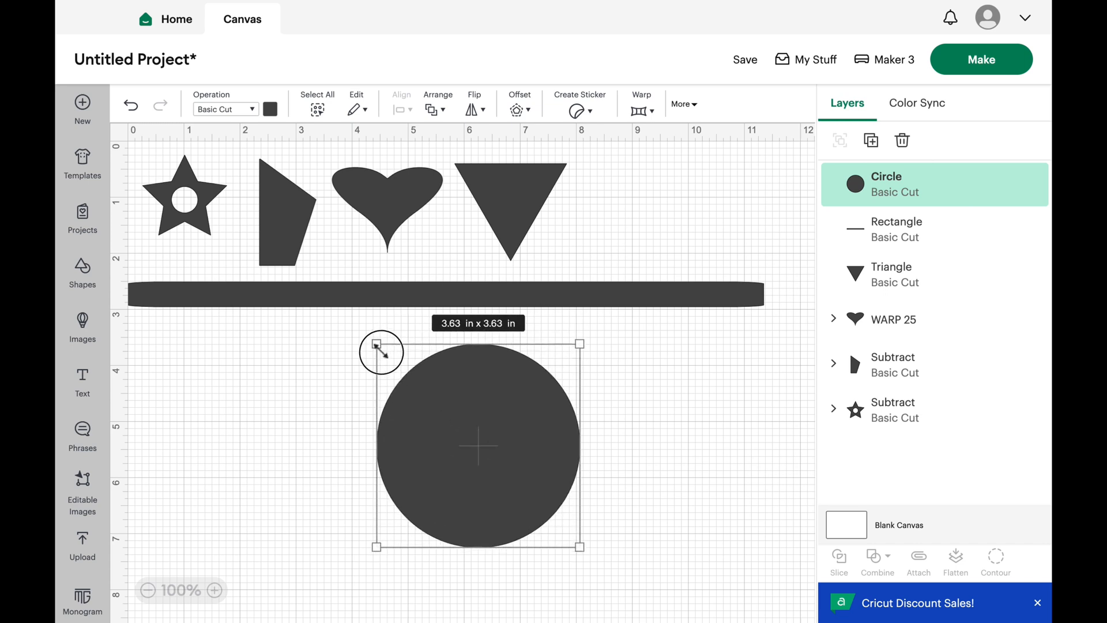
drag(372, 351, 367, 333)
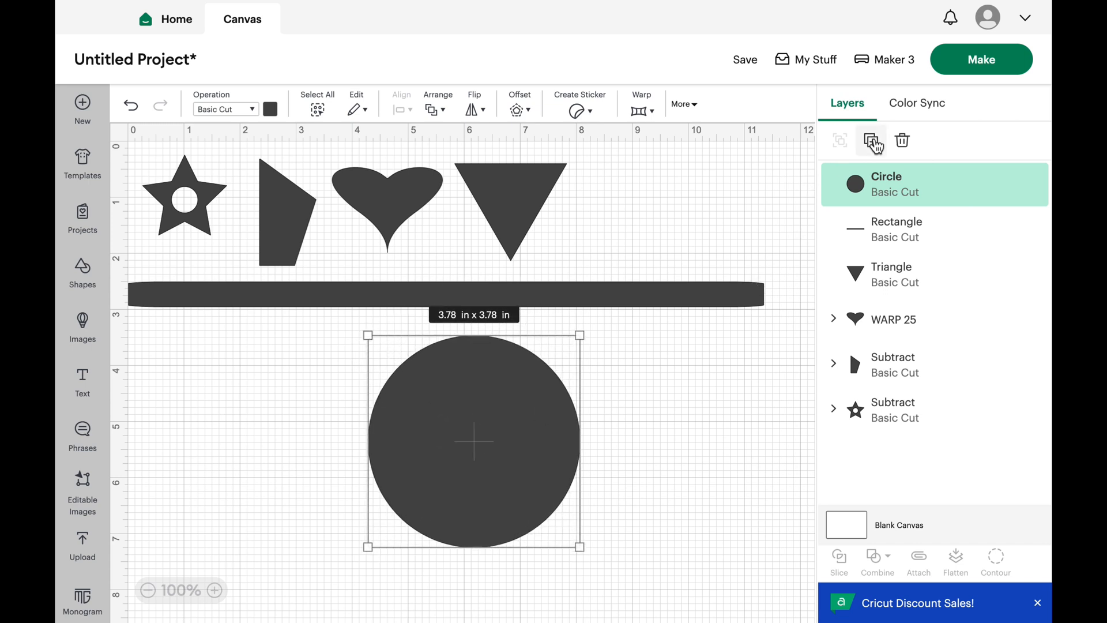
click(871, 140)
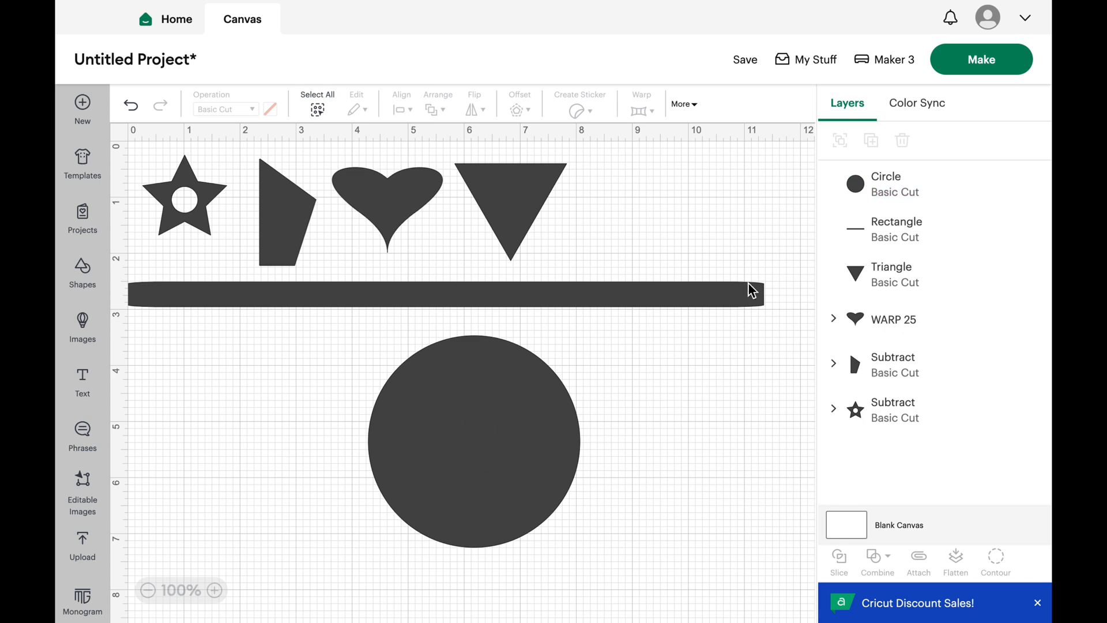
mouse_move(879, 155)
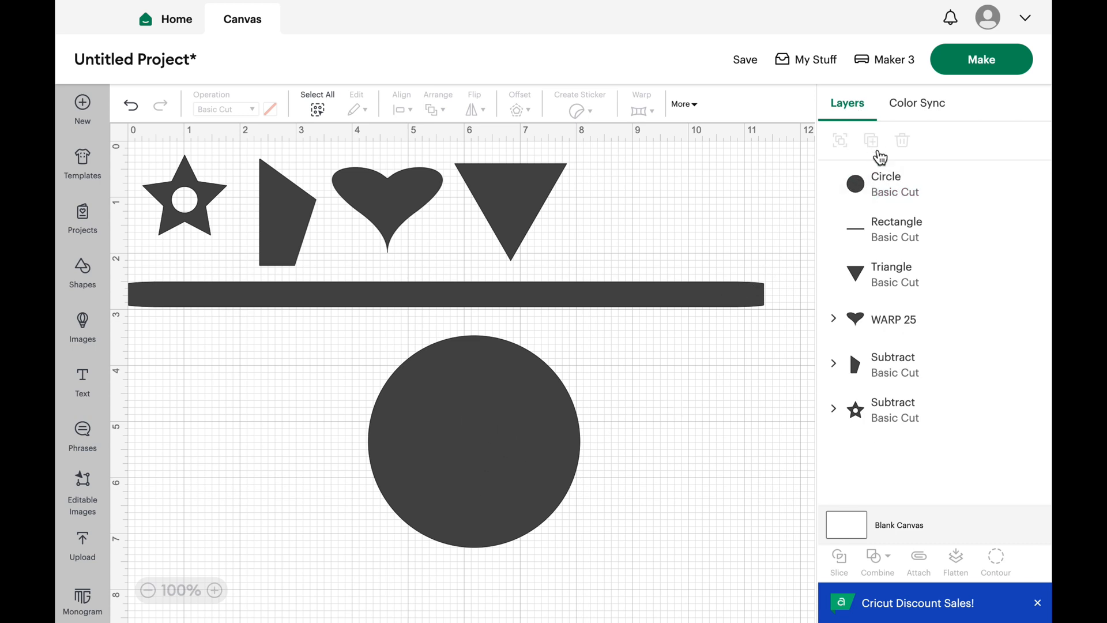
Duplicate the 3.78-inch circle and place the copy overlapping it on the right
click(472, 441)
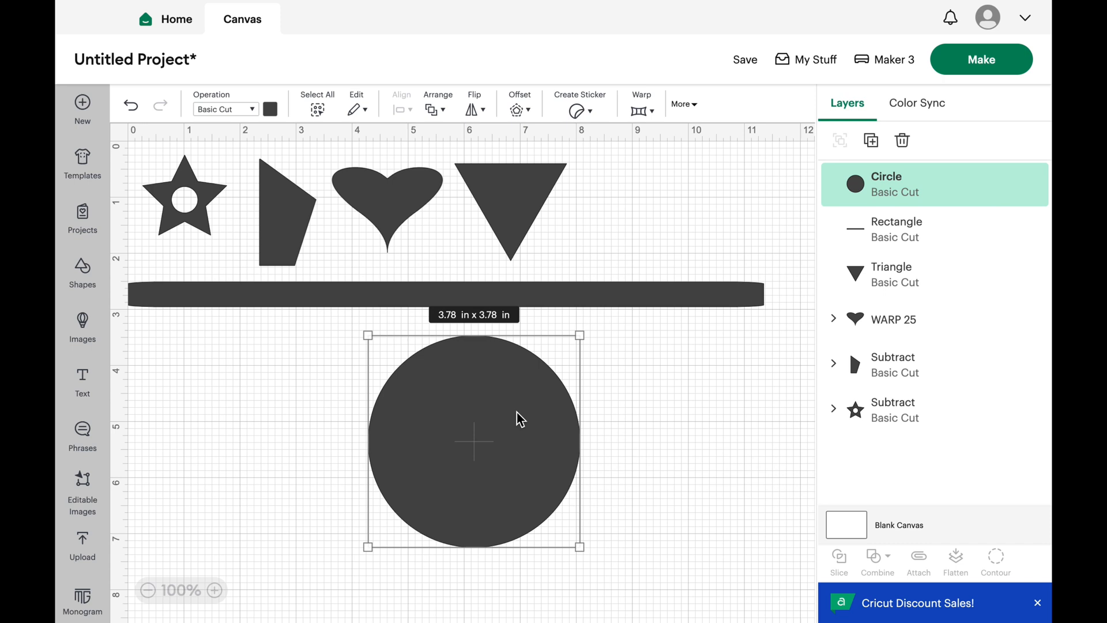
mouse_move(532, 465)
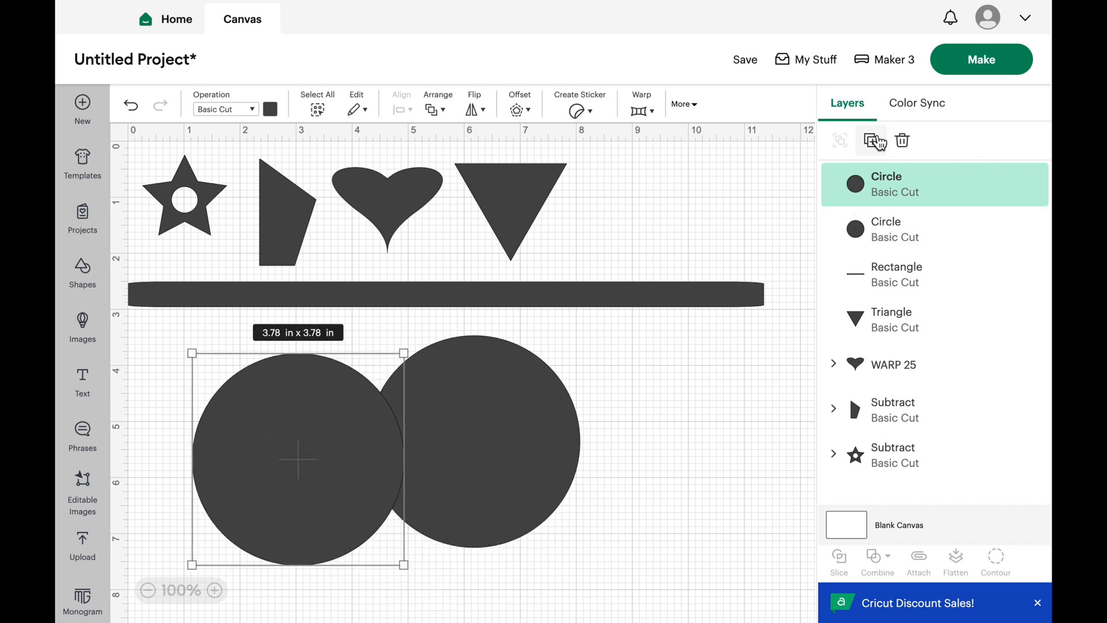
click(871, 140)
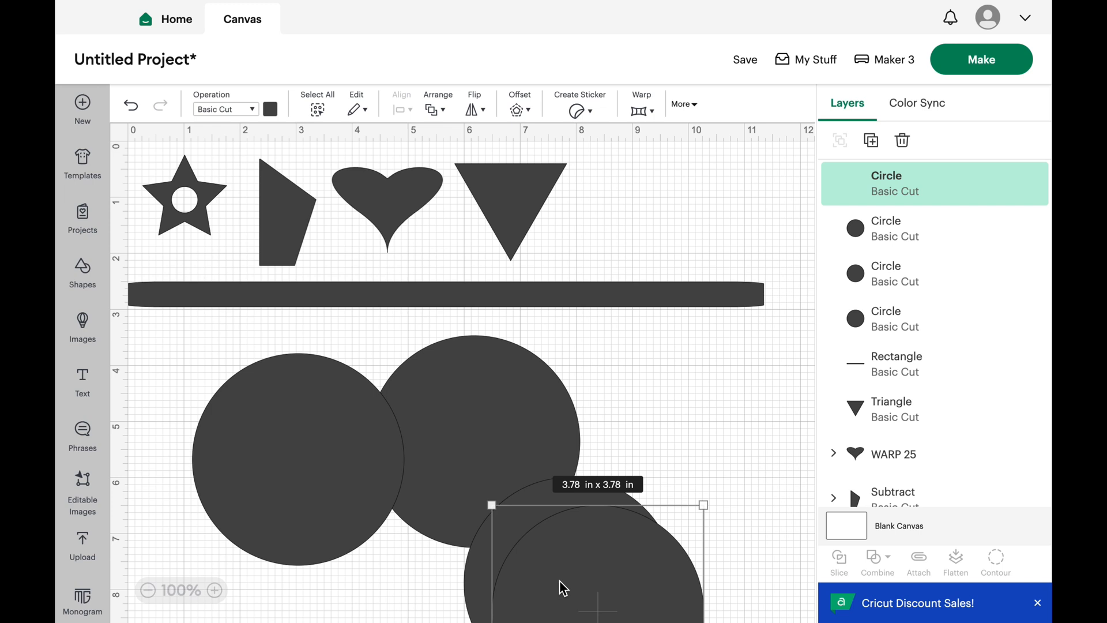
drag(596, 555, 695, 458)
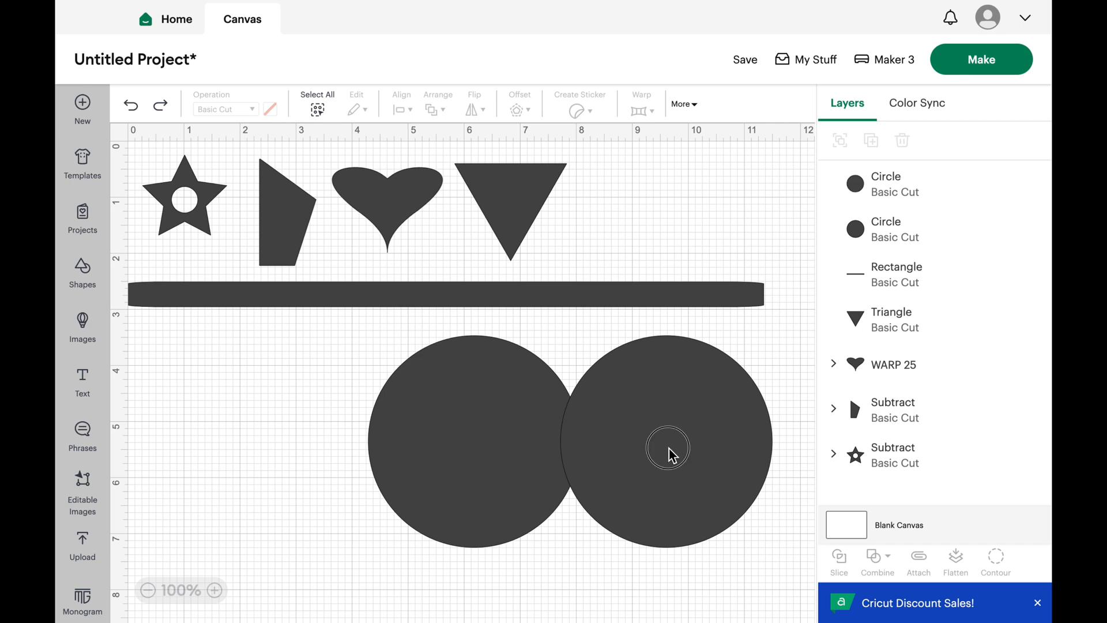
Make the right-hand copy a small 0.92-inch red circle
click(666, 449)
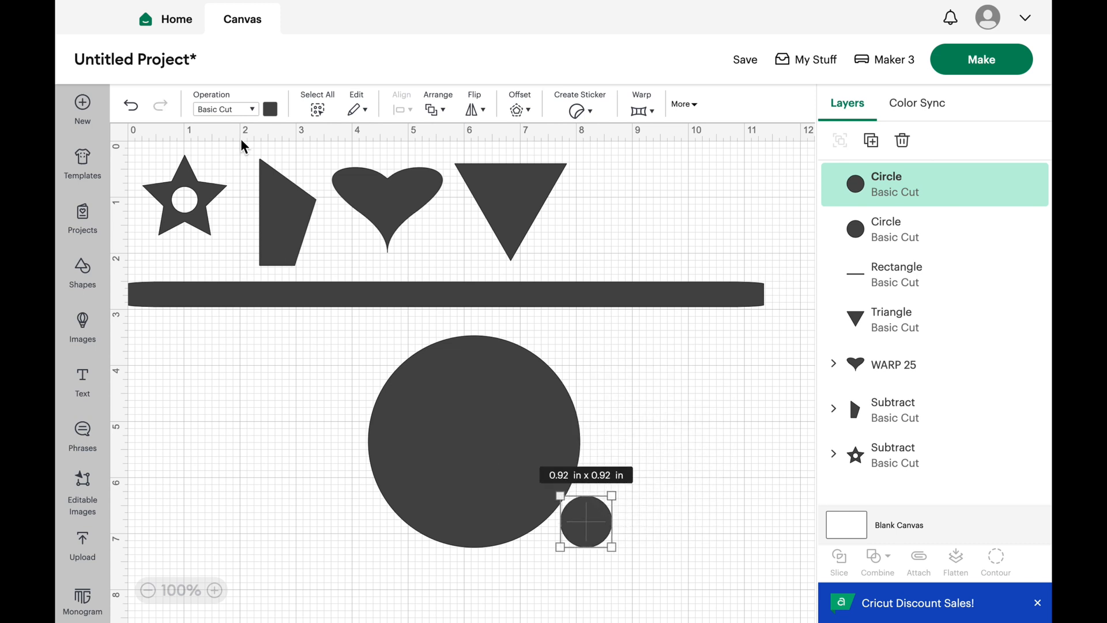
click(270, 109)
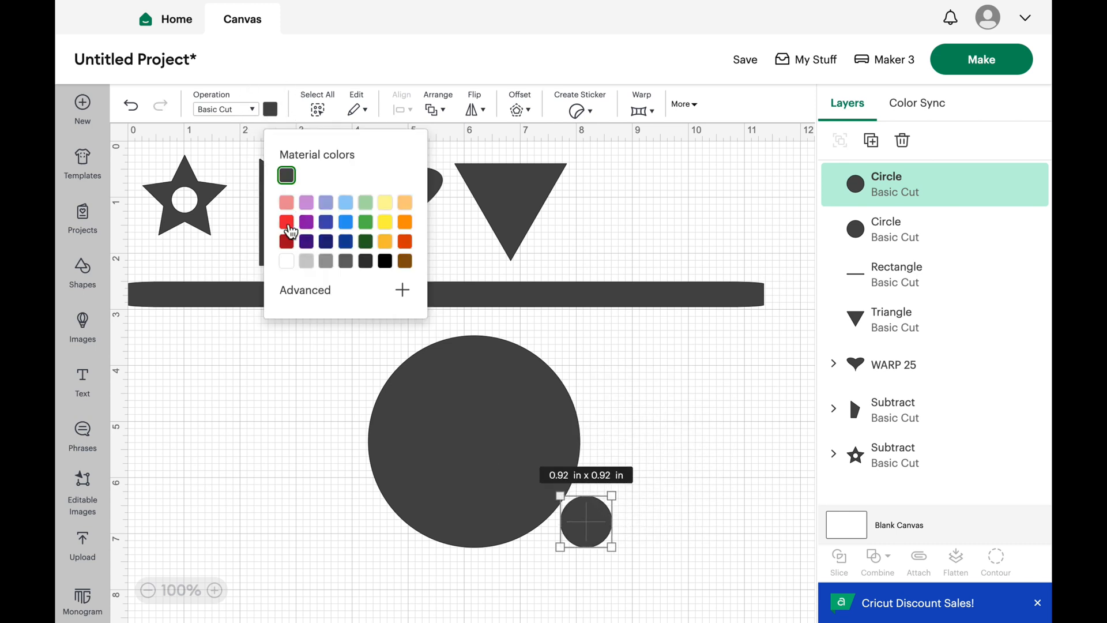
click(286, 221)
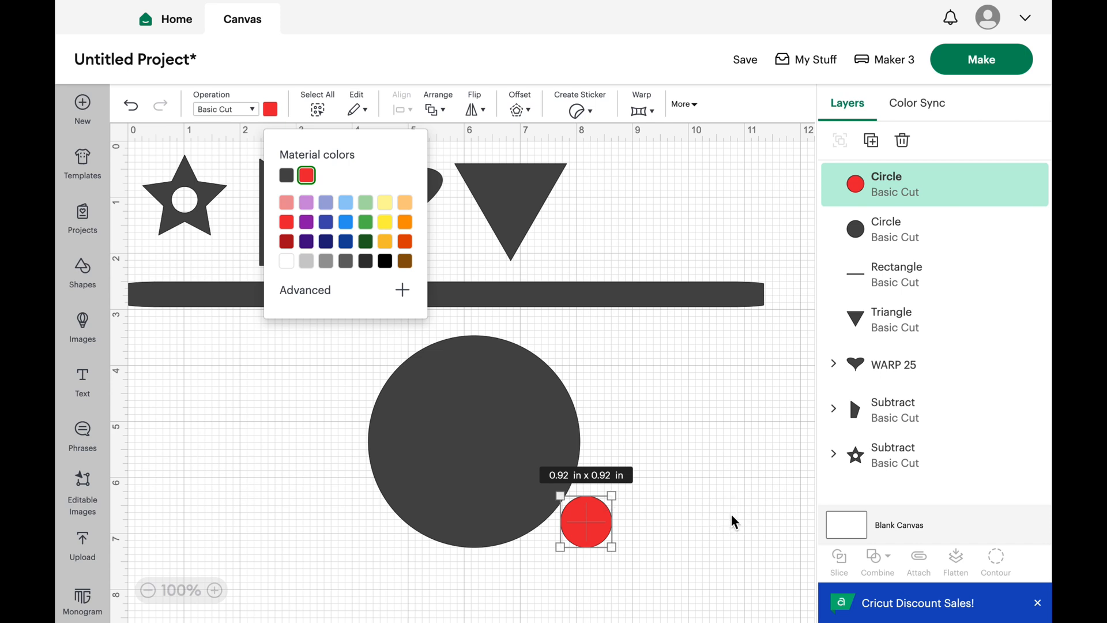
Arrange four red circles inside the large circle at the button-hole positions
drag(584, 521, 445, 402)
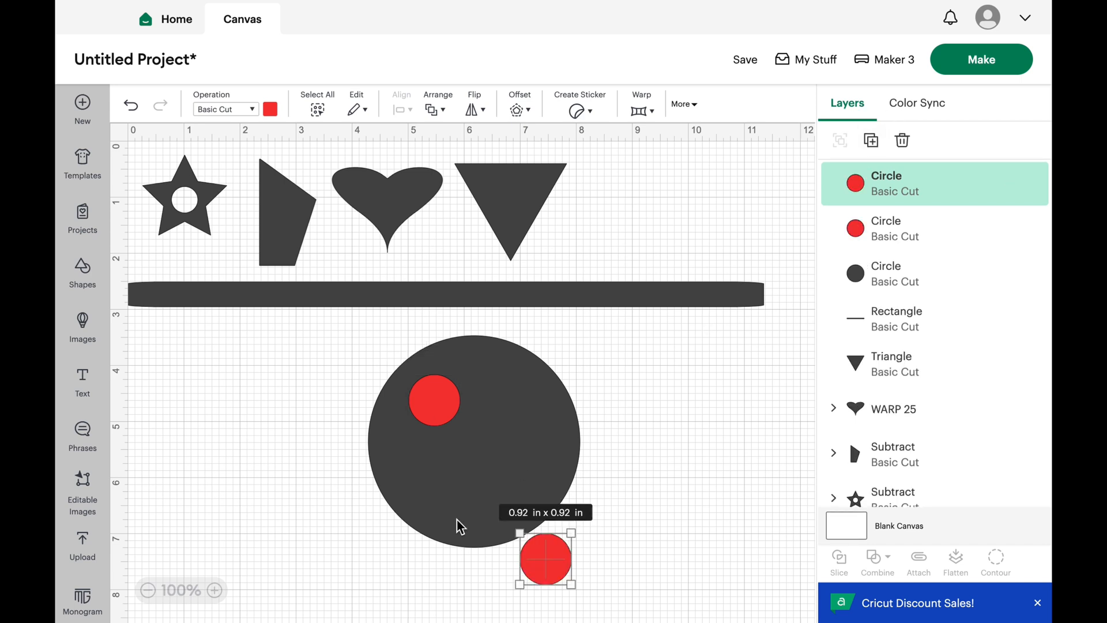
drag(546, 560, 504, 392)
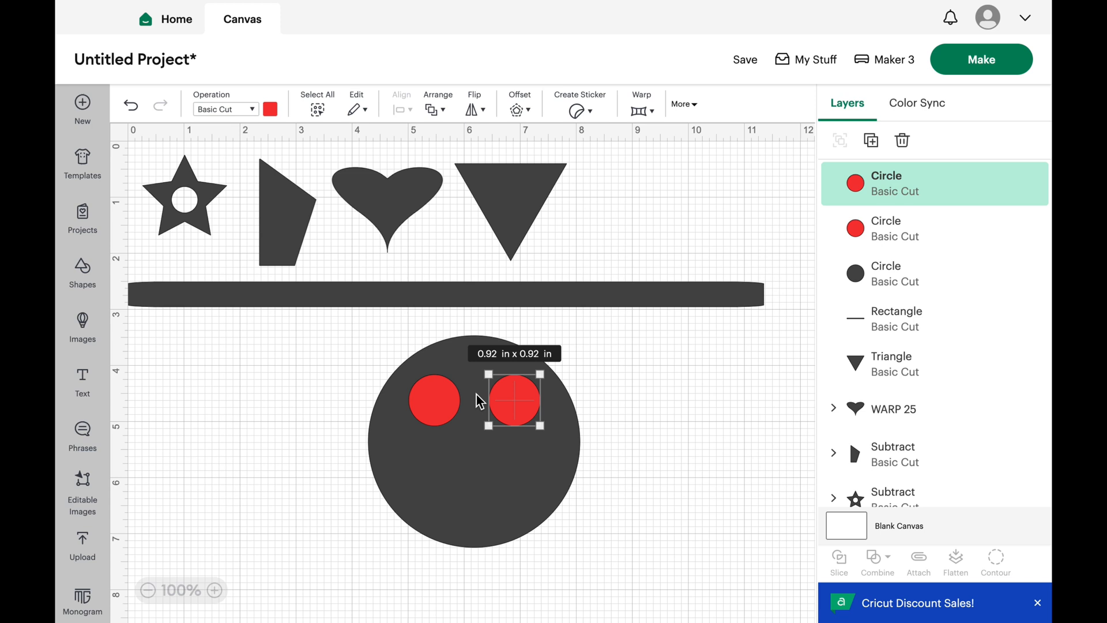
mouse_move(378, 325)
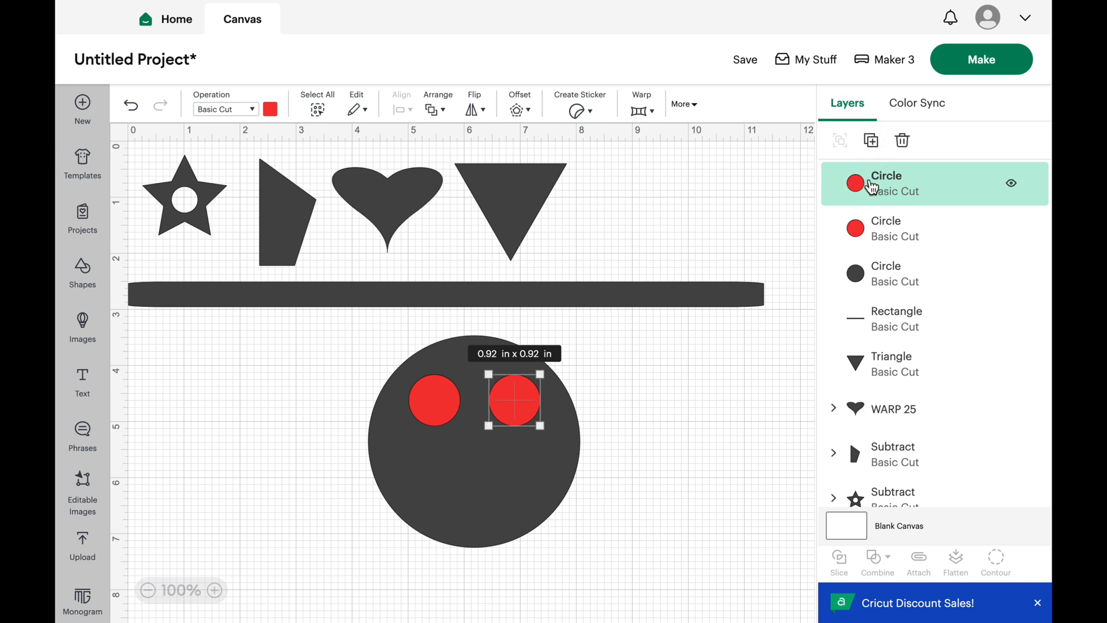
drag(515, 402, 573, 584)
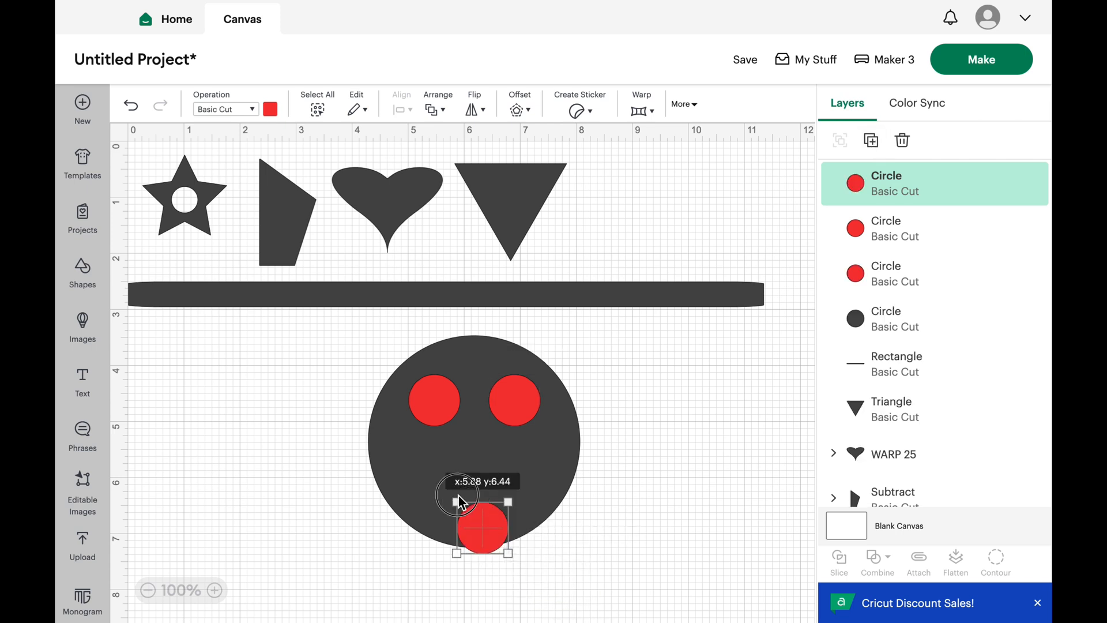
drag(482, 528, 435, 474)
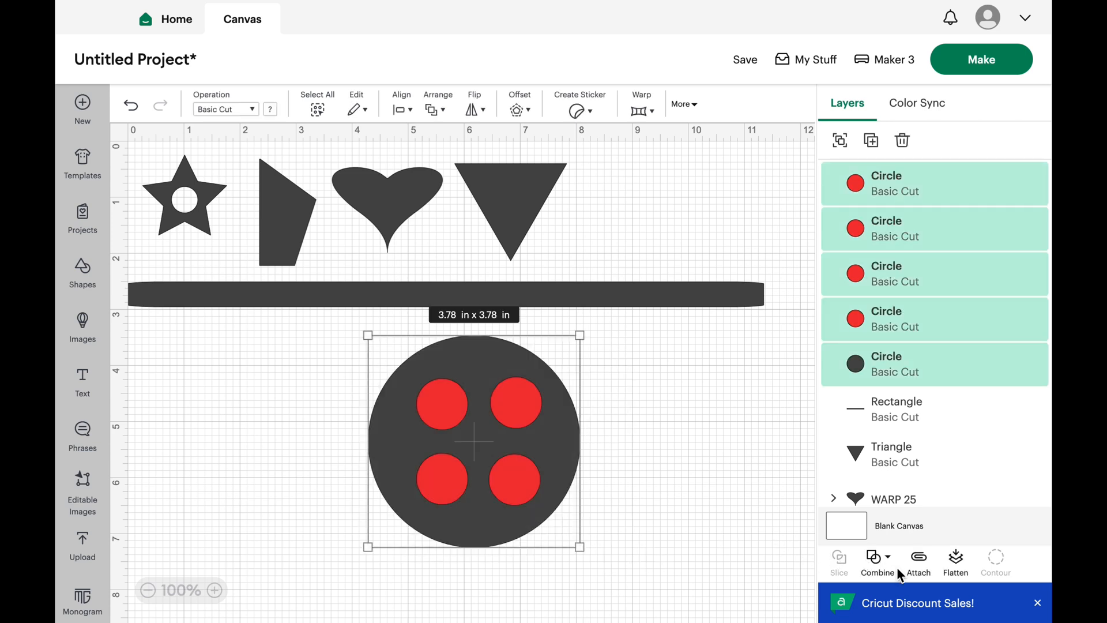
Exclude the four red circles from the large circle, checking via Undo Exclude, leaving four round holes
click(878, 562)
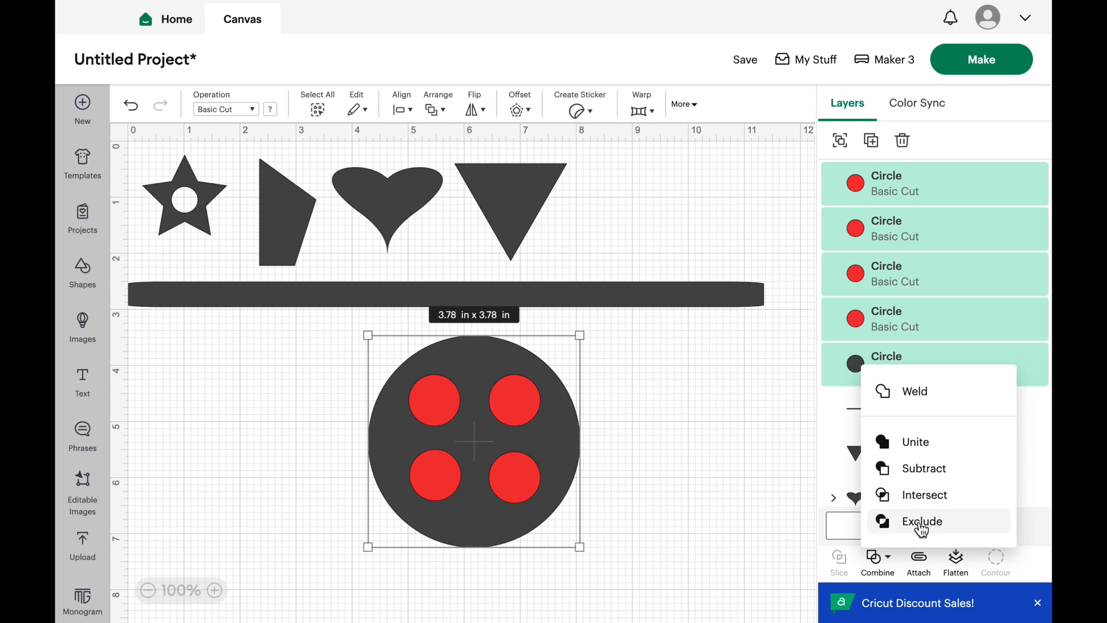
click(923, 521)
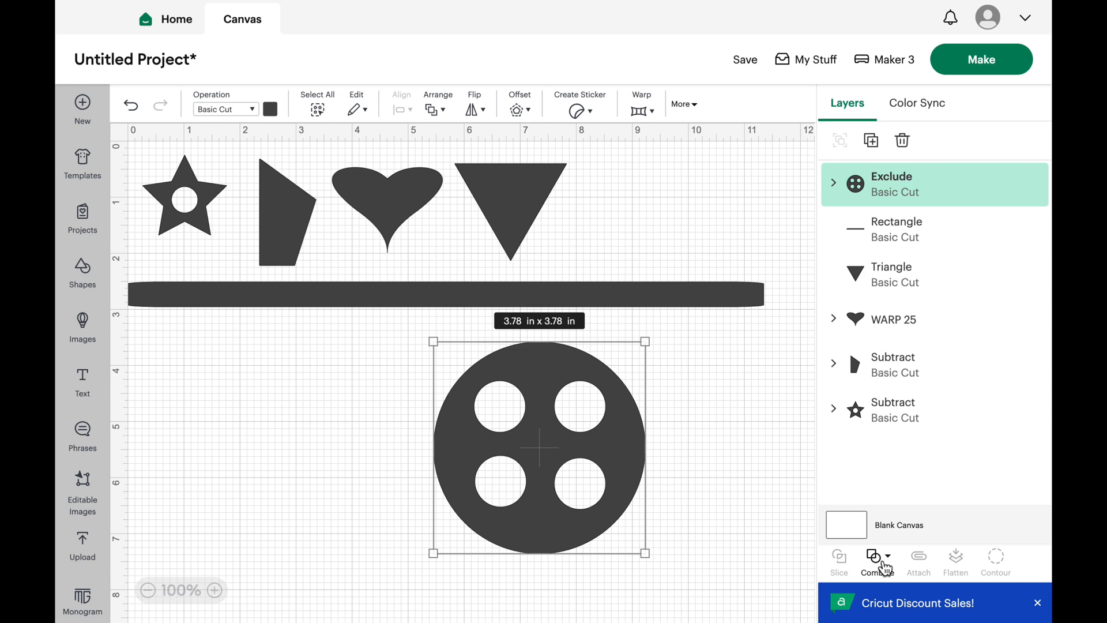
click(877, 563)
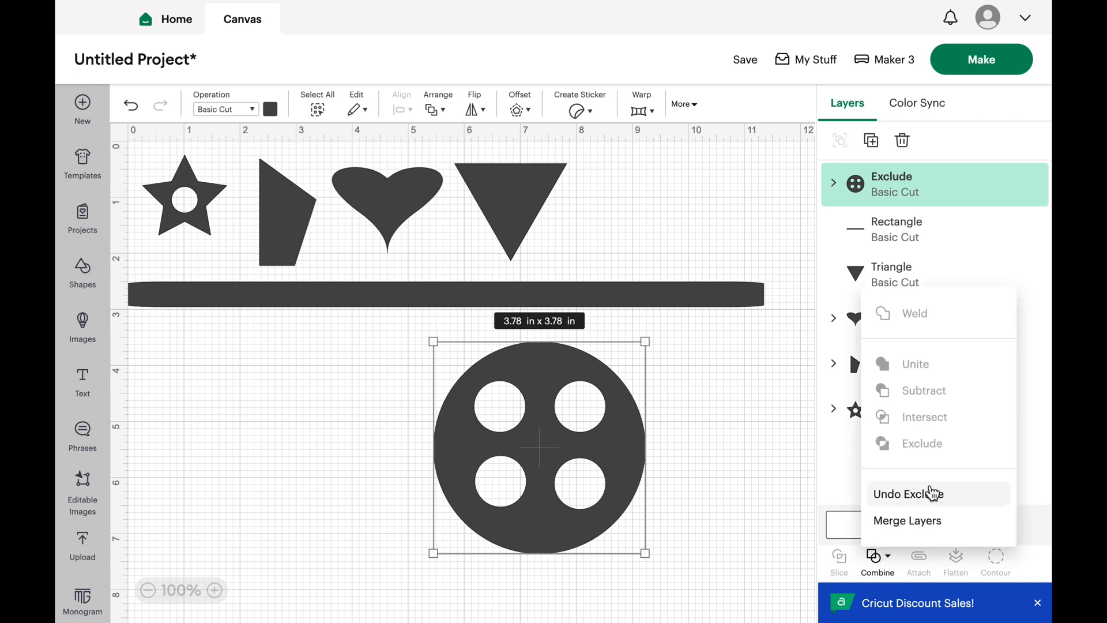
mouse_move(942, 502)
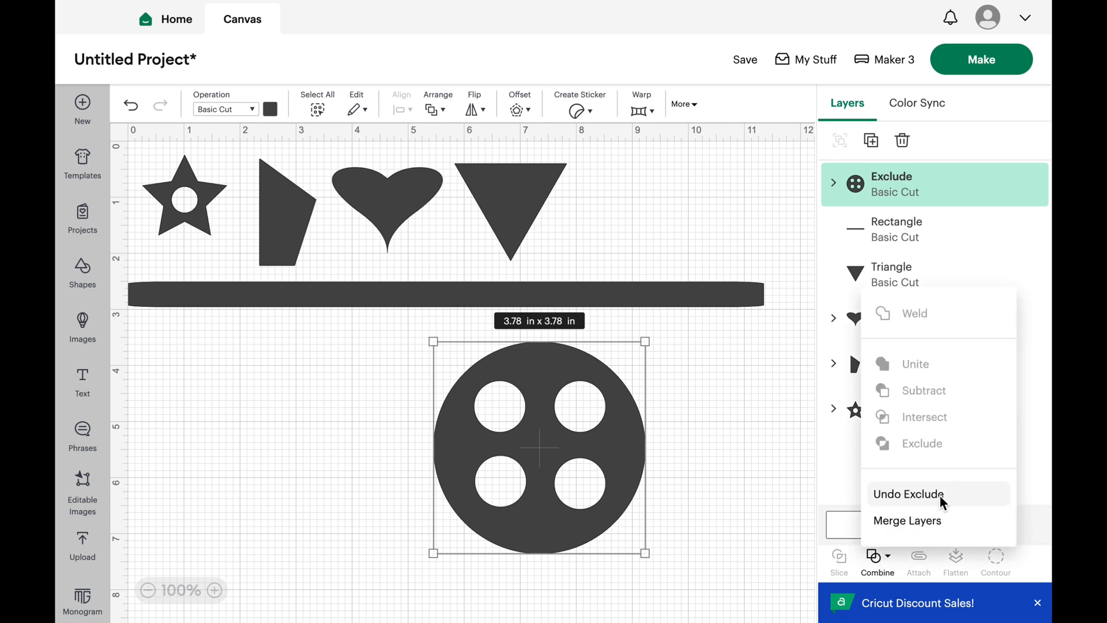
click(908, 493)
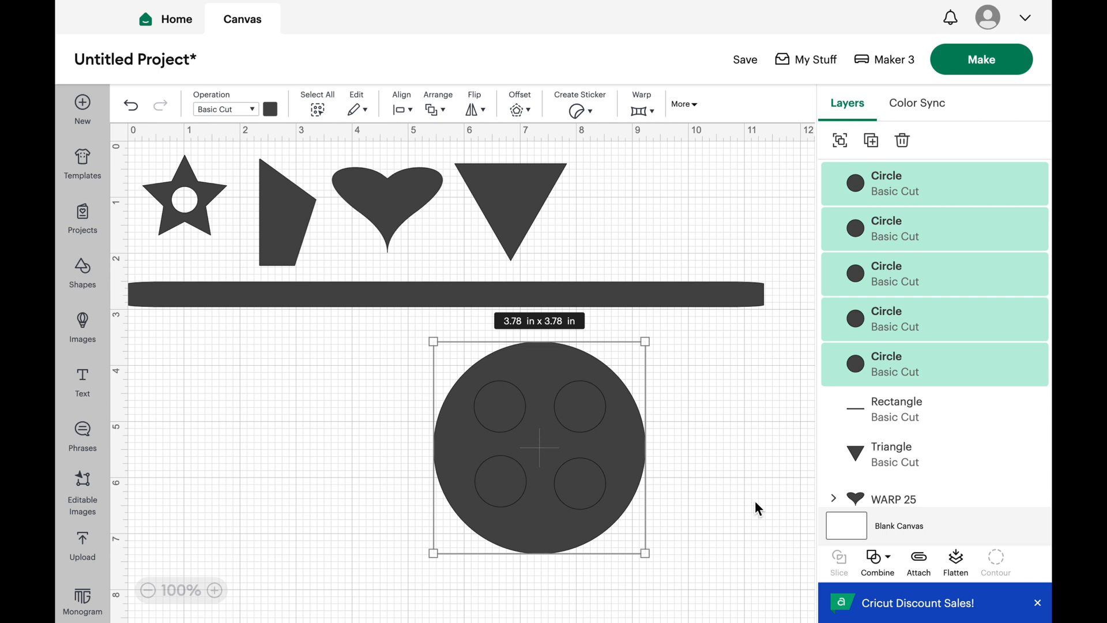
click(876, 563)
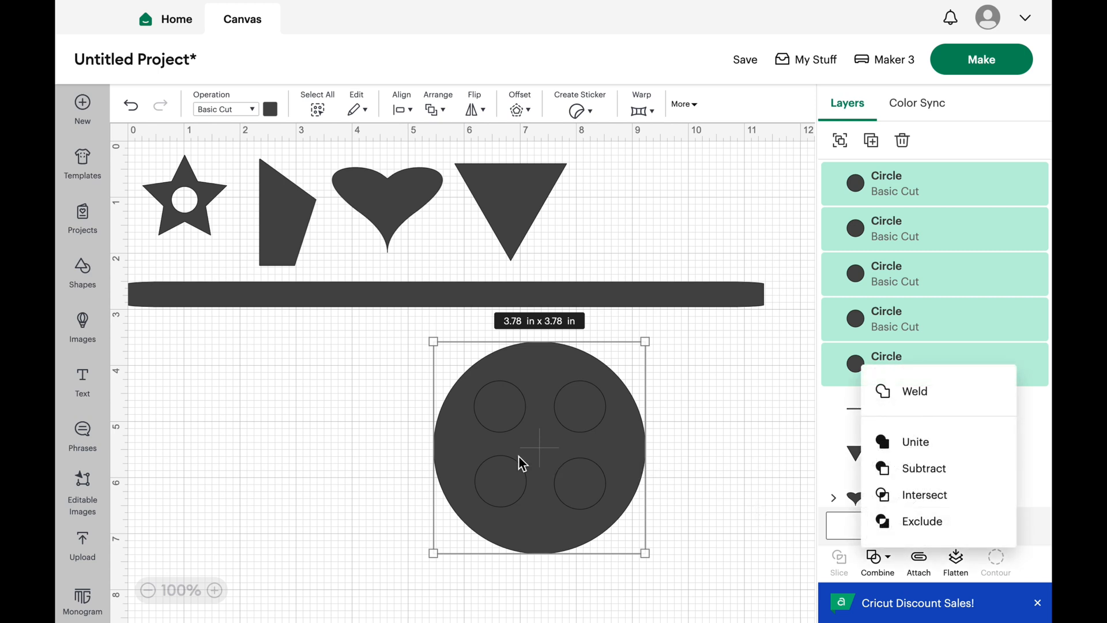
click(727, 480)
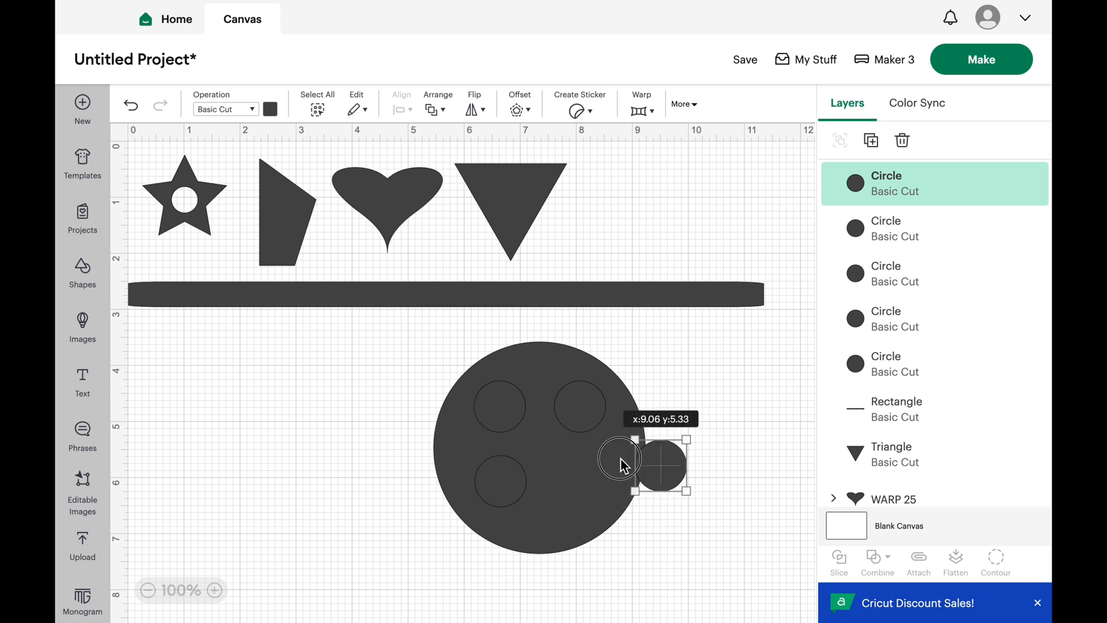
drag(656, 462, 575, 472)
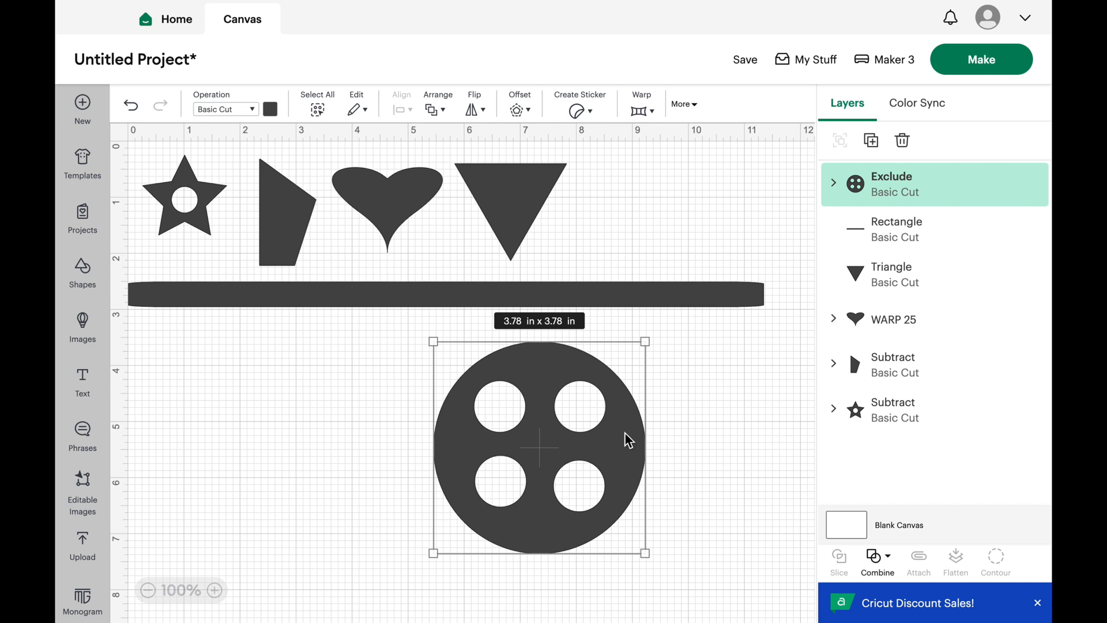
mouse_move(643, 553)
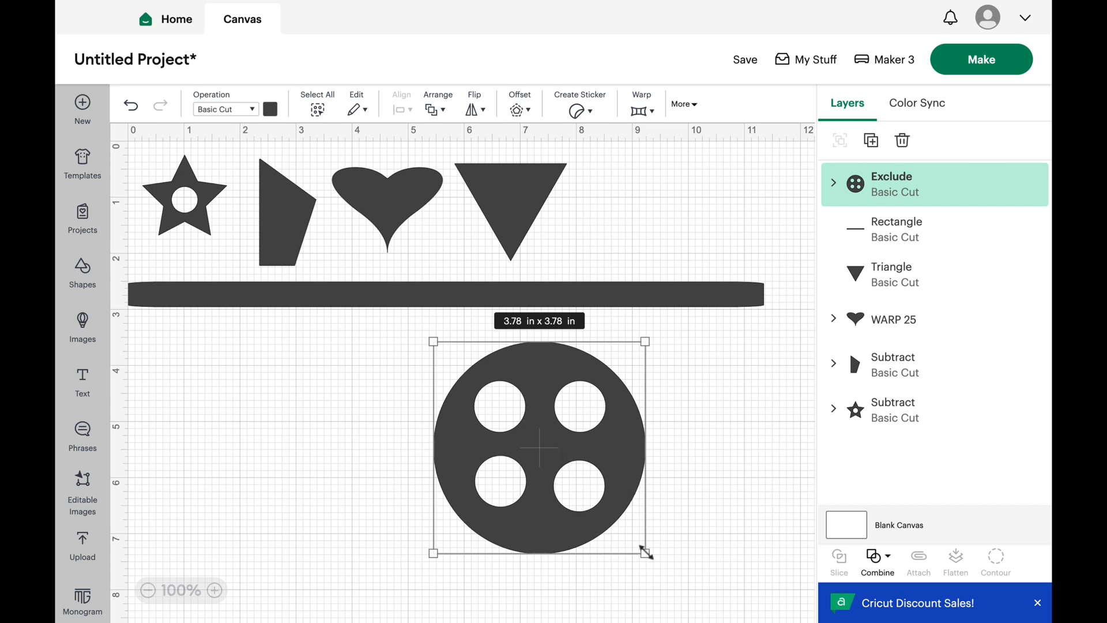
Shrink the holed button to about 1.54 in and place it in the top row beside the triangle
drag(643, 556, 535, 455)
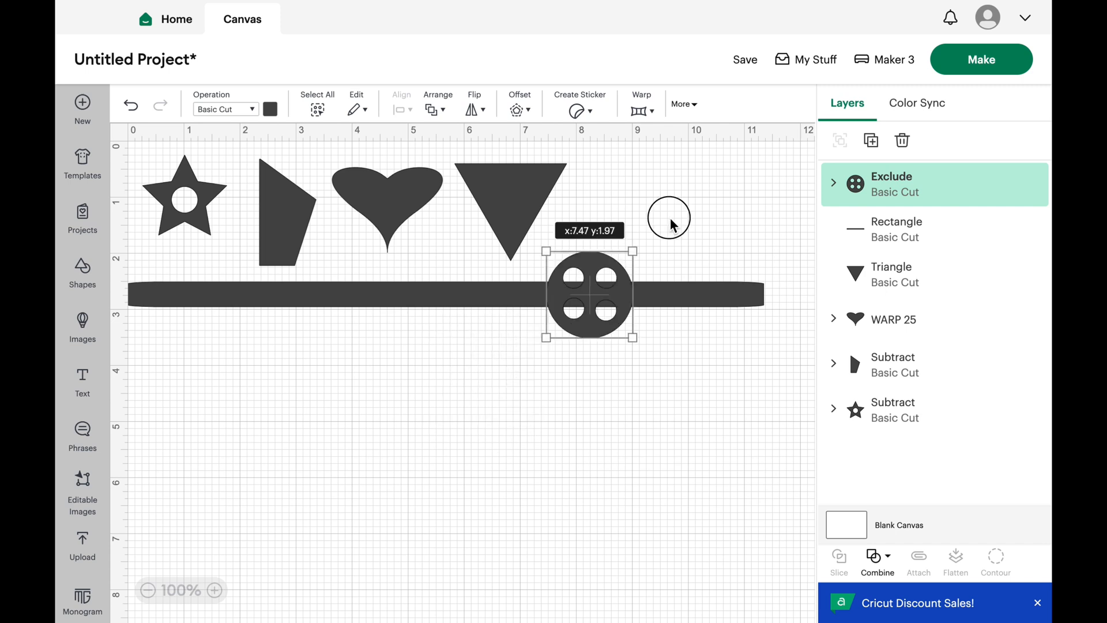
drag(593, 295, 615, 216)
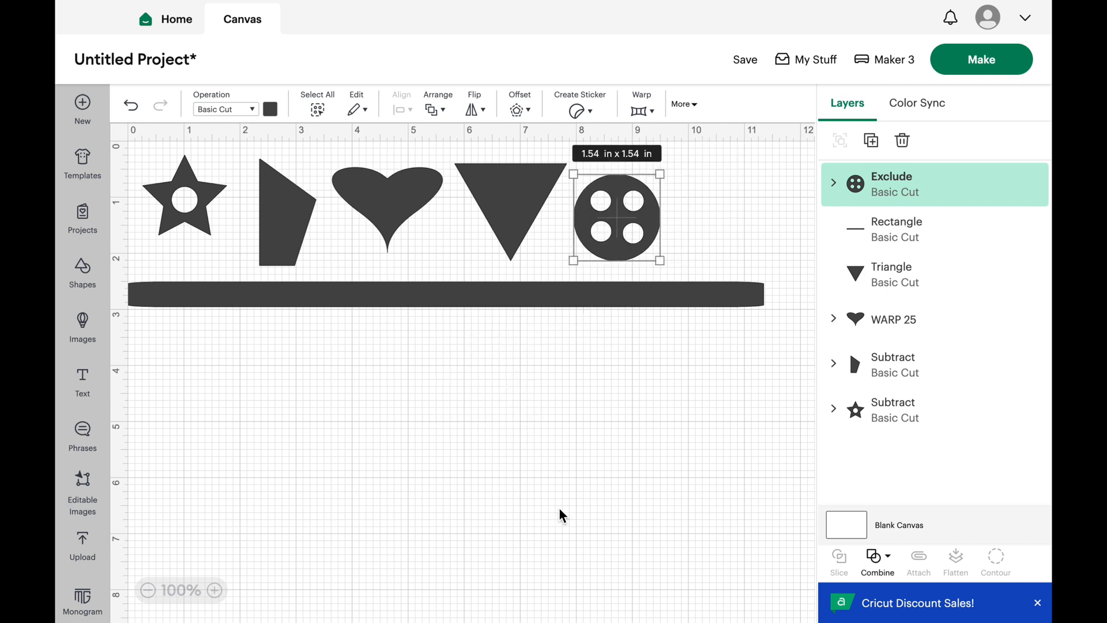
click(558, 509)
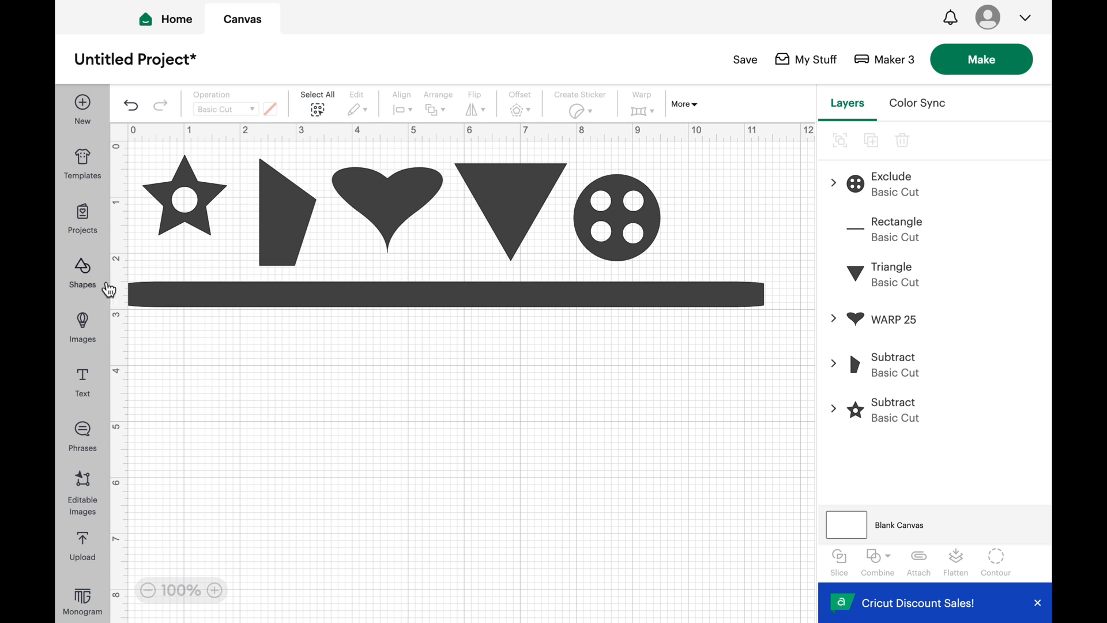
Add an octagon and a 2-inch circle, colouring the circle blue
click(82, 274)
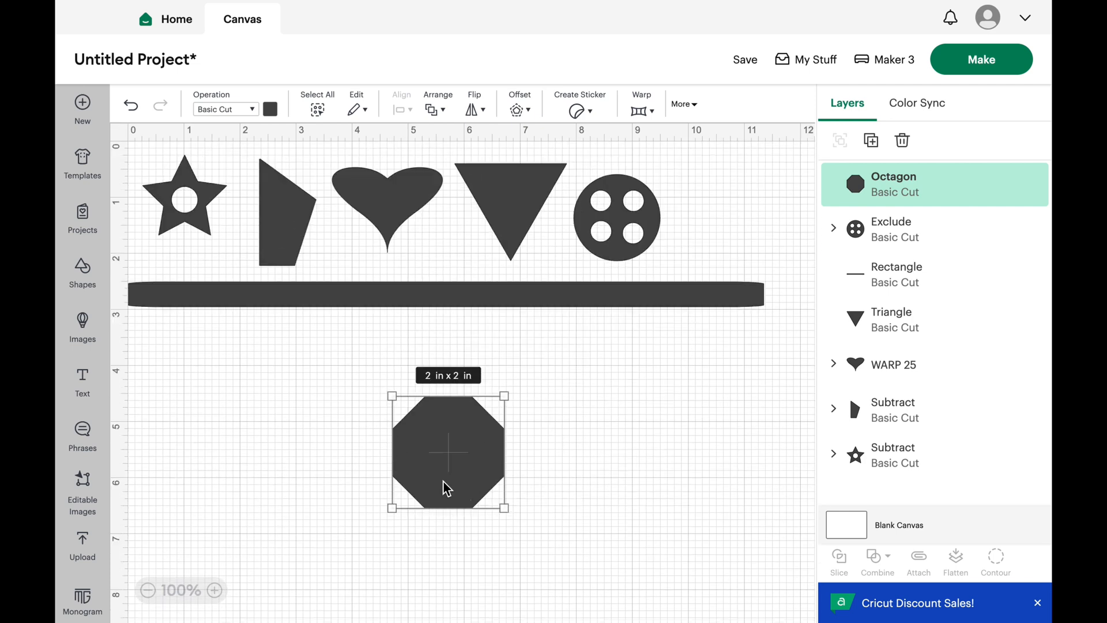
click(82, 276)
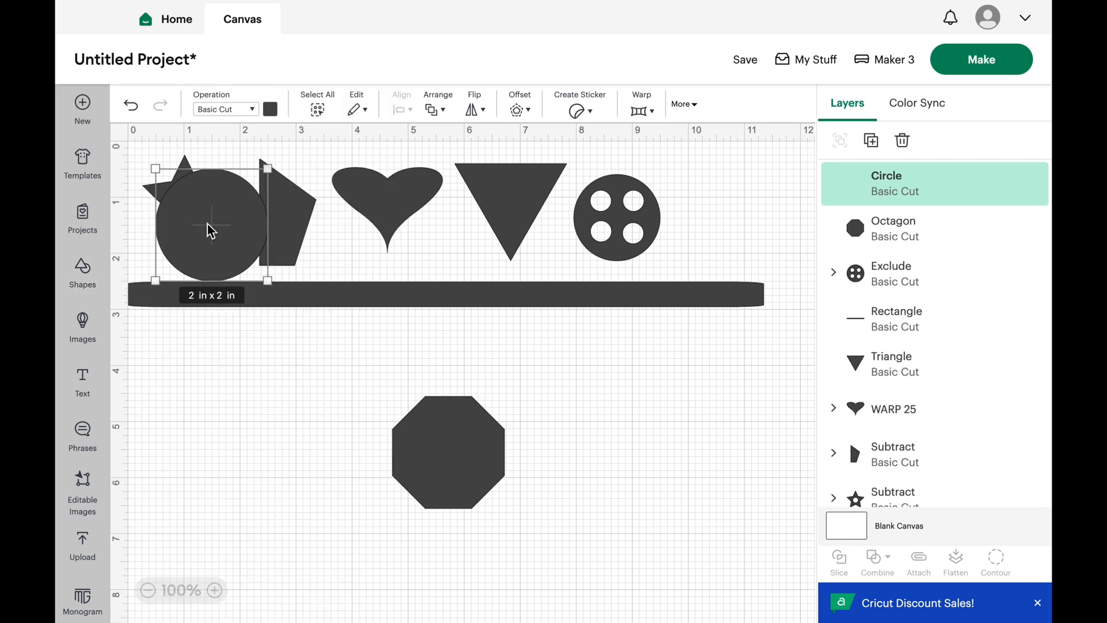
drag(210, 226, 612, 426)
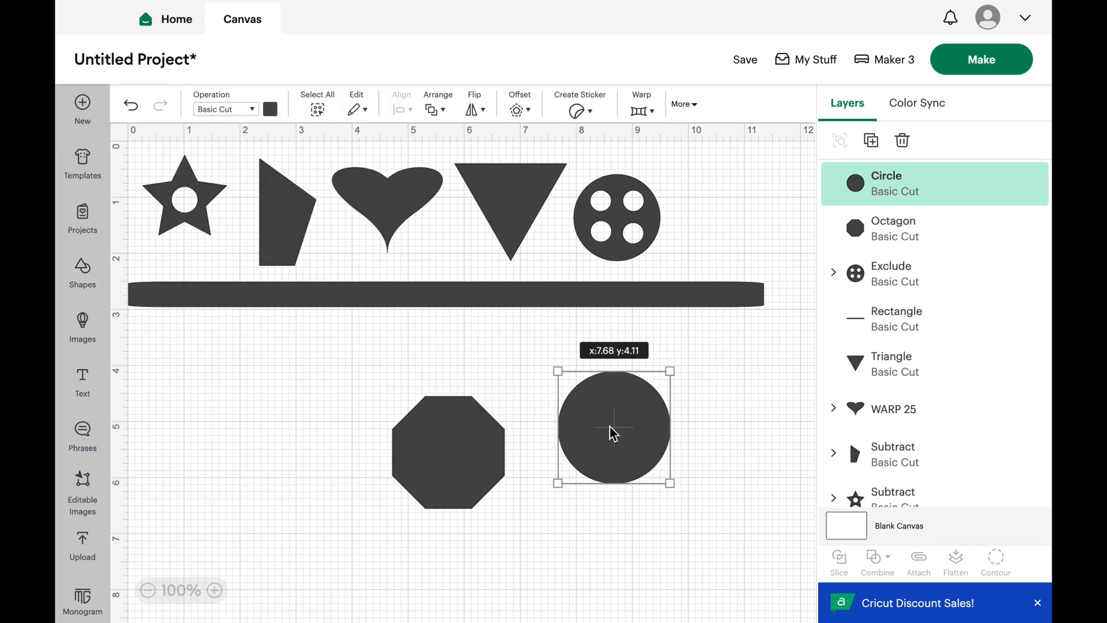
click(270, 109)
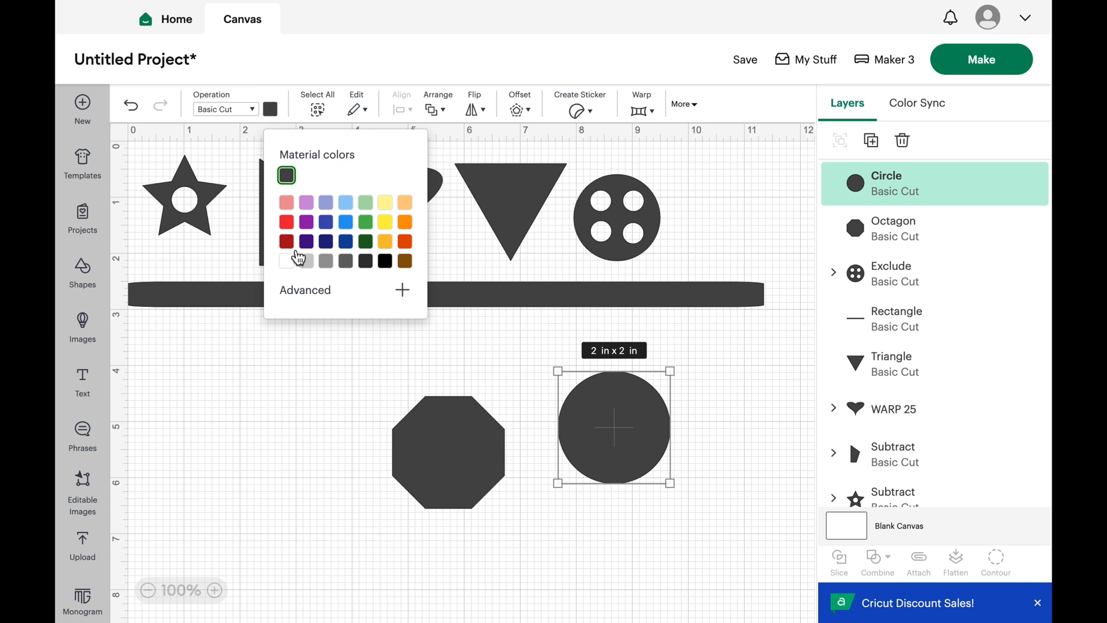
click(345, 221)
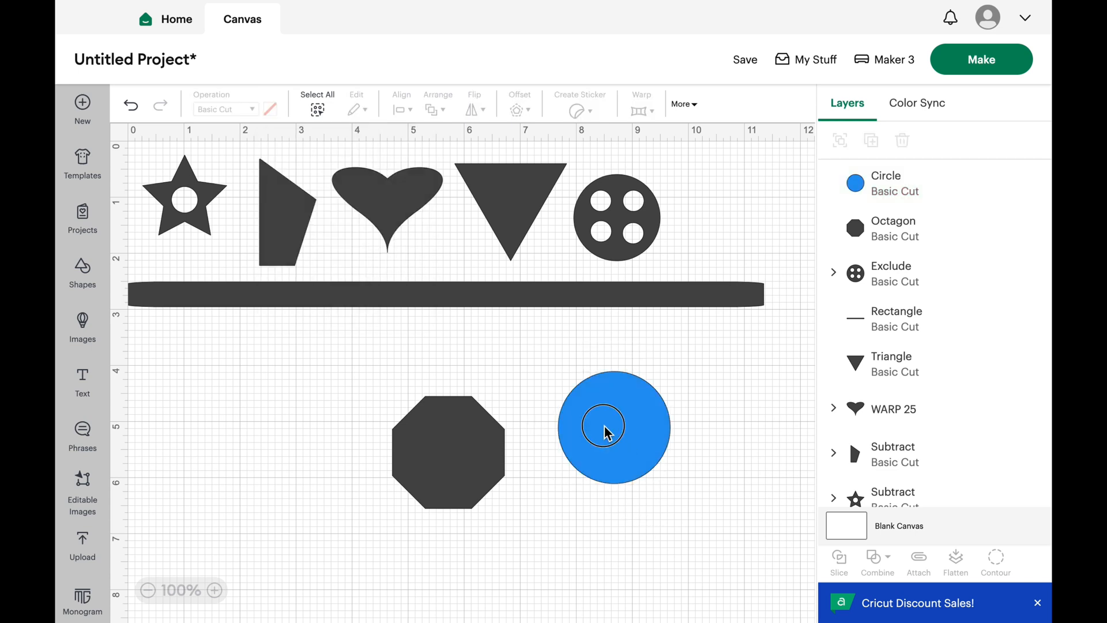
Position the blue circle overlapping the octagon's right side and select both shapes
drag(603, 430, 480, 452)
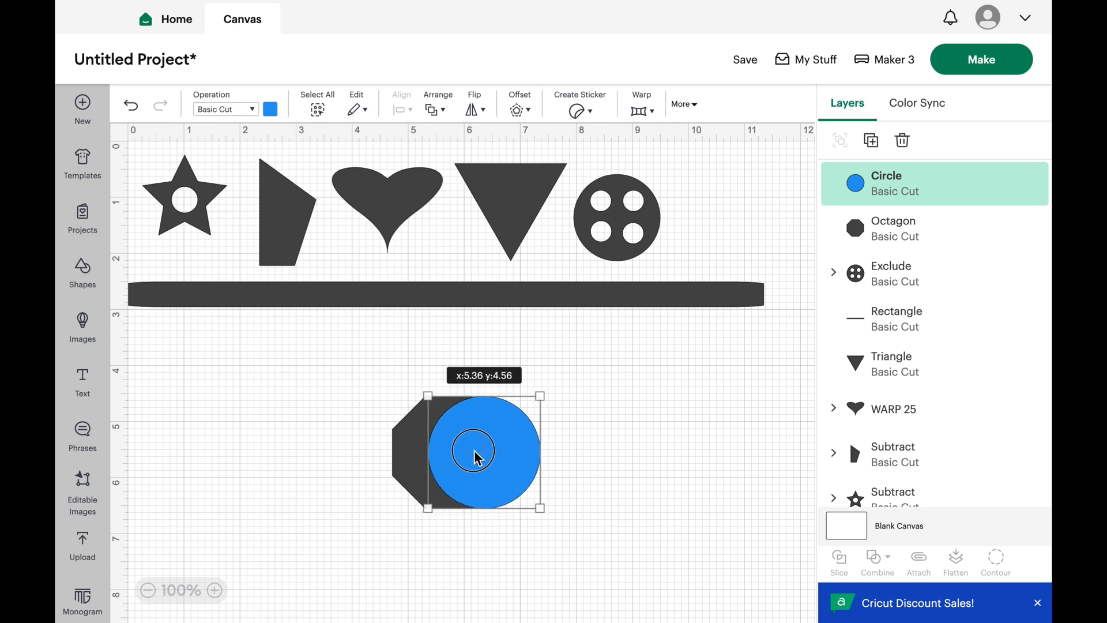
drag(479, 456, 469, 452)
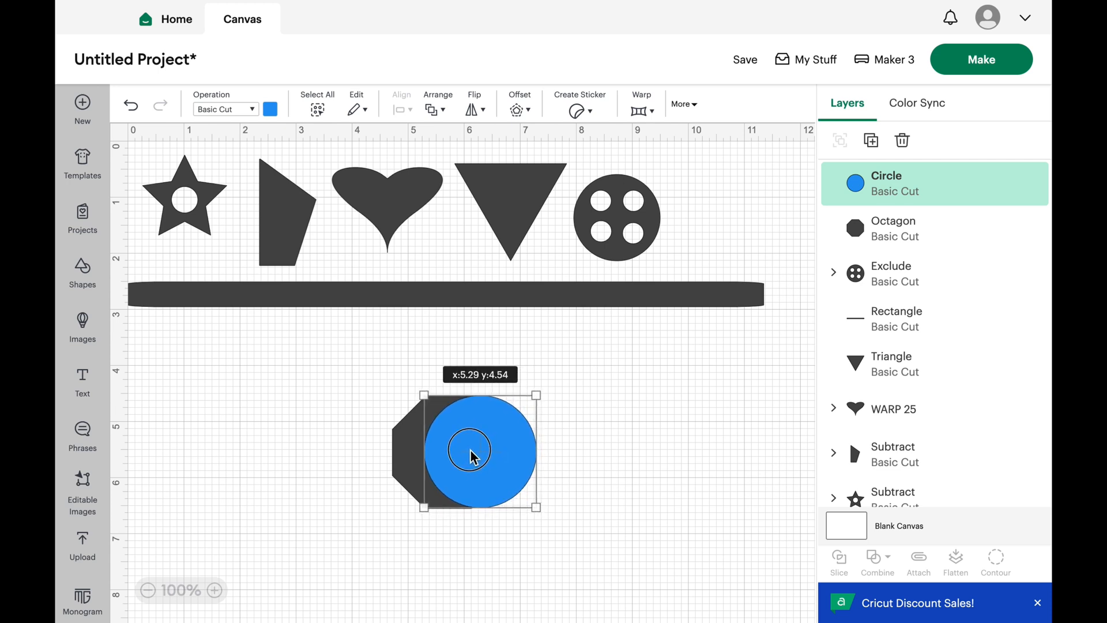
drag(469, 452, 480, 448)
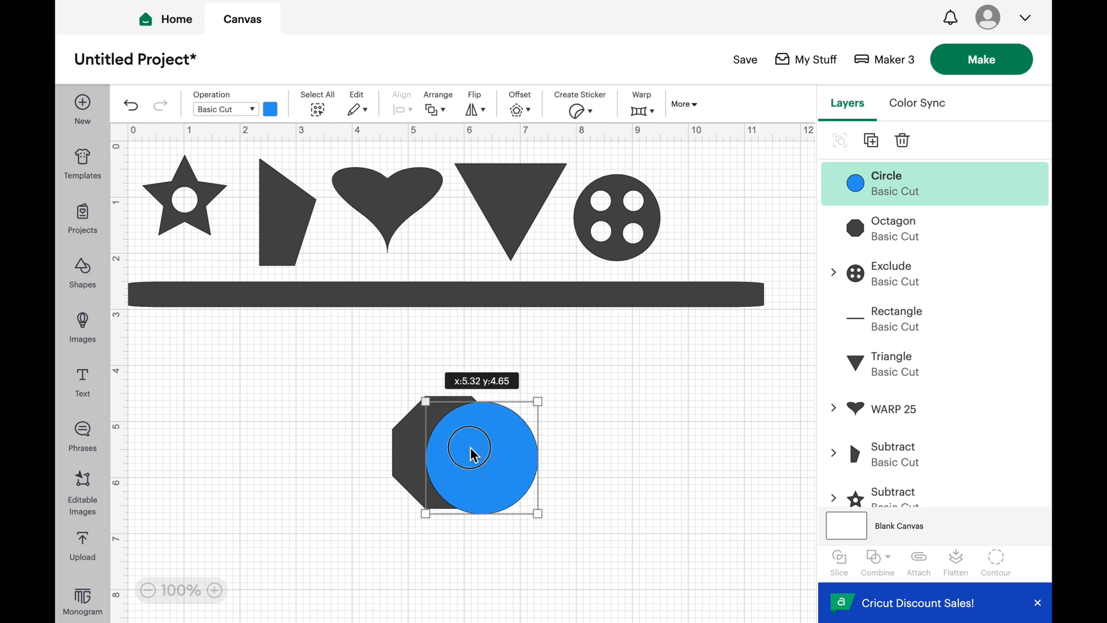
drag(470, 452, 465, 445)
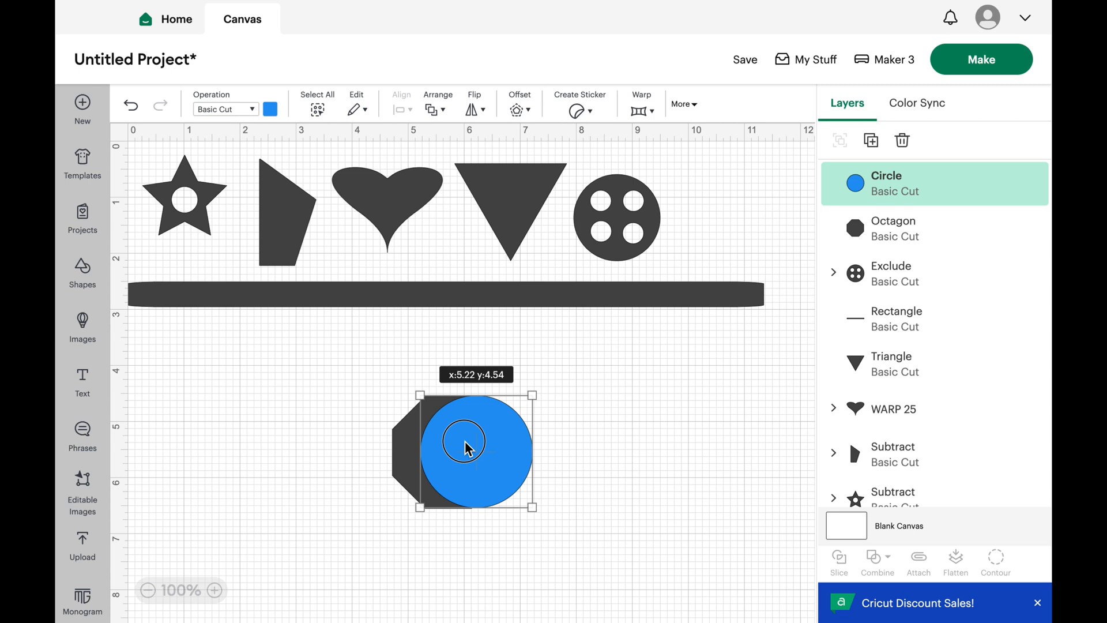
click(326, 405)
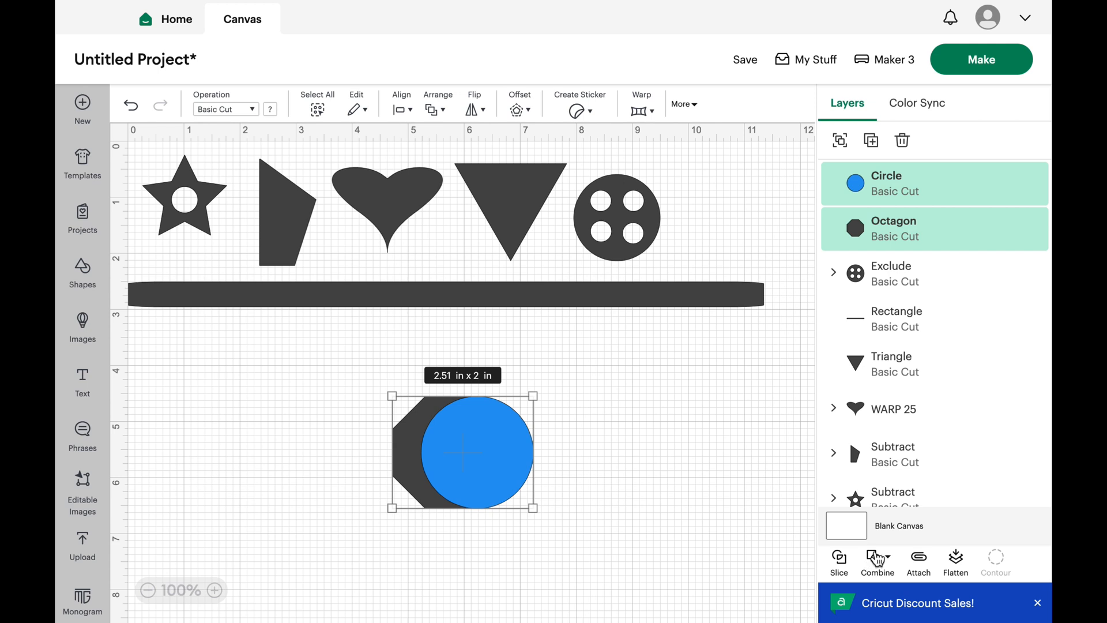
Intersect the blue circle and octagon into one 1.49 × 1.99-inch overlap layer
click(876, 562)
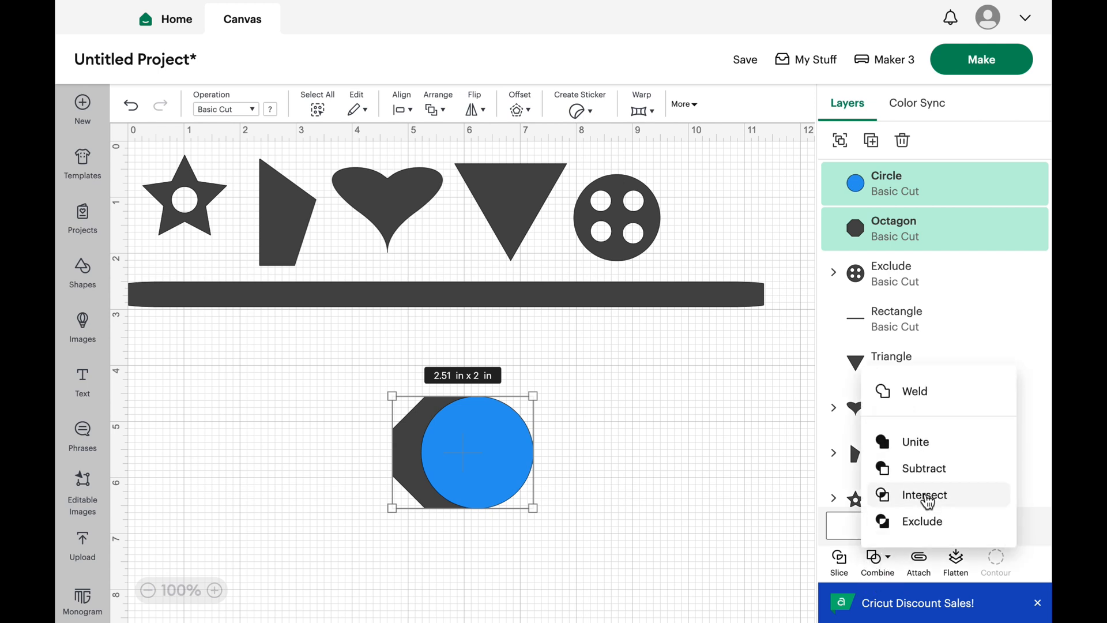
click(922, 495)
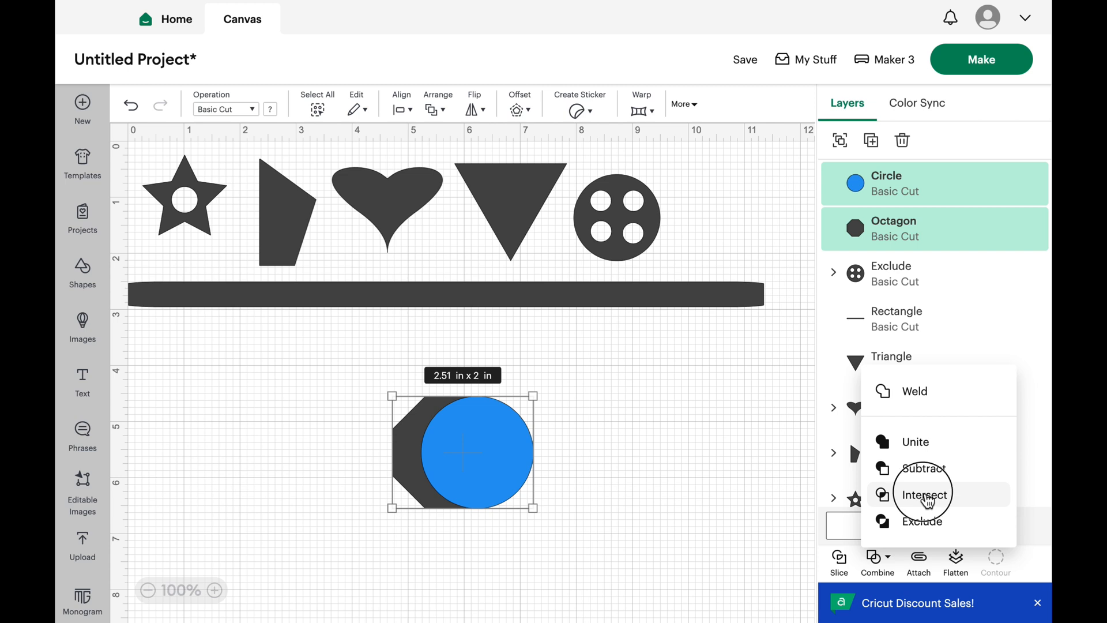
click(921, 494)
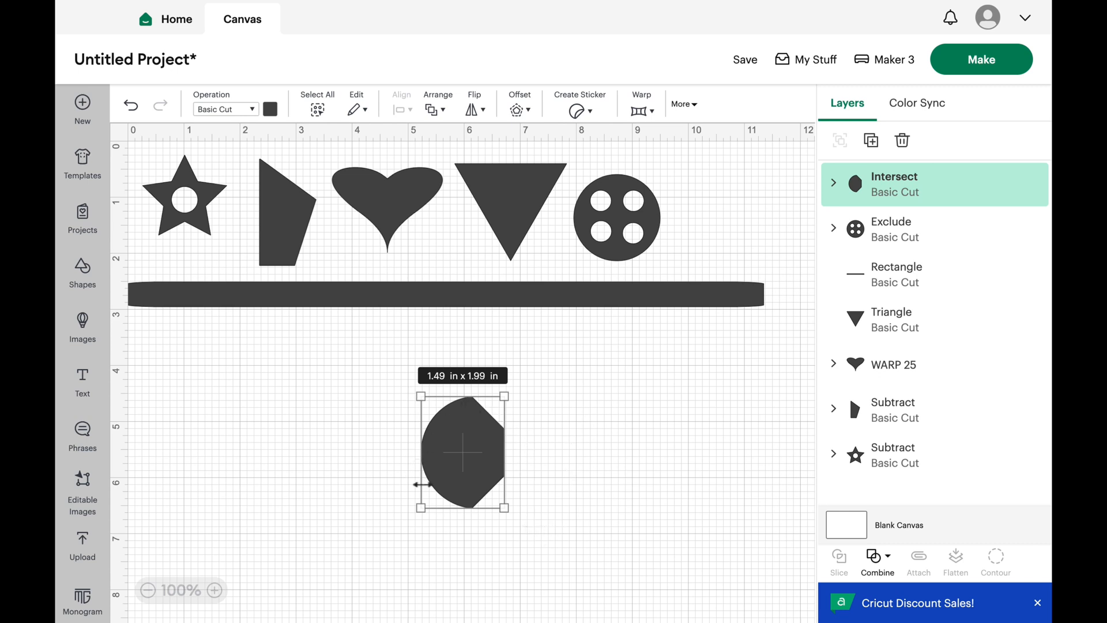
mouse_move(536, 472)
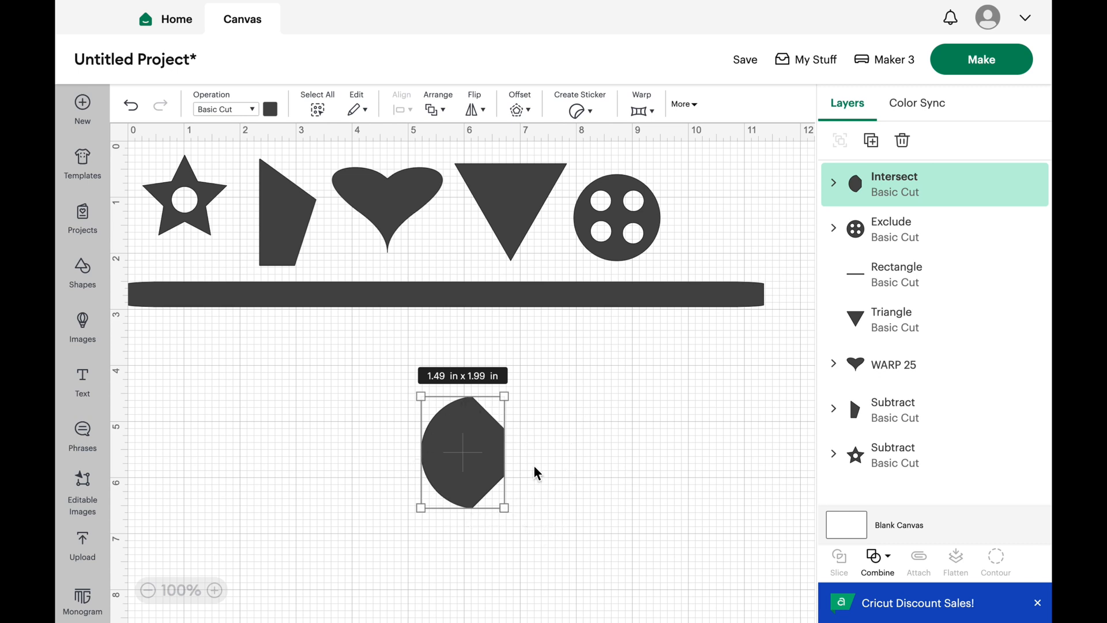
mouse_move(474, 467)
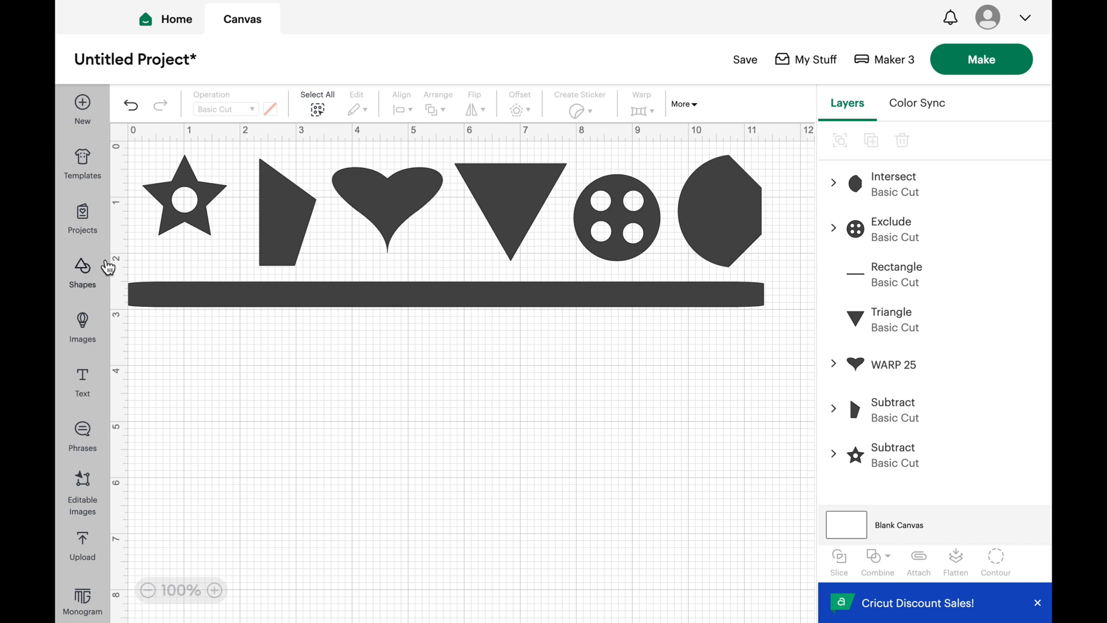
mouse_move(209, 275)
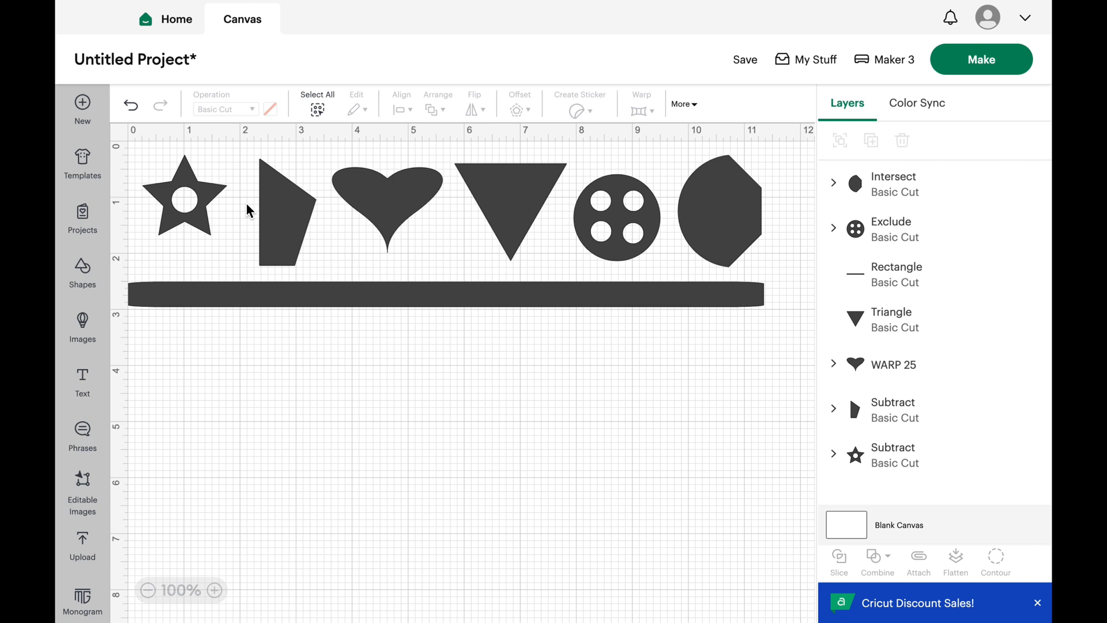
mouse_move(538, 230)
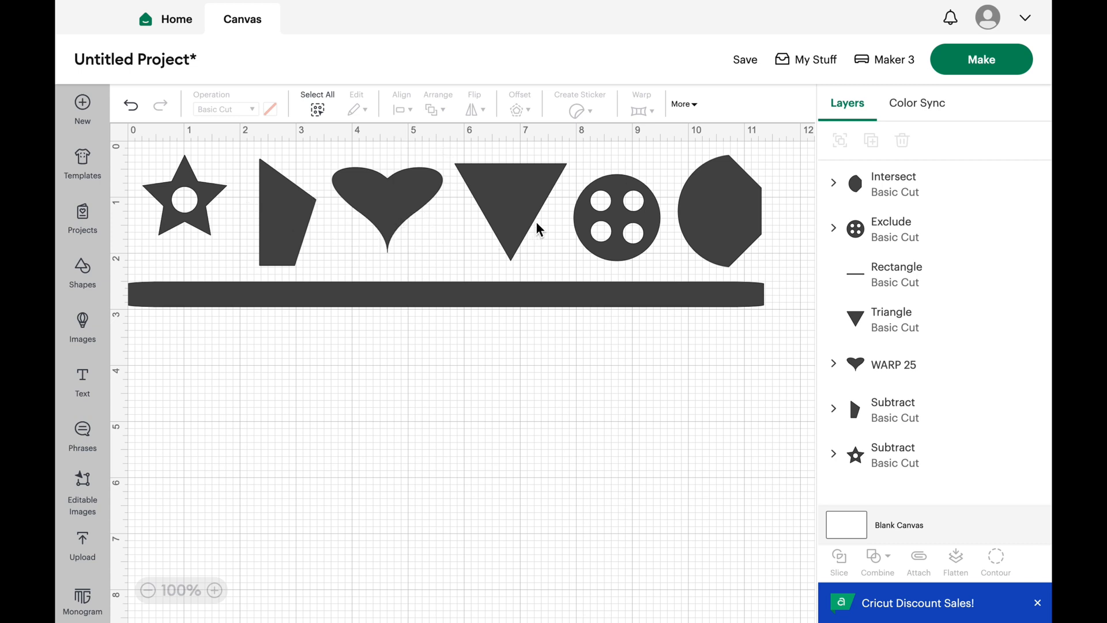
mouse_move(530, 224)
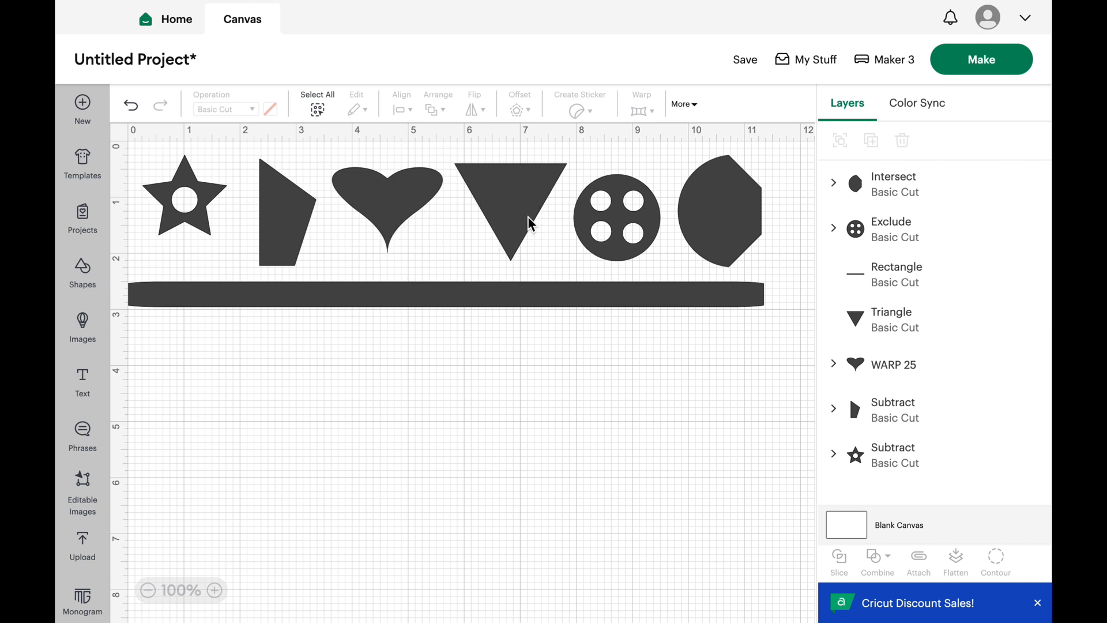
mouse_move(557, 234)
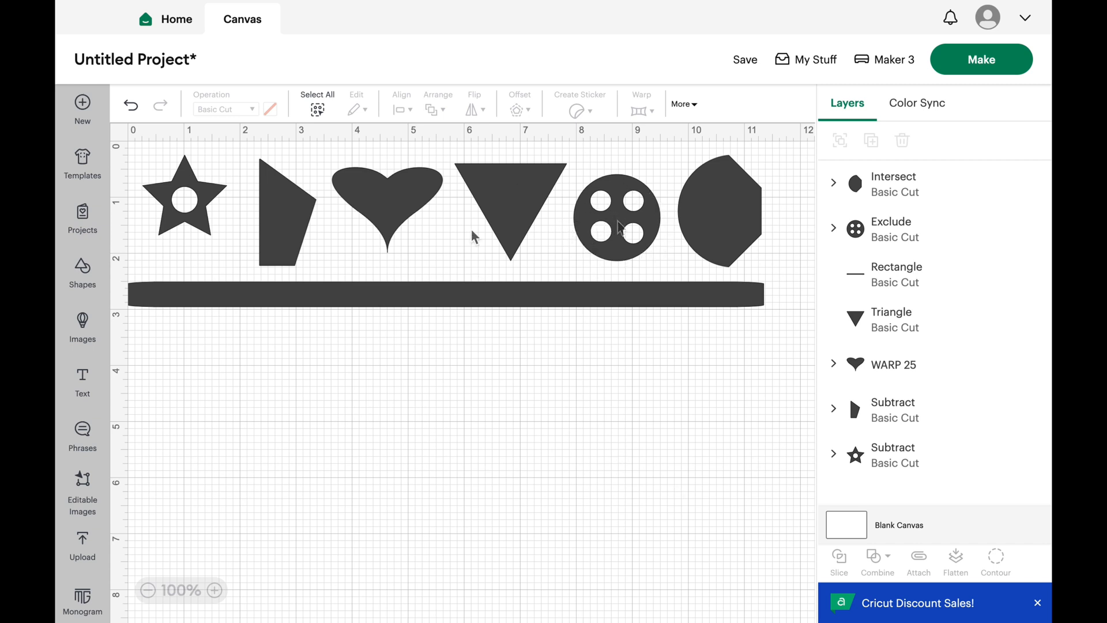
mouse_move(618, 250)
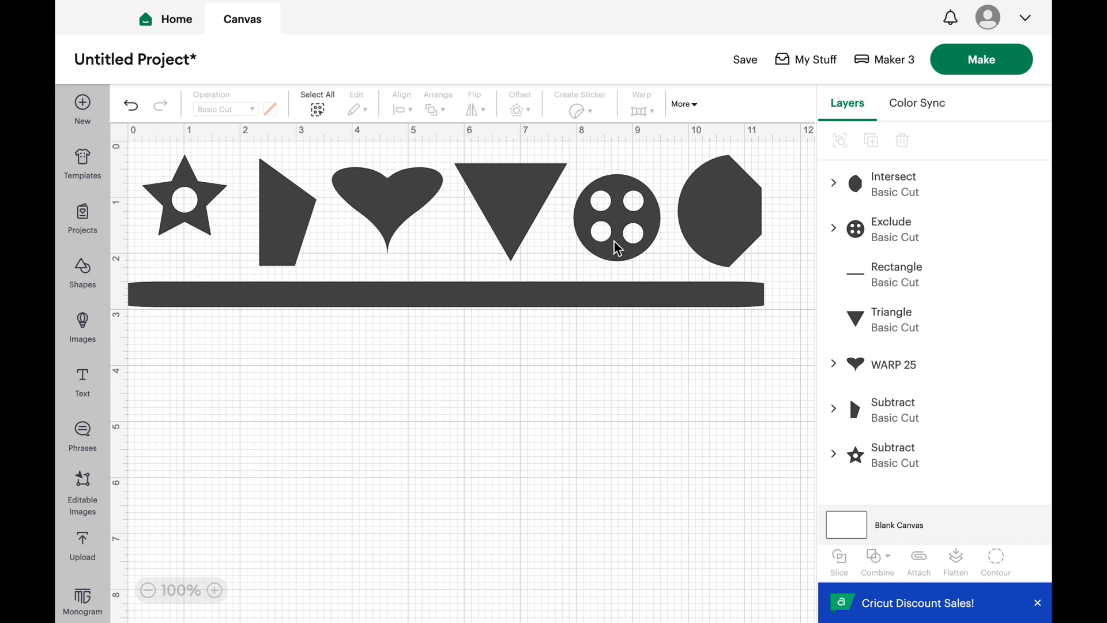
Exclude the four small circles from the circle, leaving a button with four holes
click(615, 217)
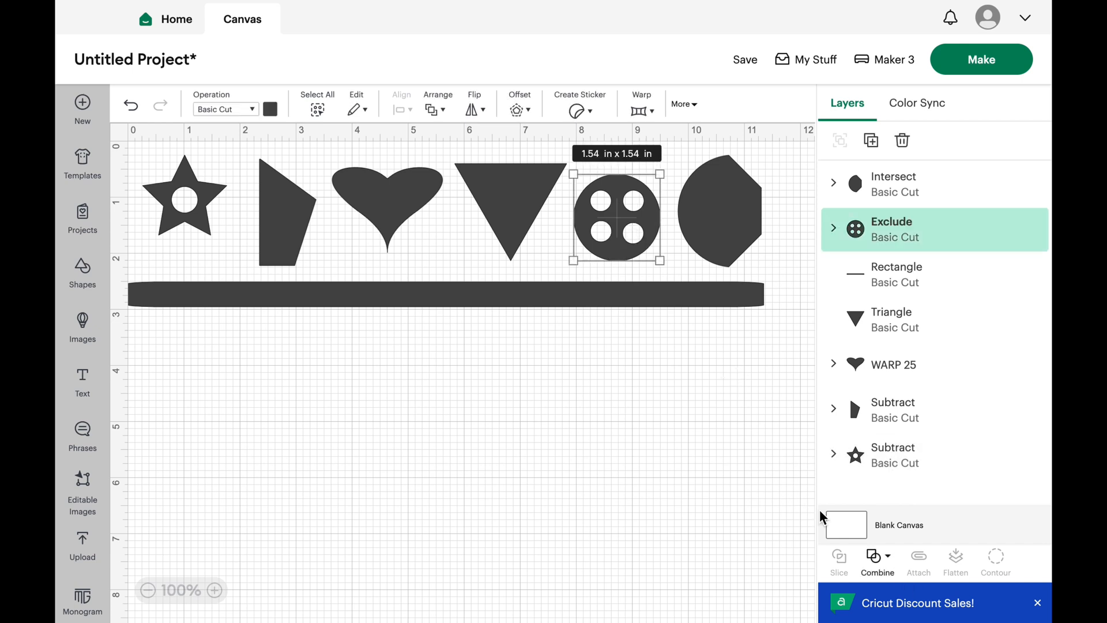
click(887, 563)
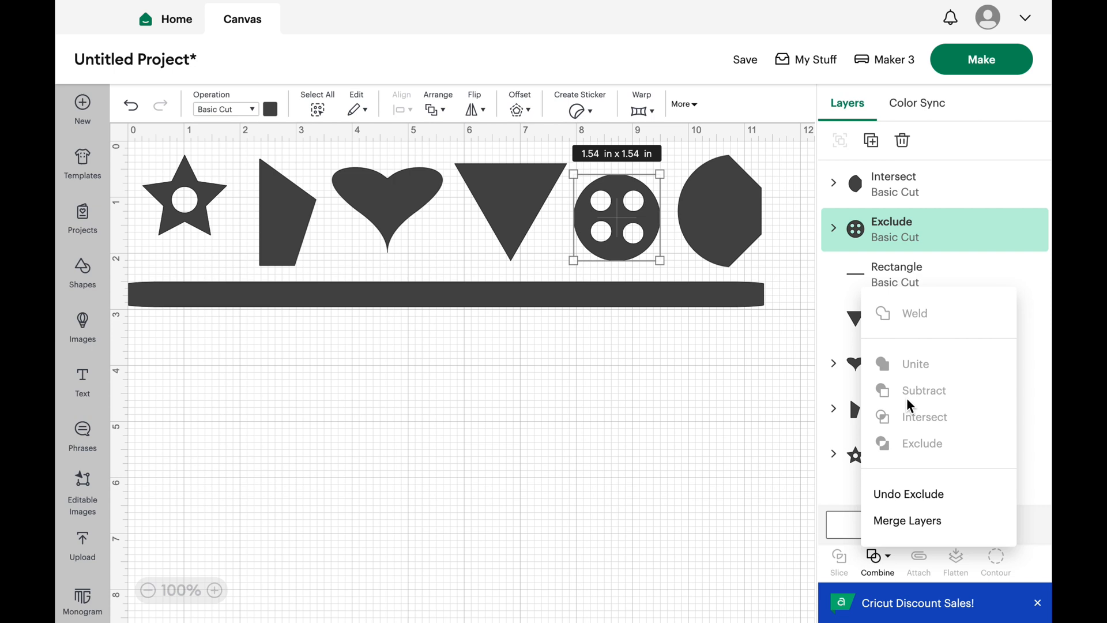
mouse_move(887, 426)
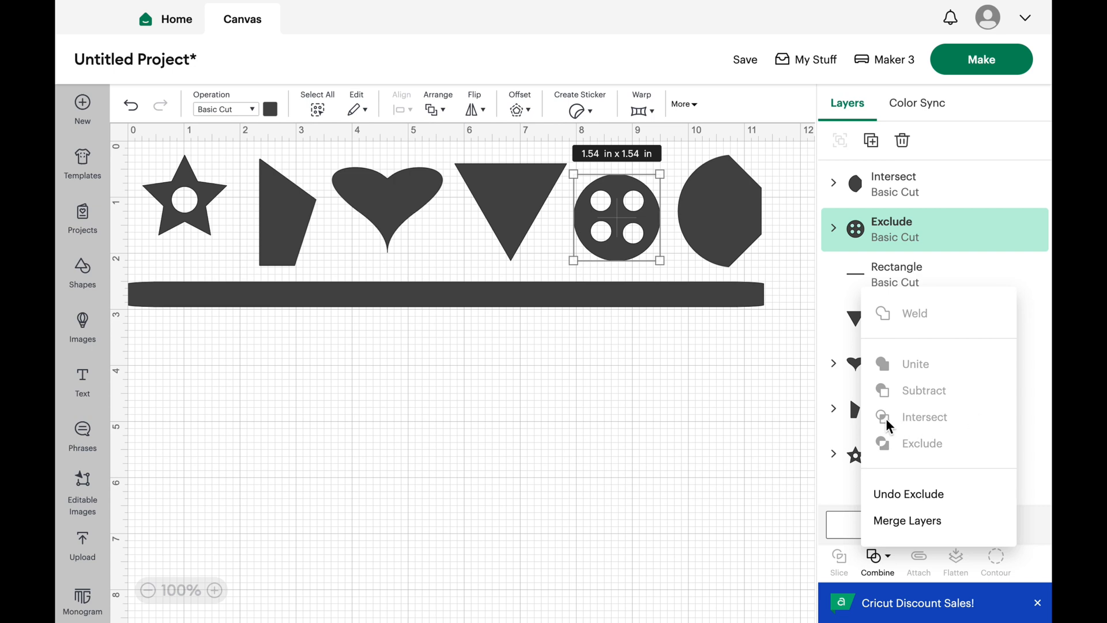
mouse_move(973, 458)
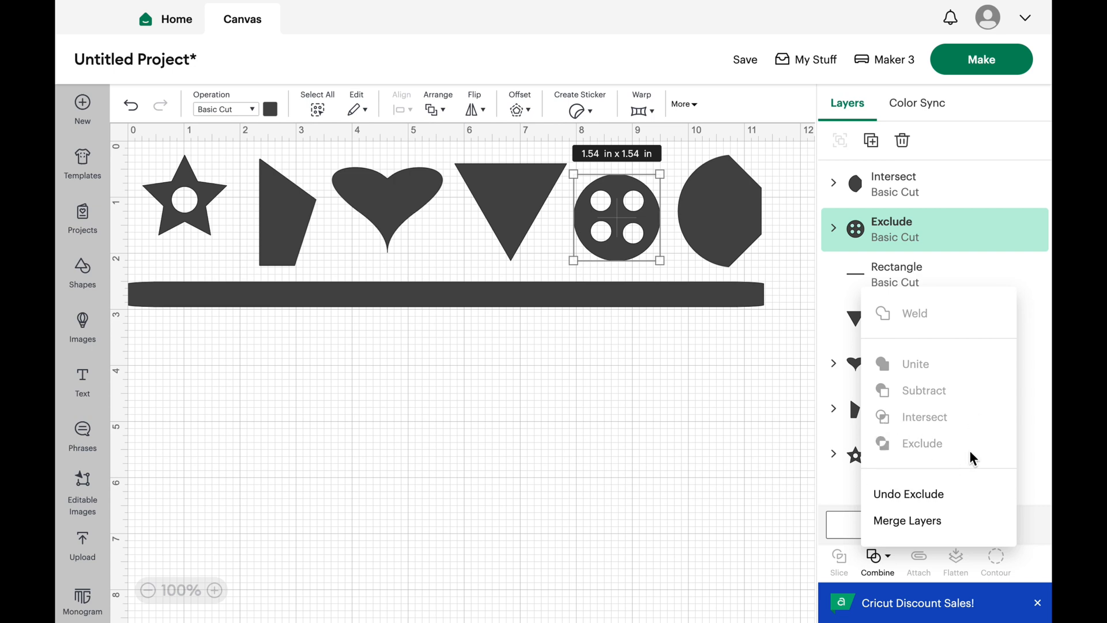
mouse_move(949, 459)
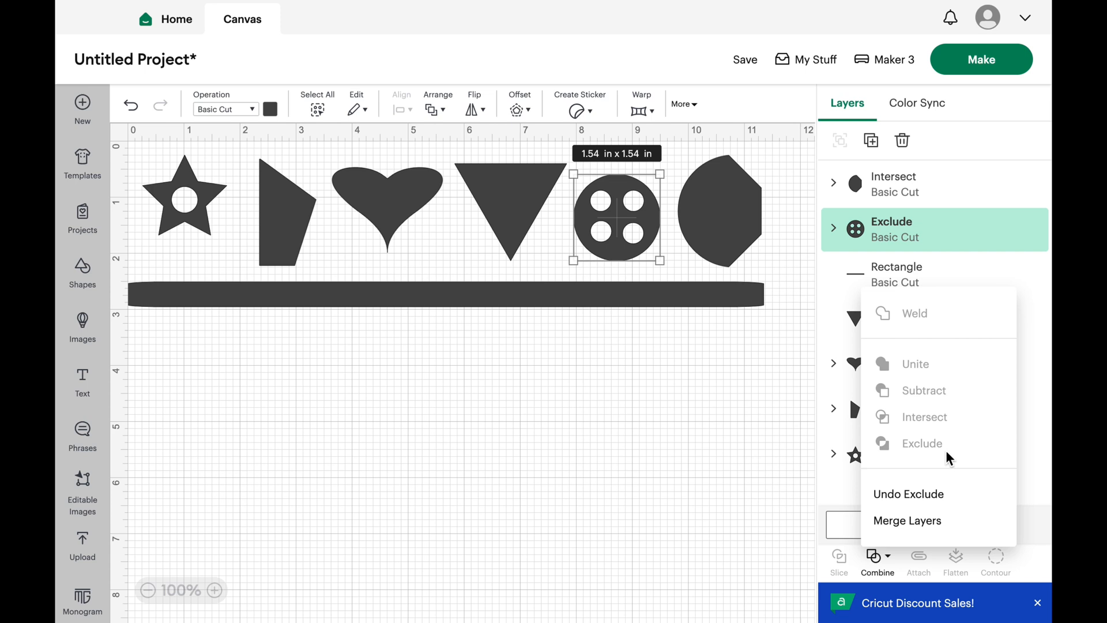
mouse_move(973, 417)
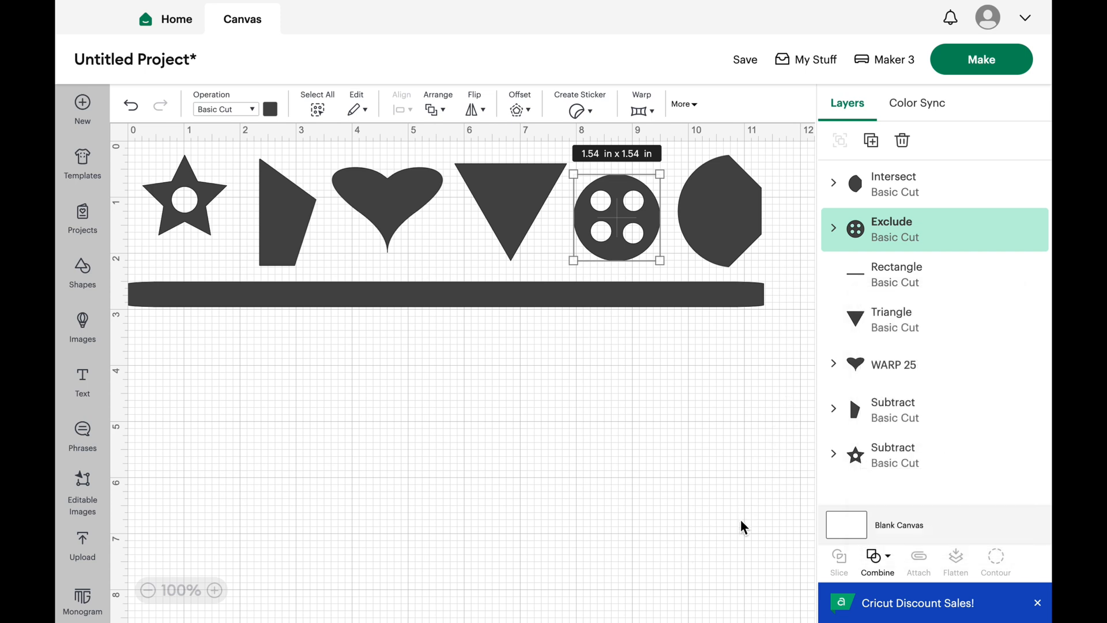
mouse_move(81, 269)
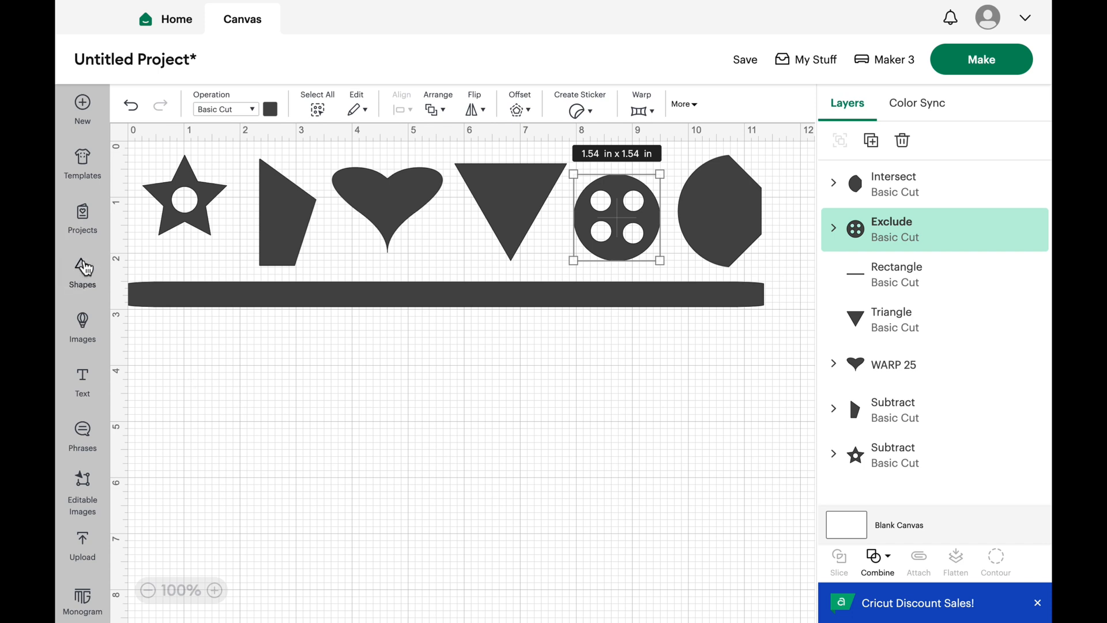
click(82, 275)
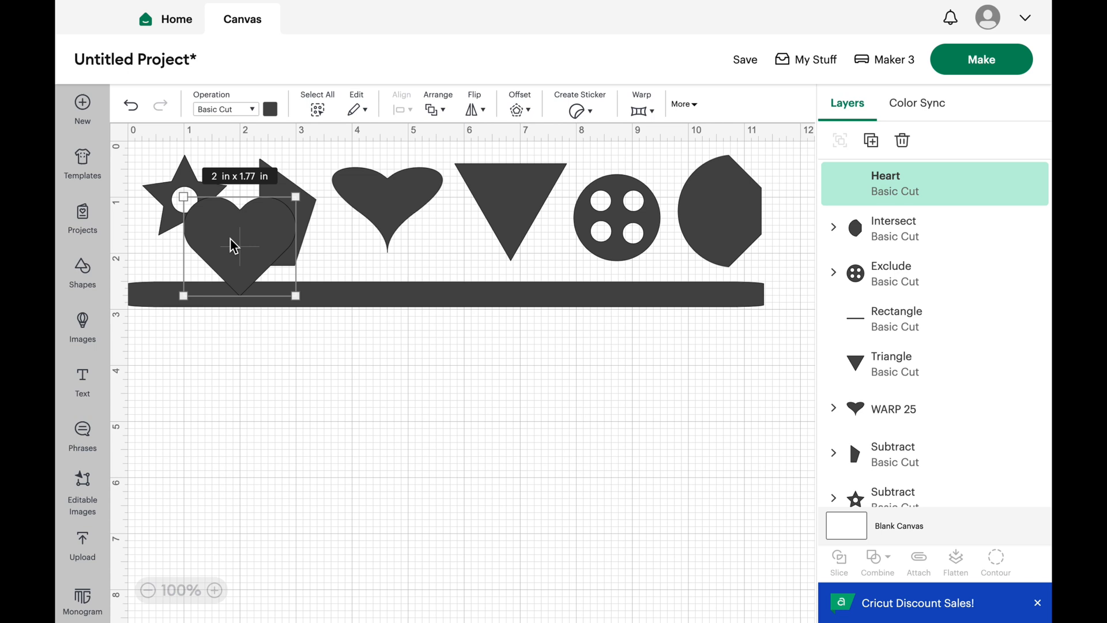
Place a new heart below the long bar and duplicate it
drag(232, 243, 365, 429)
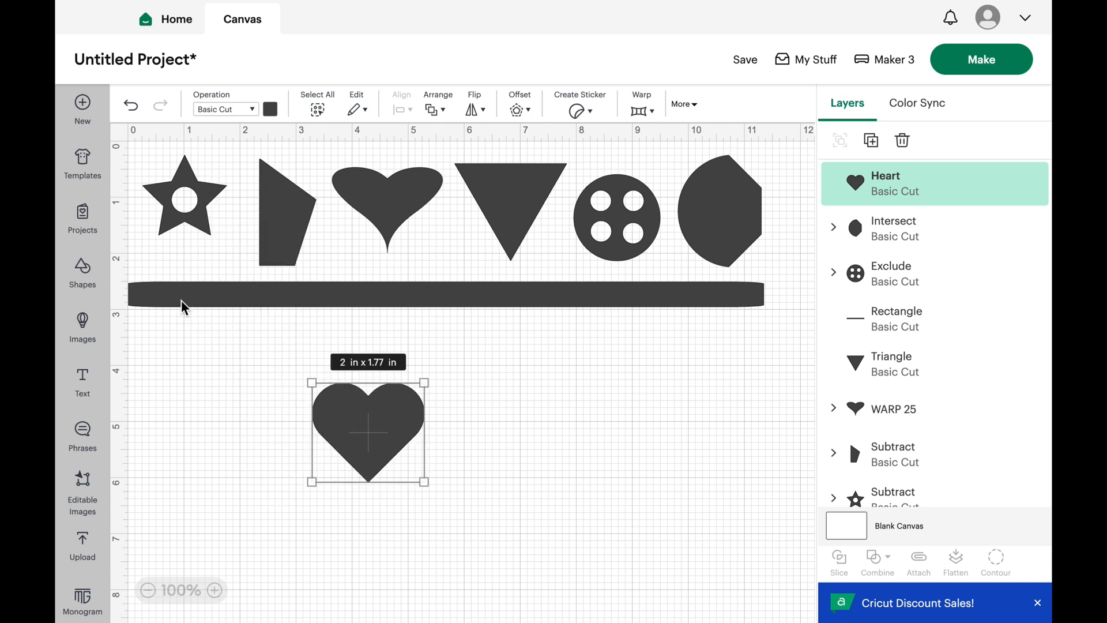
click(82, 274)
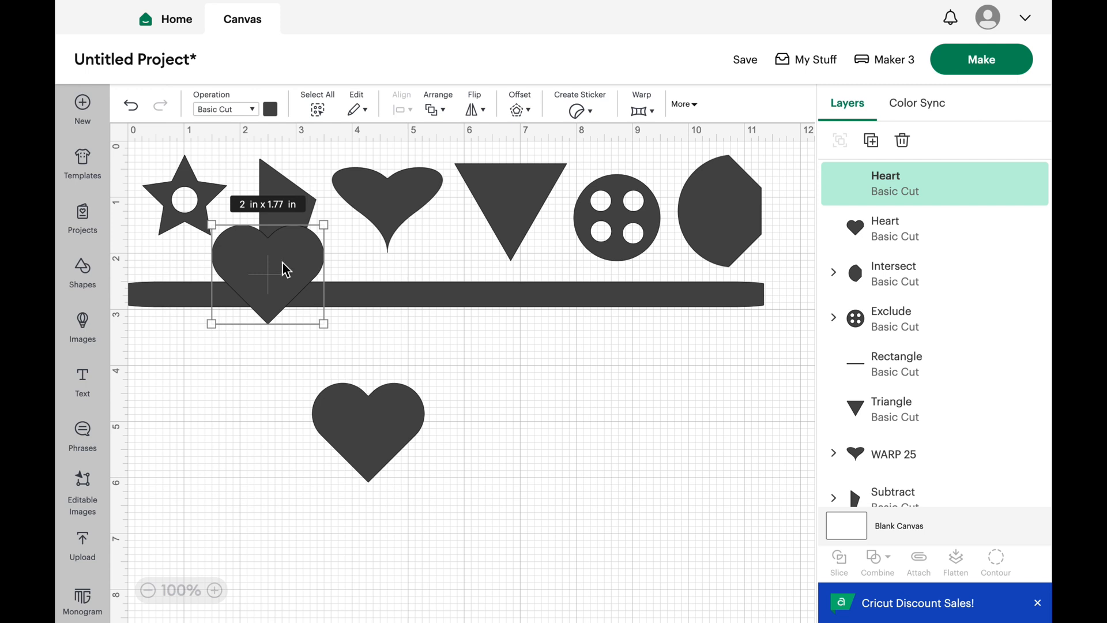
Position the heart copy overlapping the first heart's right side and select both
drag(266, 272, 618, 438)
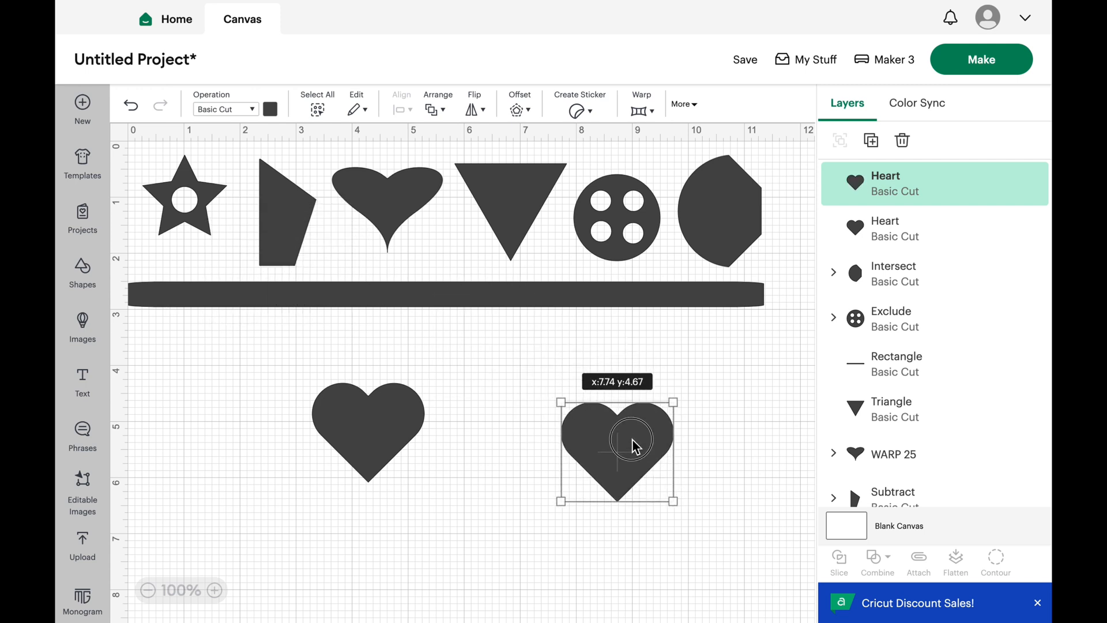
drag(632, 442, 469, 419)
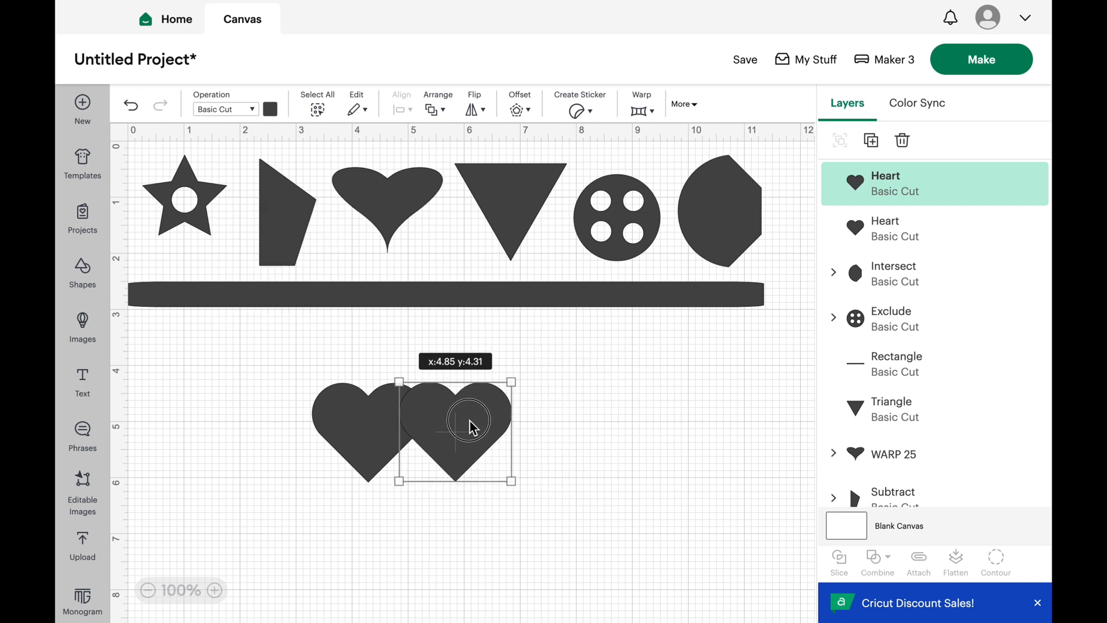
drag(469, 425, 479, 425)
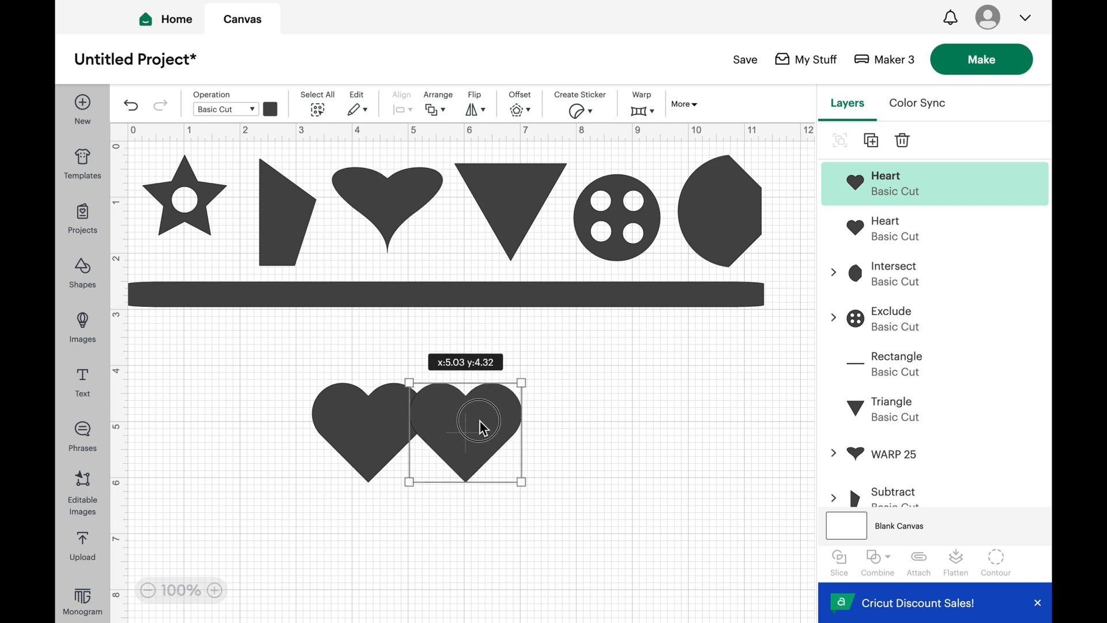
drag(479, 420, 466, 438)
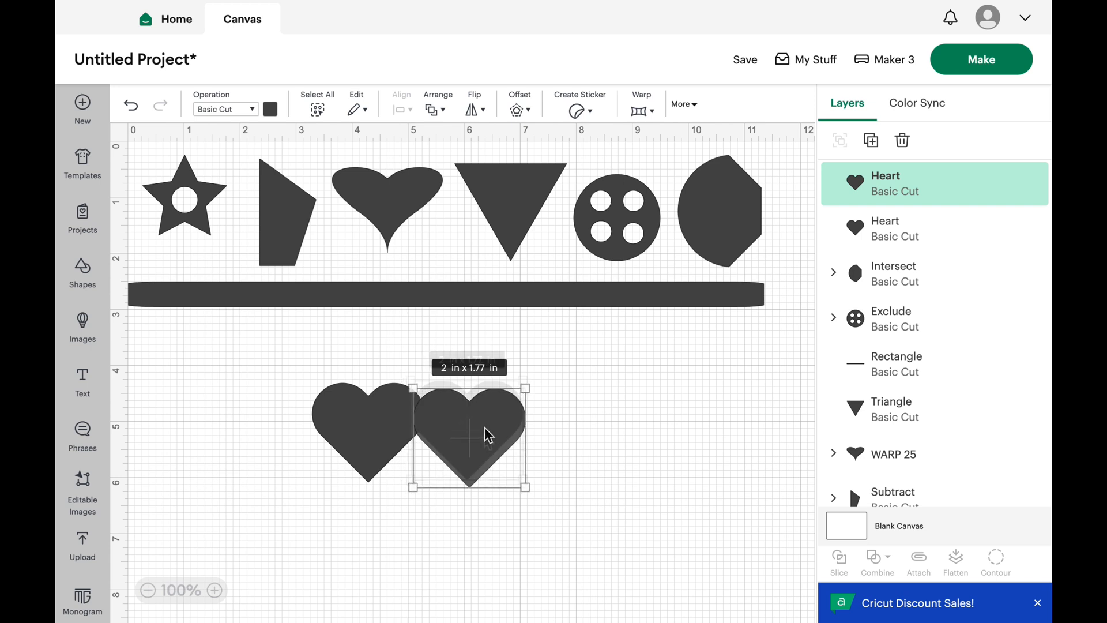
click(276, 366)
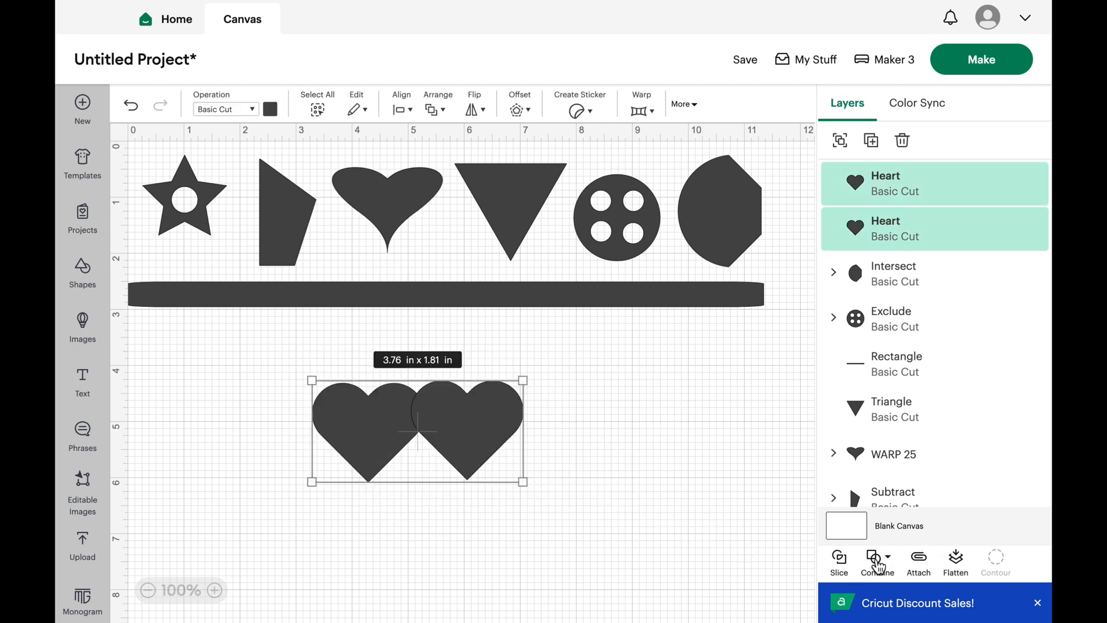
Unite the two hearts into one double heart with a light yellow colour
click(875, 563)
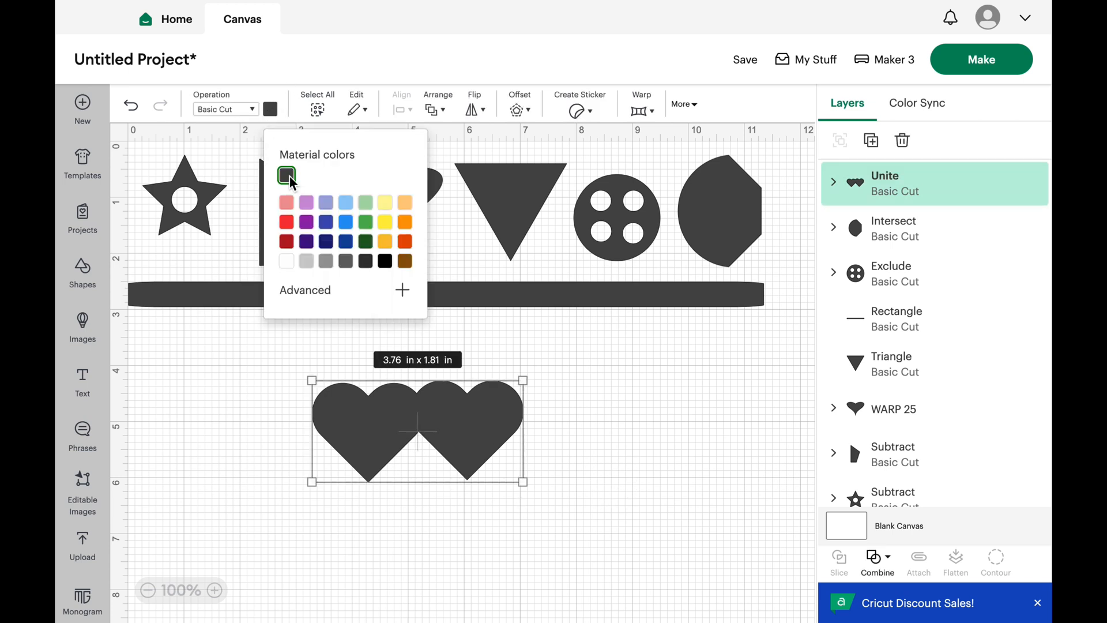
click(384, 201)
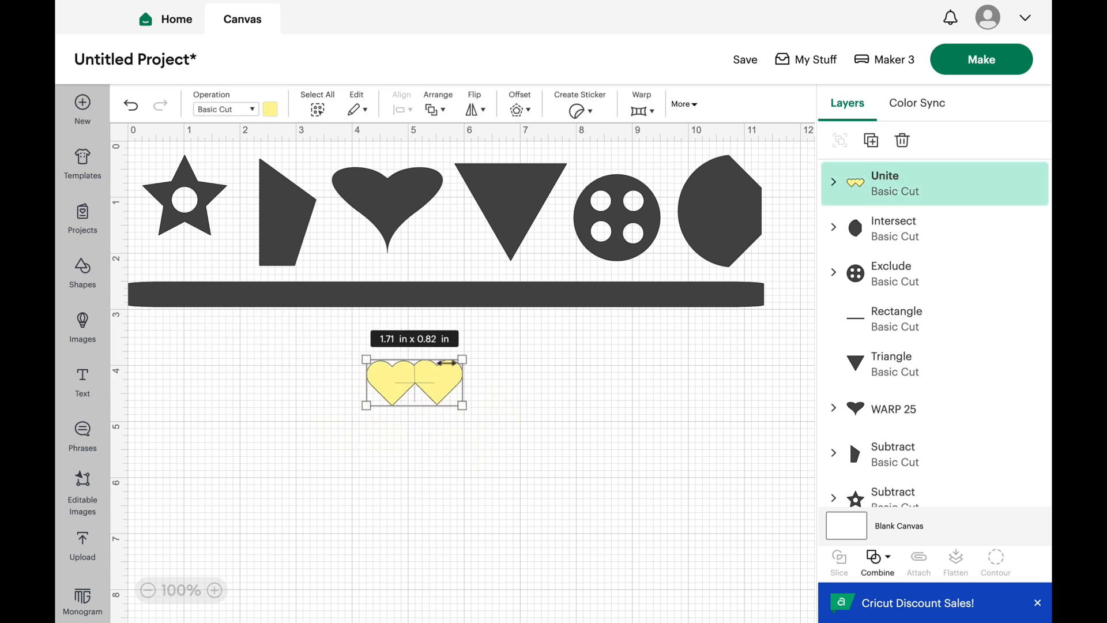
Enlarge the double heart to about 5.6 × 2.69 inches and colour it red
drag(464, 406, 484, 418)
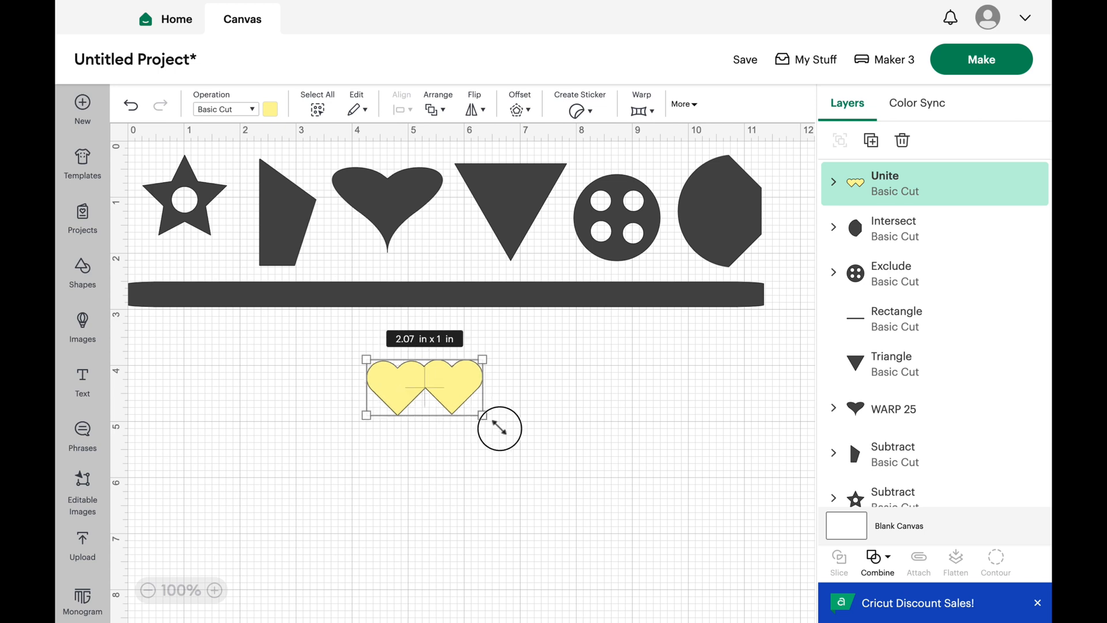
drag(499, 429, 658, 506)
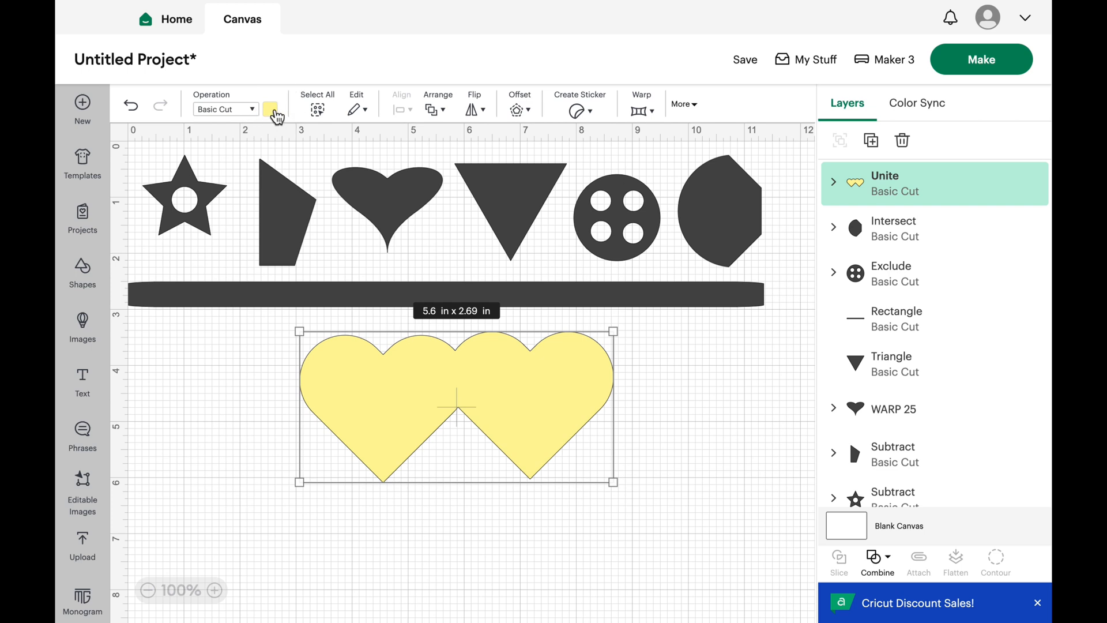
click(271, 108)
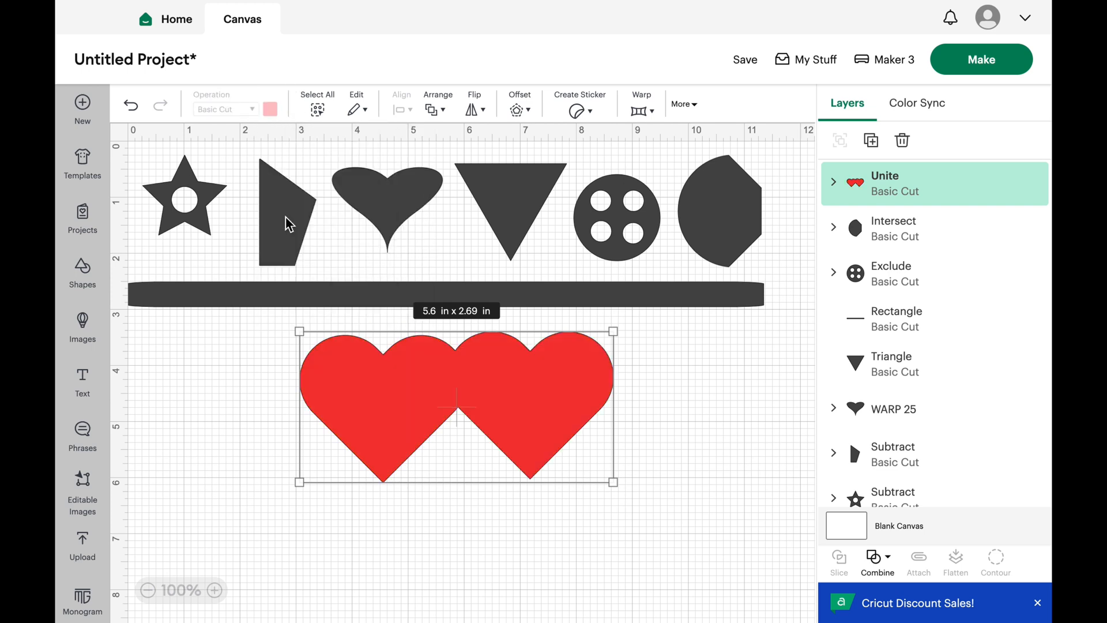
click(210, 440)
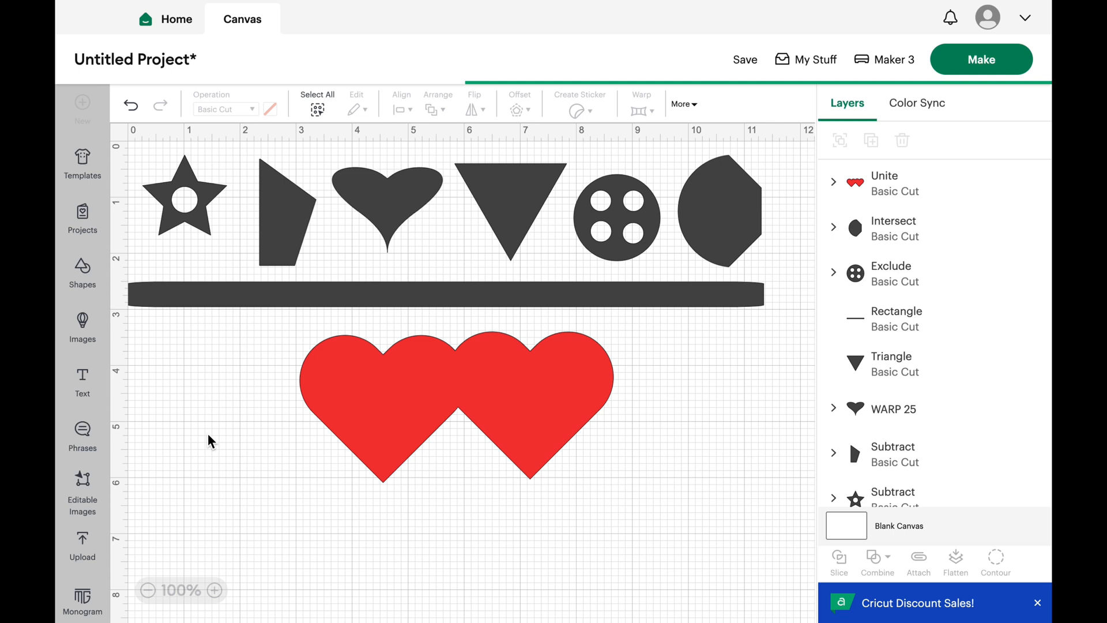
mouse_move(655, 538)
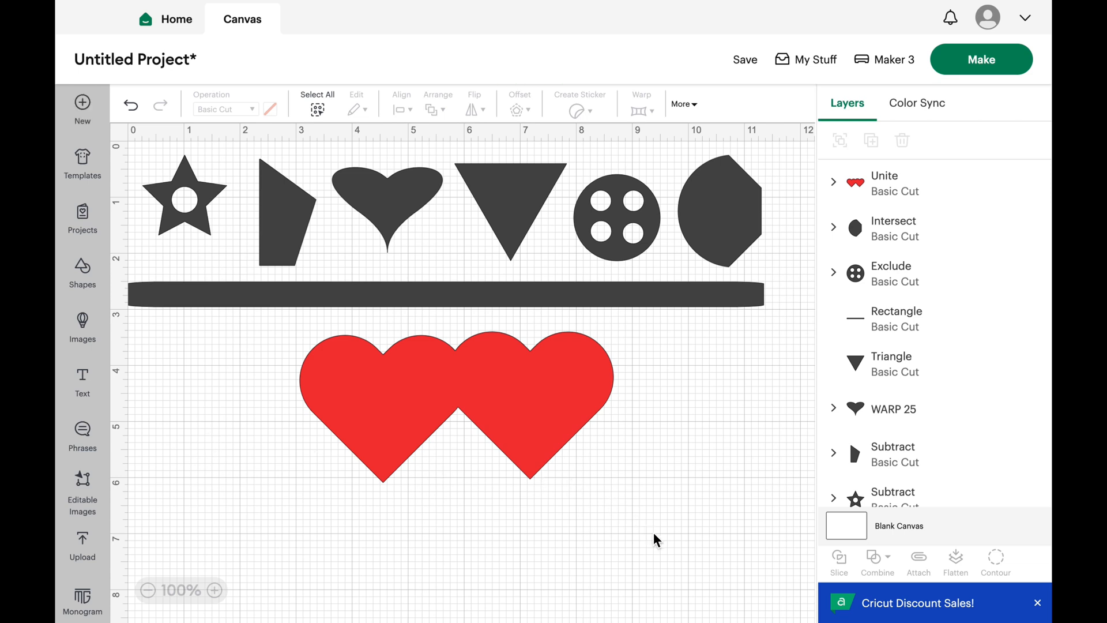
mouse_move(215, 355)
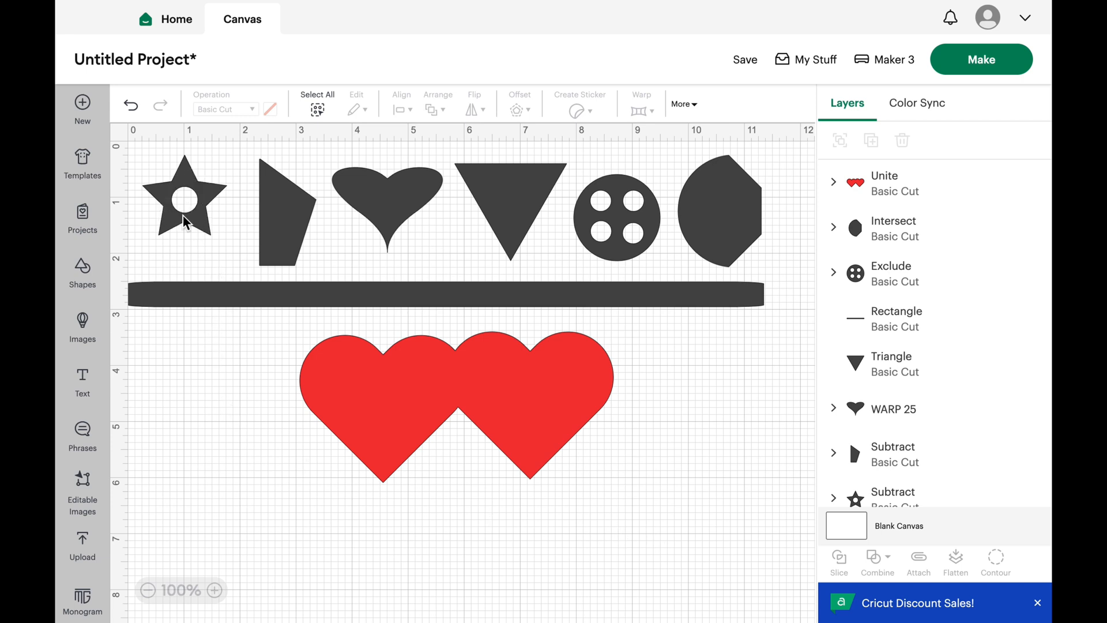
mouse_move(200, 226)
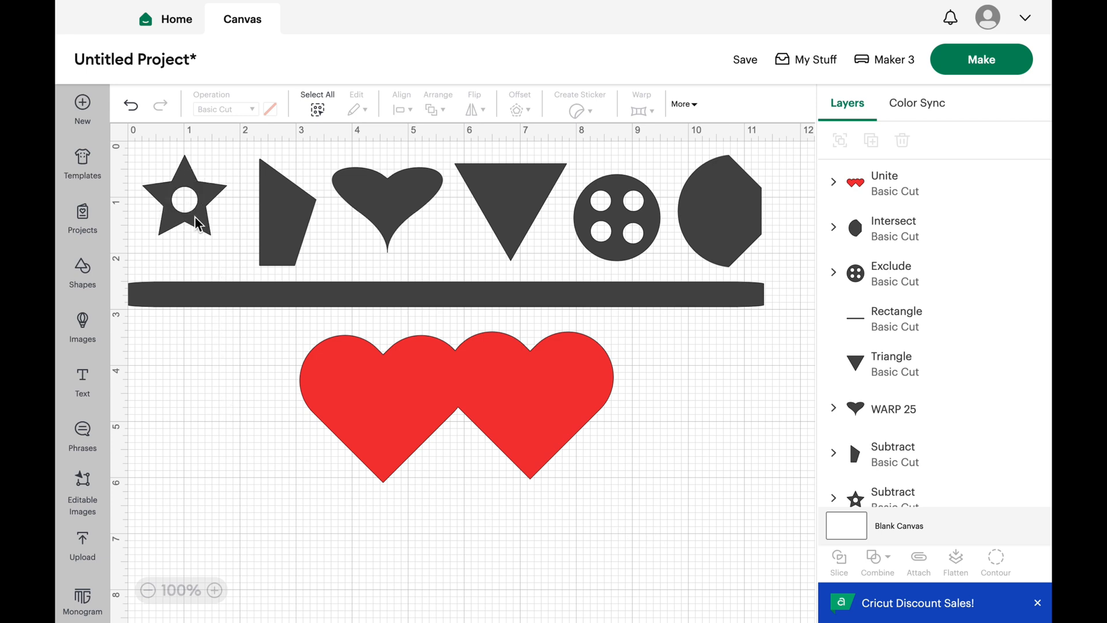
mouse_move(904, 148)
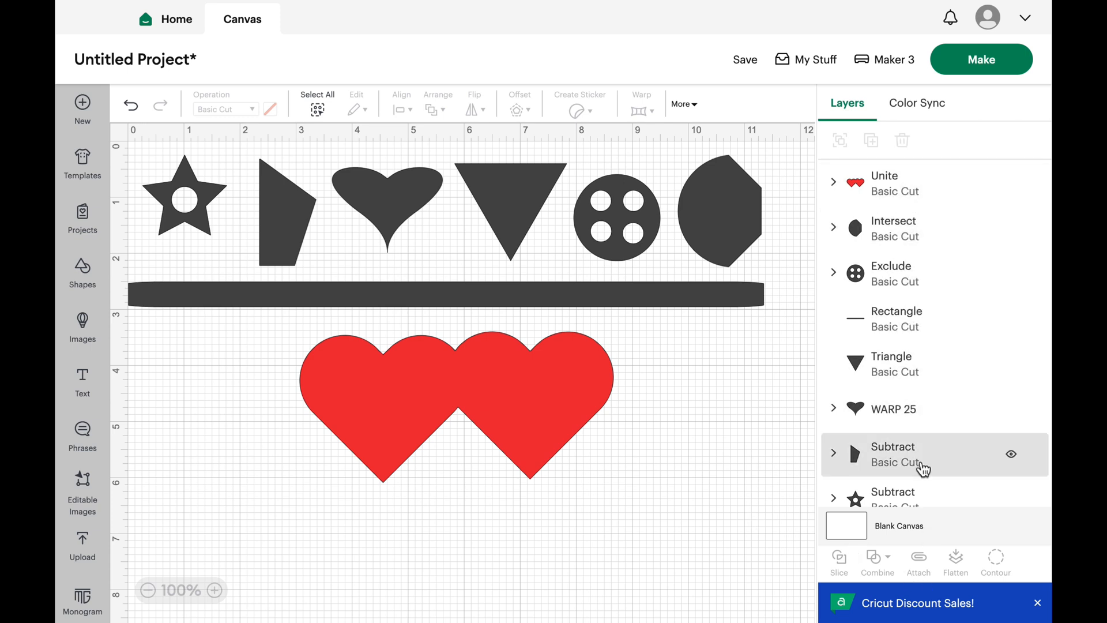
scroll(down, 3)
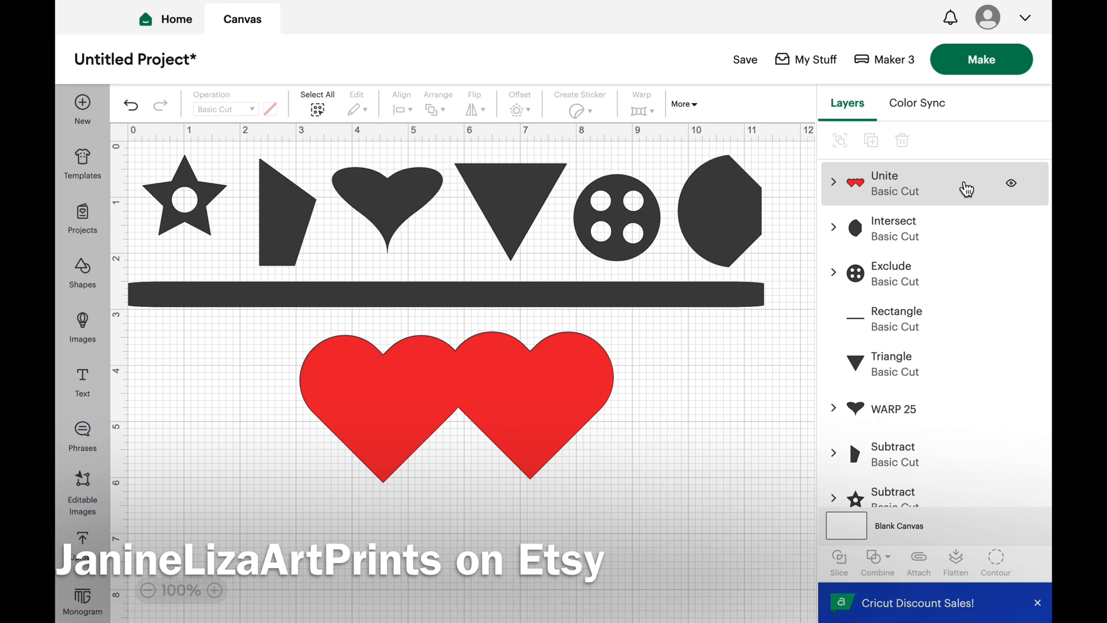
mouse_move(966, 193)
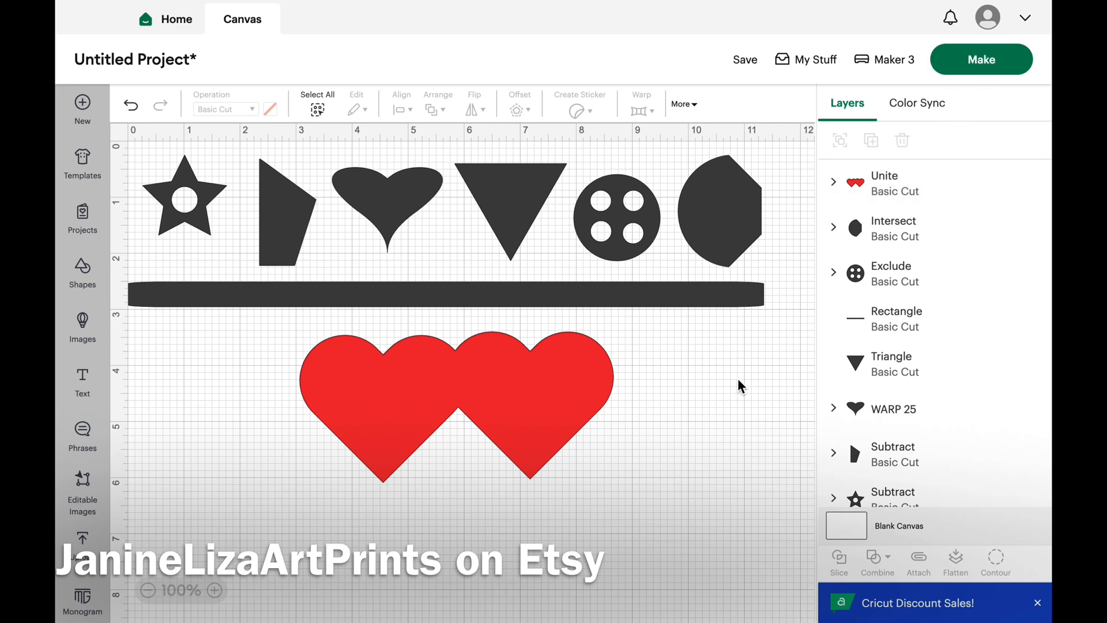
mouse_move(755, 370)
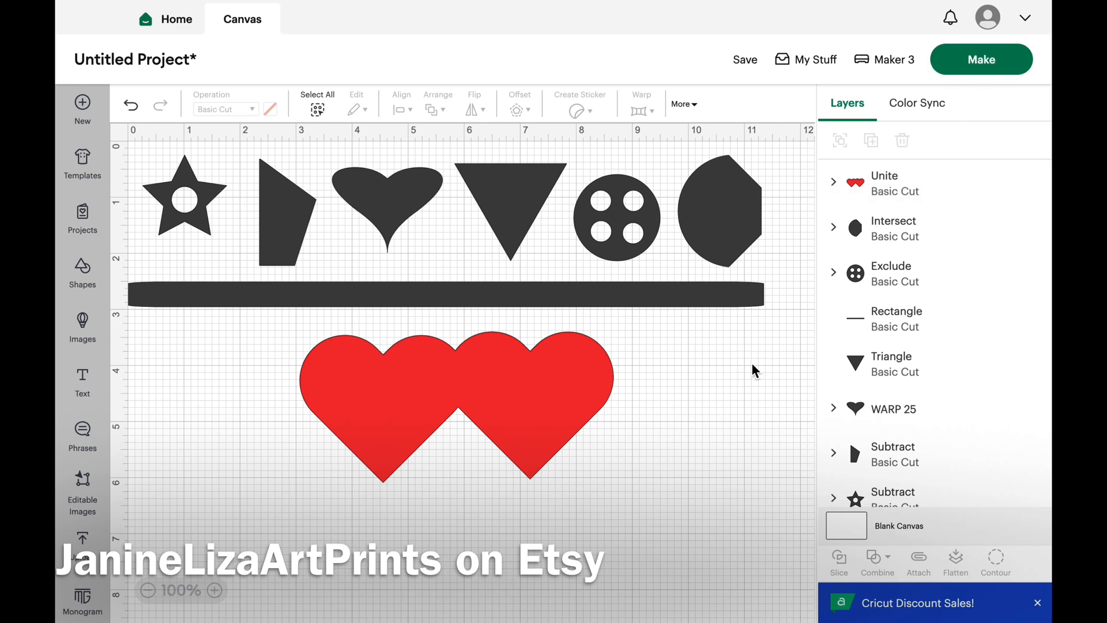